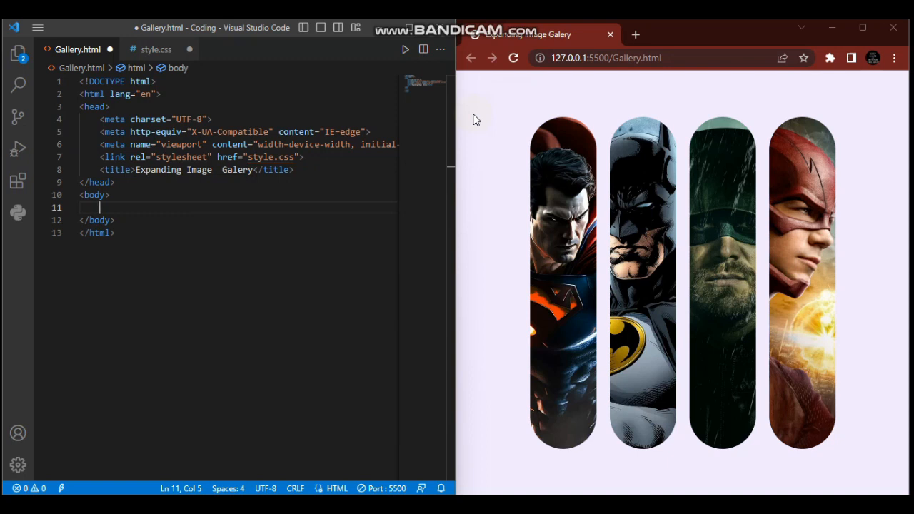
pyautogui.moveTo(541, 253)
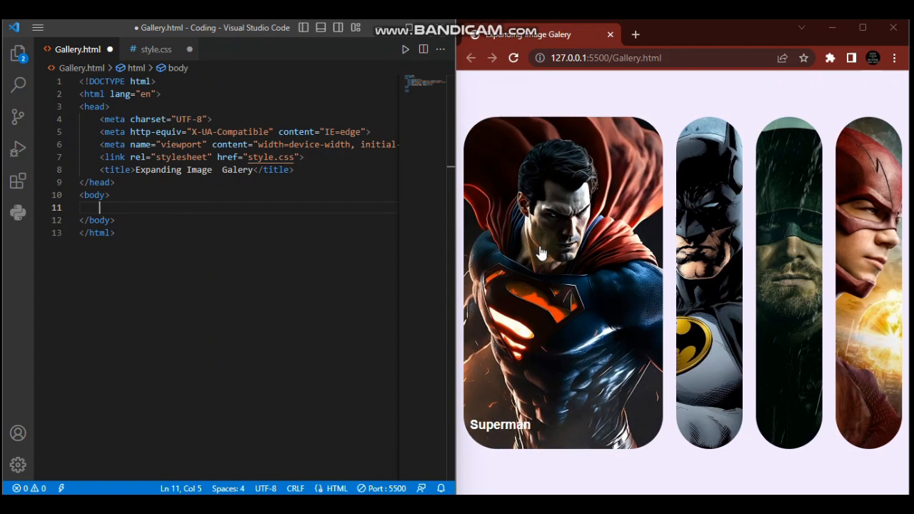
pyautogui.moveTo(652, 246)
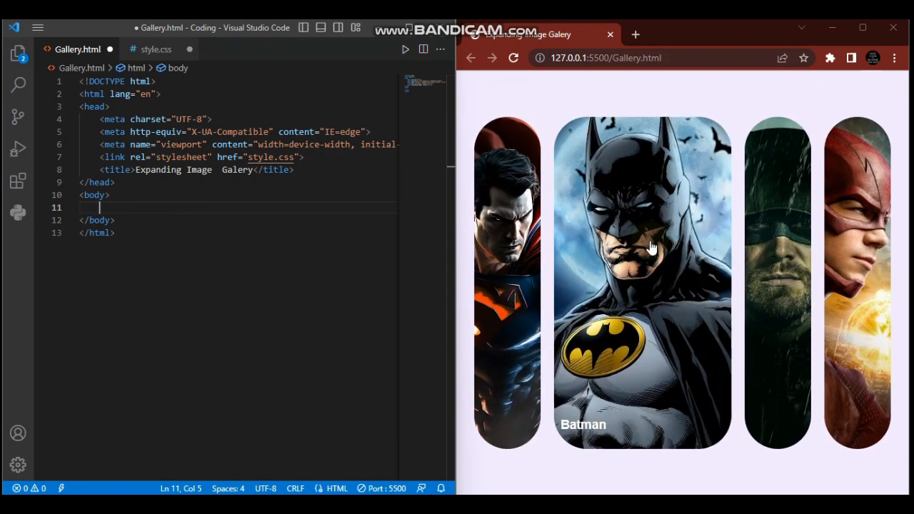
pyautogui.moveTo(777, 261)
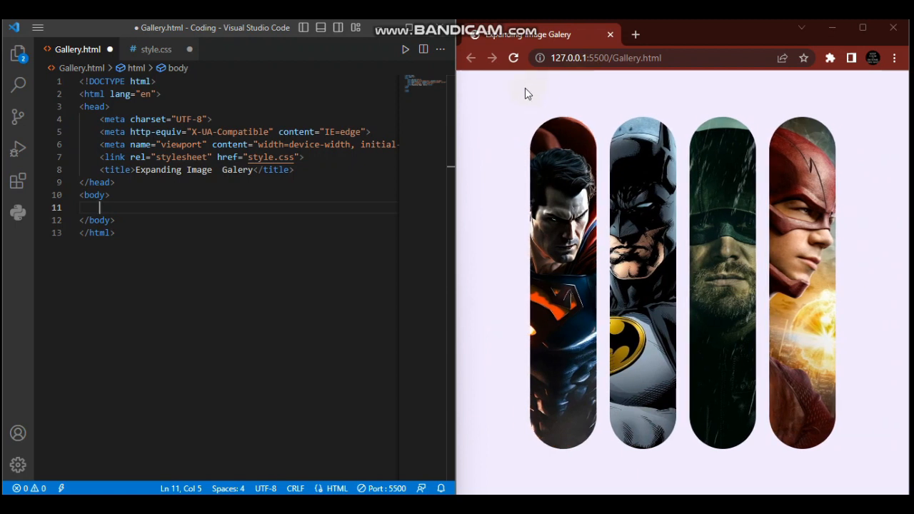
pyautogui.moveTo(545, 114)
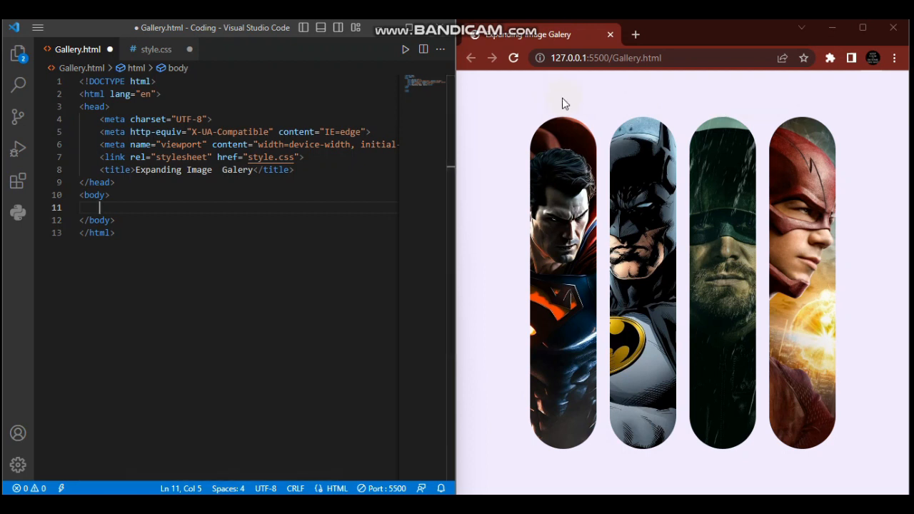
pyautogui.moveTo(508, 130)
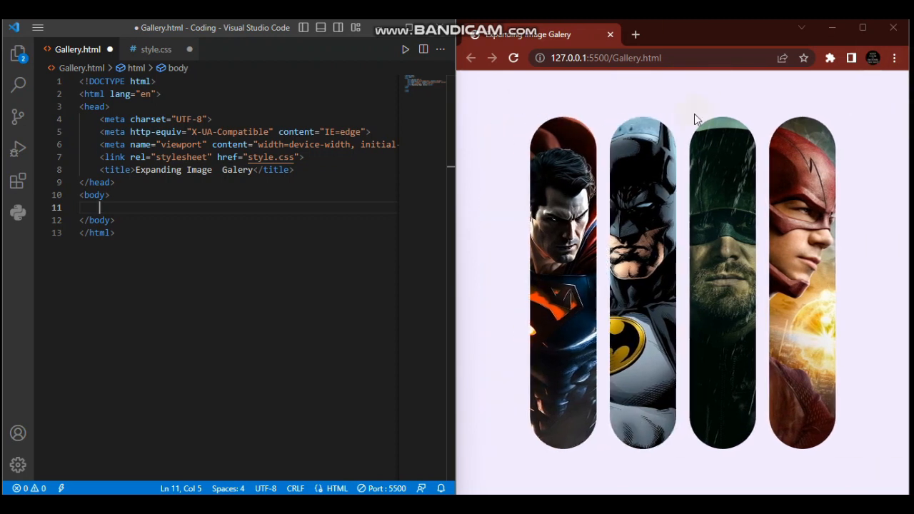
# Save Gallery.html as a skeleton with an empty body so the preview shows blank
pyautogui.click(124, 206)
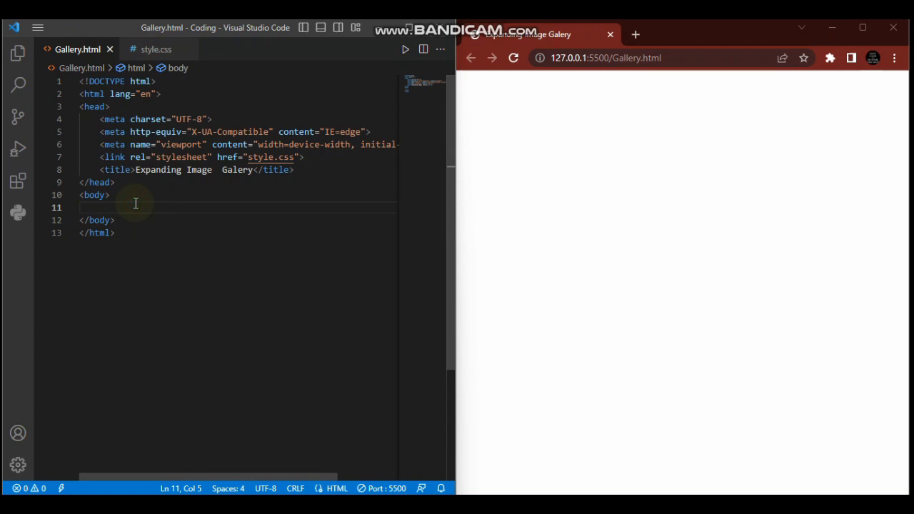
# Expand .container and .gallery Emmet abbreviations into nested divs
pyautogui.write('.con')
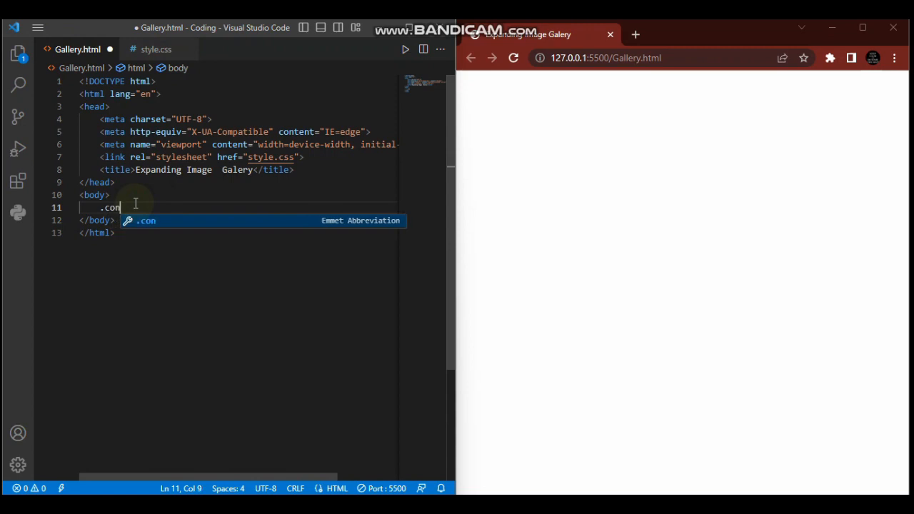
pyautogui.press('Tab')
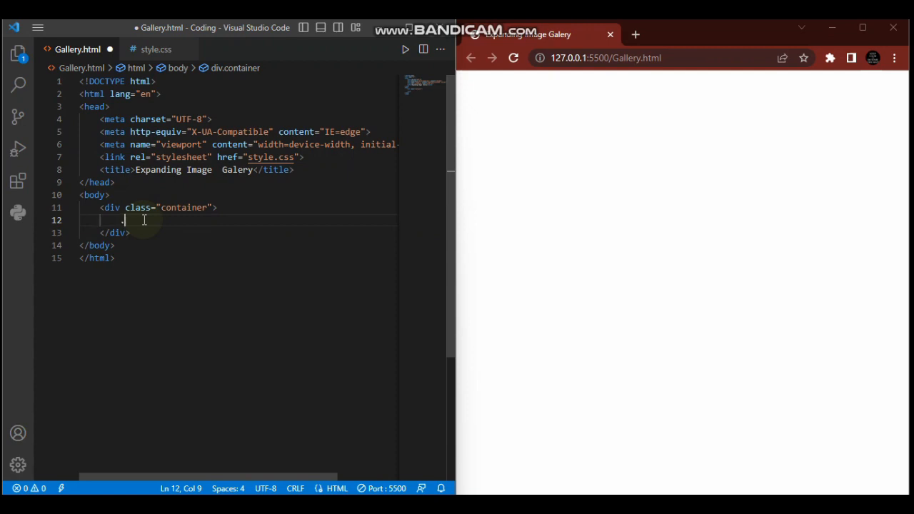
pyautogui.write('.gallery')
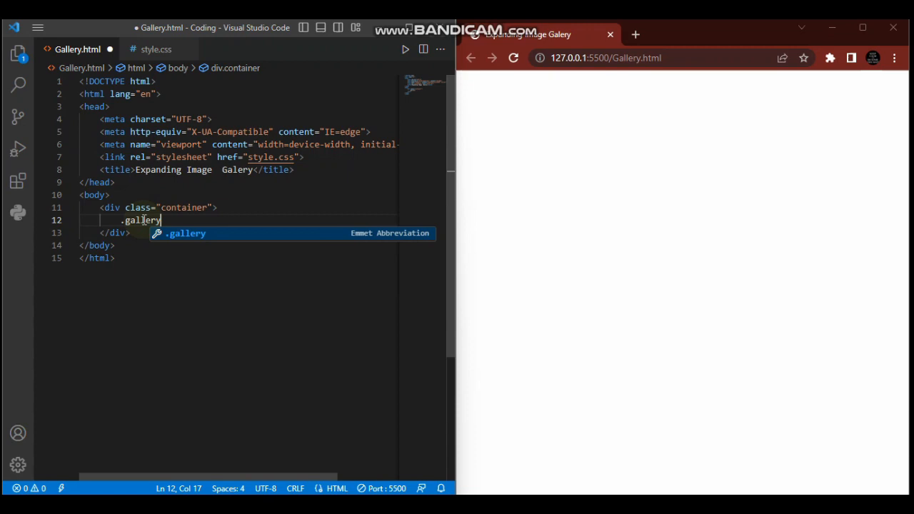
pyautogui.press('Tab')
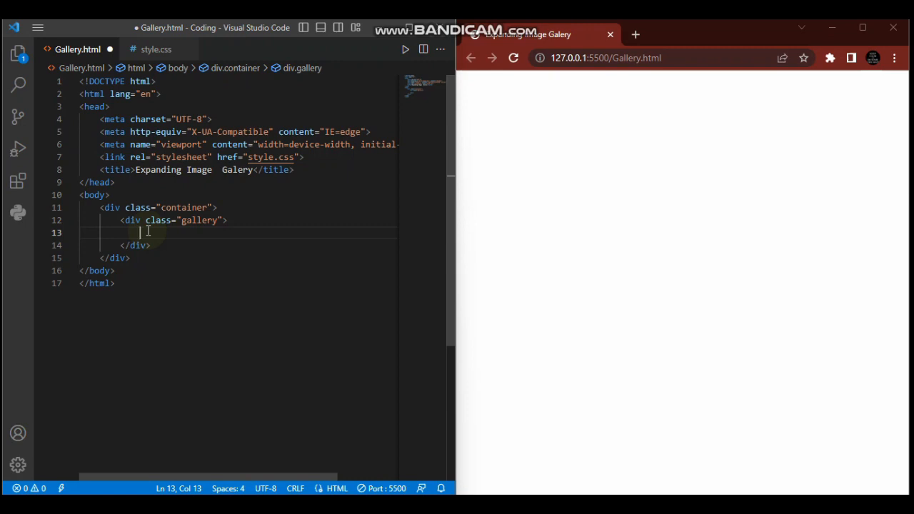
# Add an img-box div holding a 'Superman' h3 heading, then duplicate the line
pyautogui.write('.')
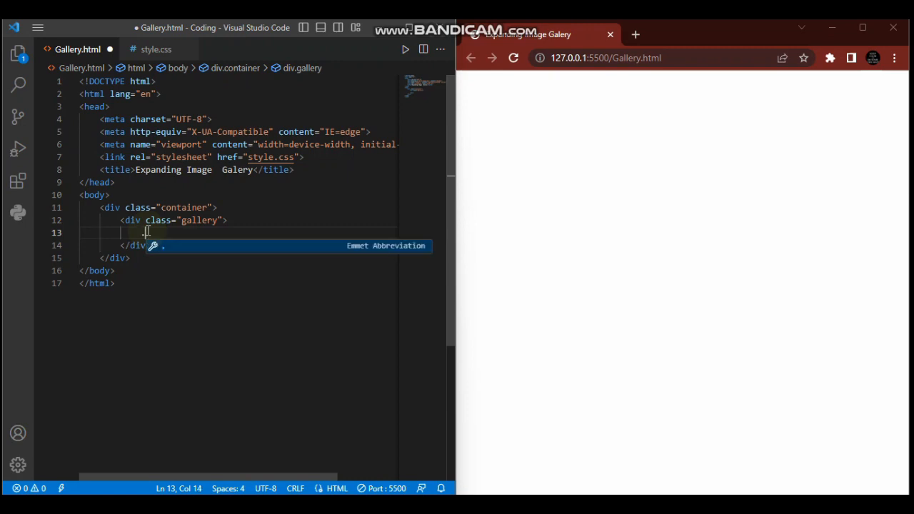
pyautogui.write('.img')
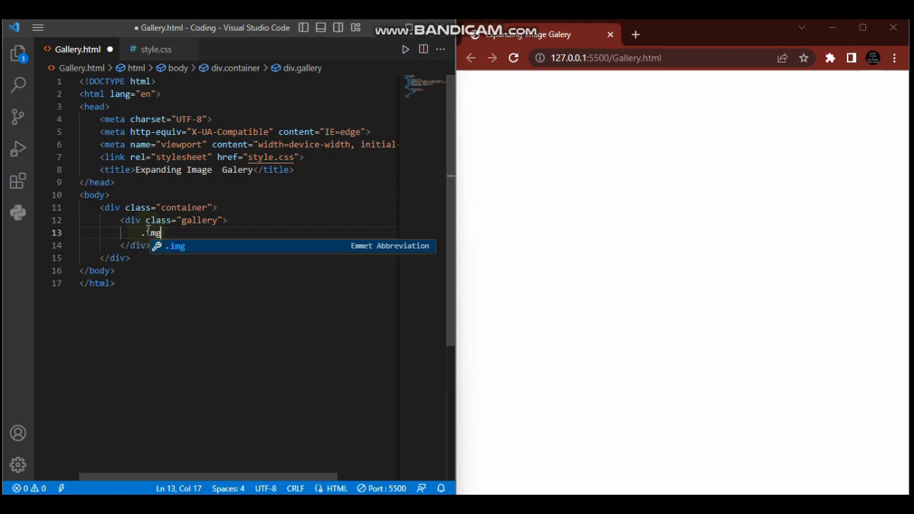
pyautogui.write('-b')
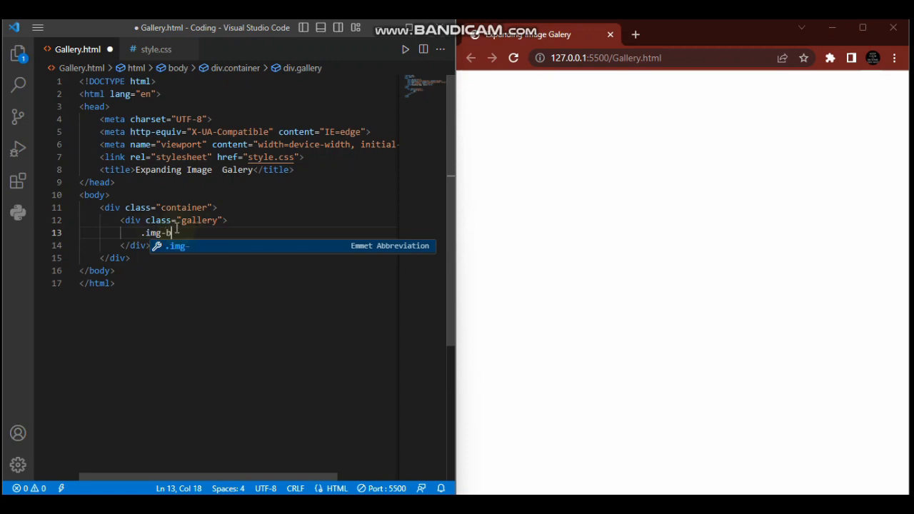
pyautogui.write('ox')
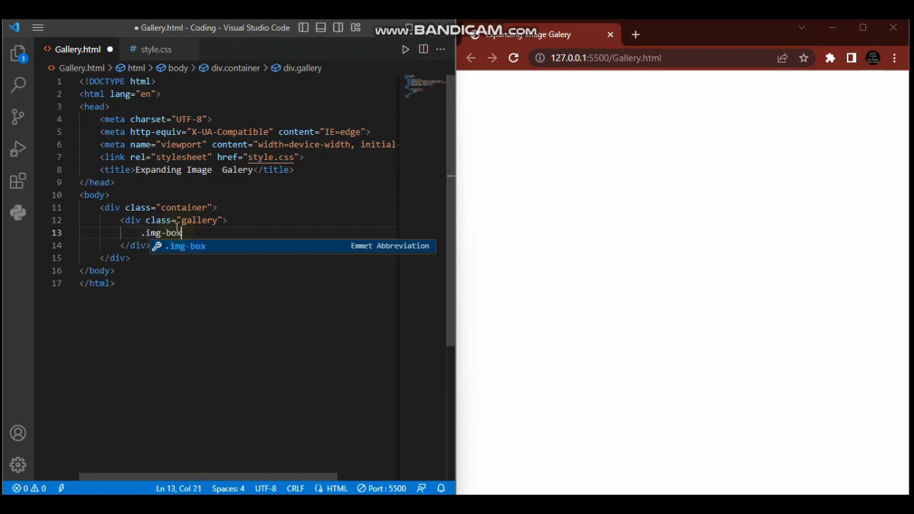
pyautogui.press('Tab')
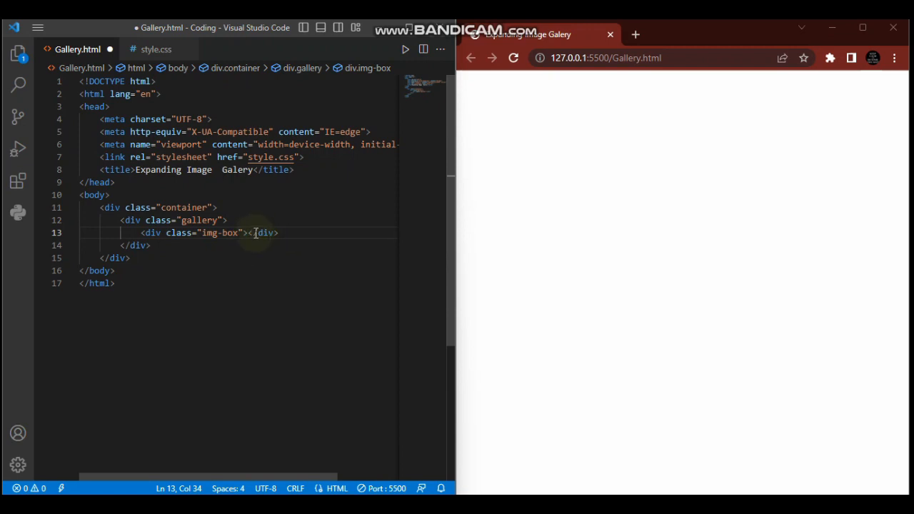
pyautogui.write('h3')
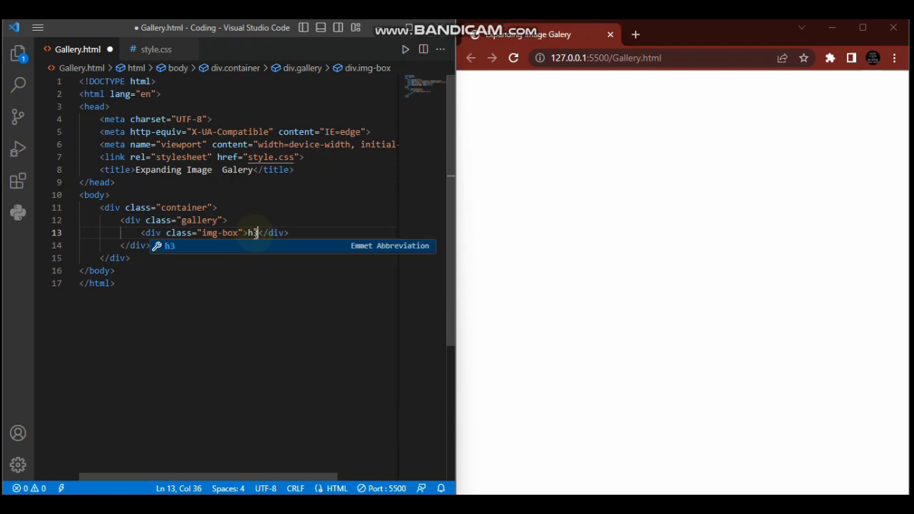
pyautogui.press('Tab')
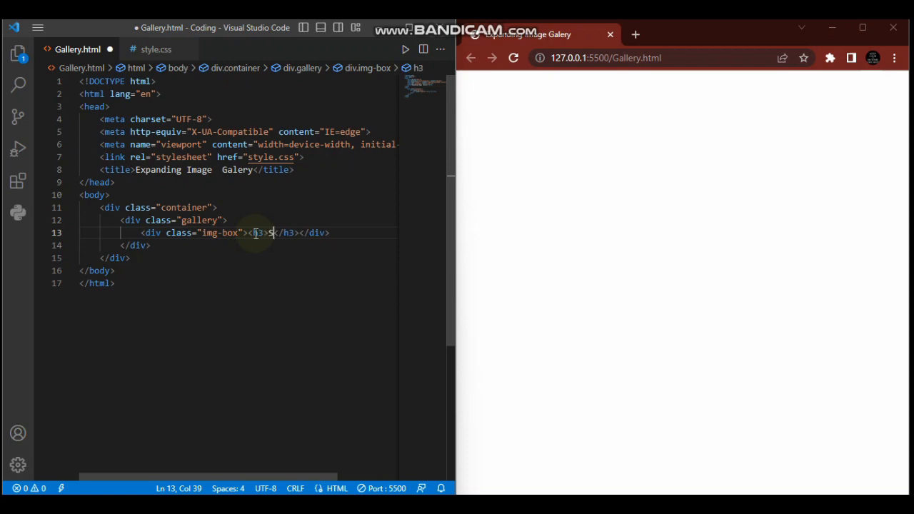
pyautogui.write('Superman')
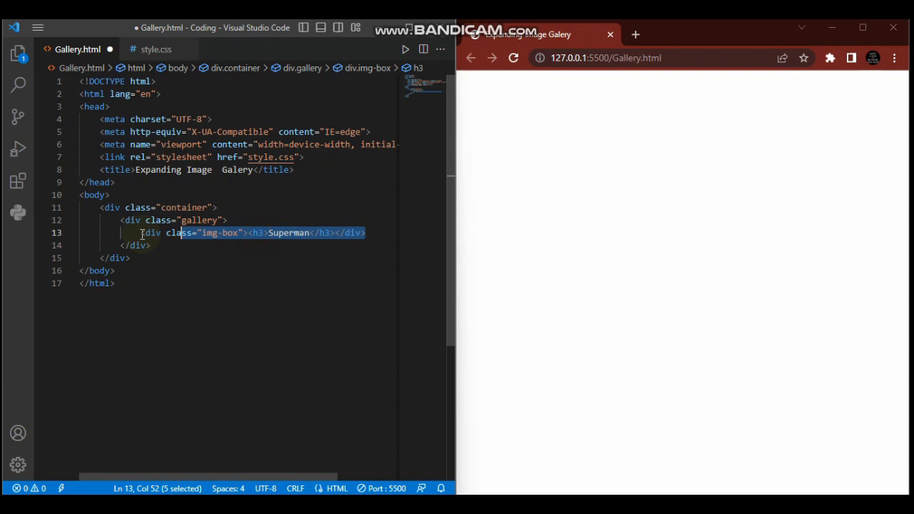
pyautogui.click(364, 232)
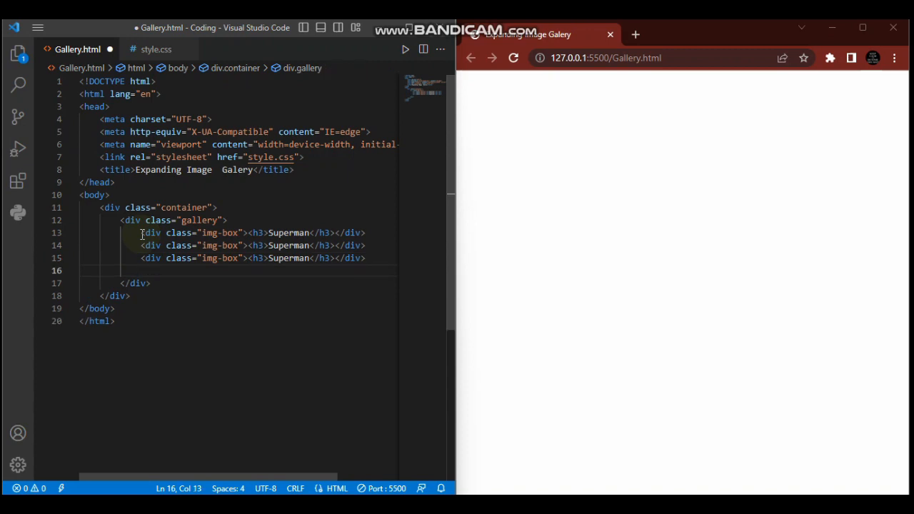
# Paste a fourth card and rename the copied headings to Batman, Arrow and Flash
pyautogui.write('<div class="img-box"><h3>Superman</h3></div>')
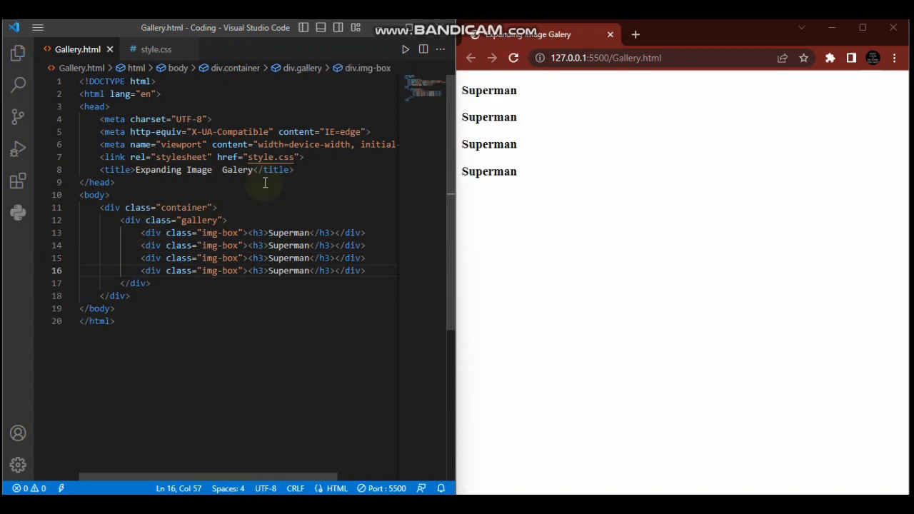
pyautogui.doubleClick(288, 245)
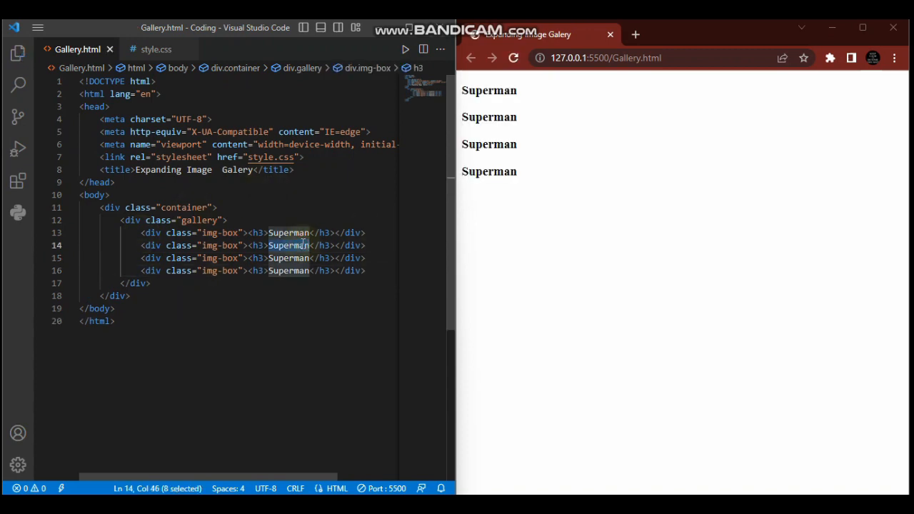
pyautogui.write('Batman')
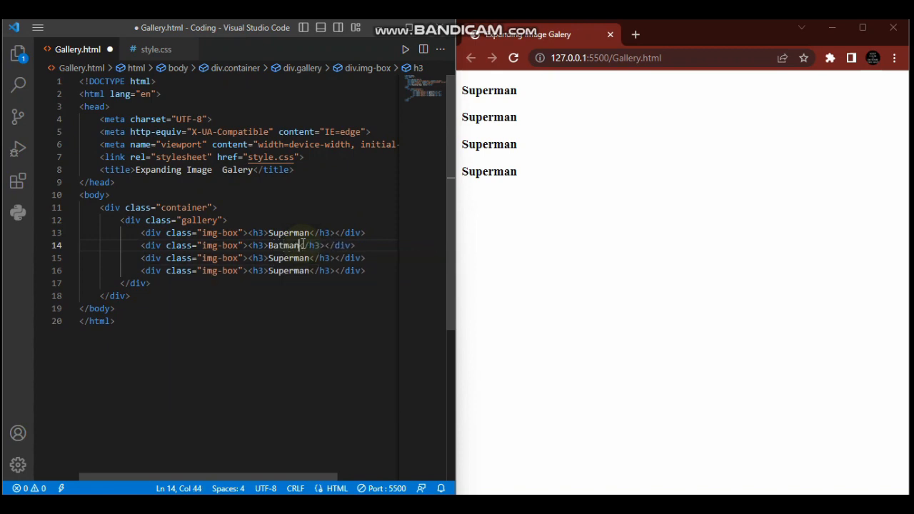
pyautogui.write('Arrow')
pyautogui.click(238, 271)
pyautogui.write('Flash')
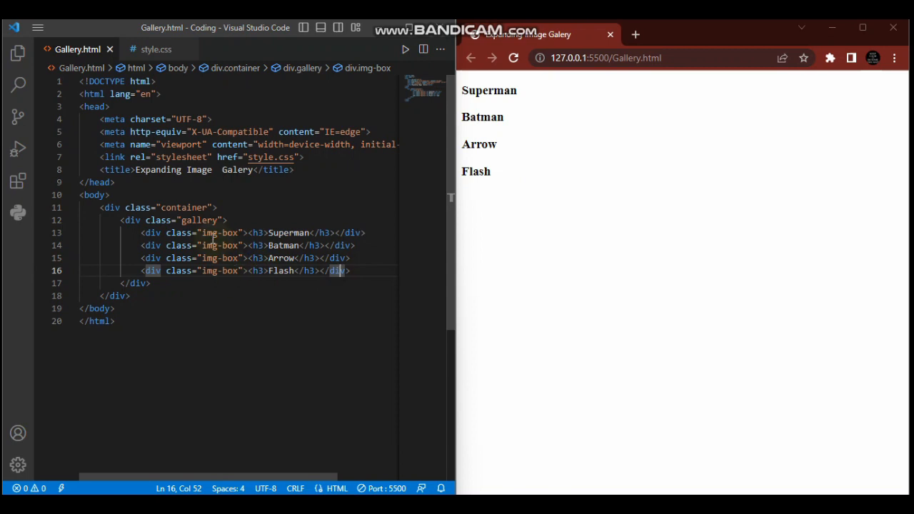
pyautogui.doubleClick(199, 220)
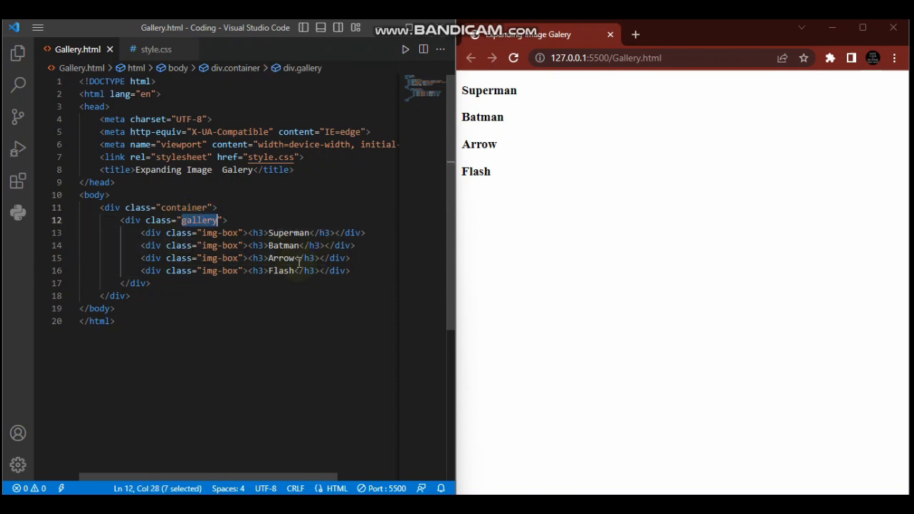
pyautogui.moveTo(241, 226)
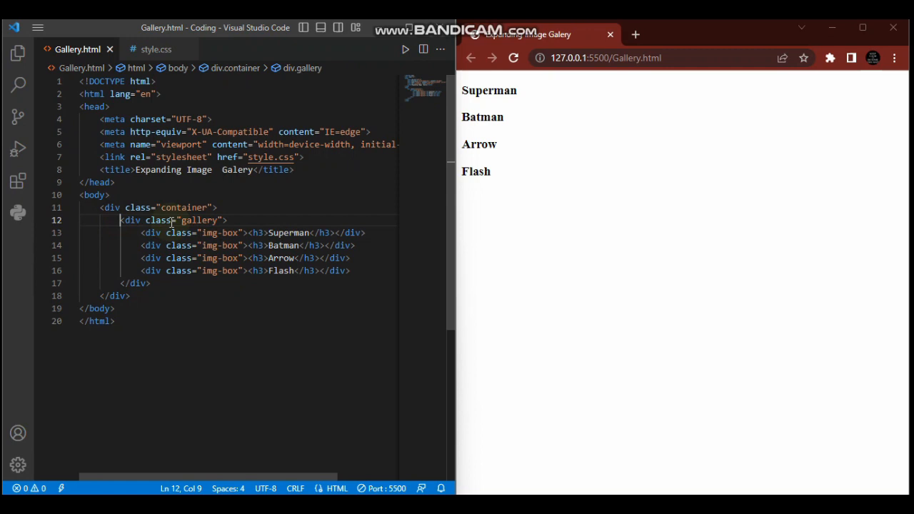
pyautogui.moveTo(207, 220)
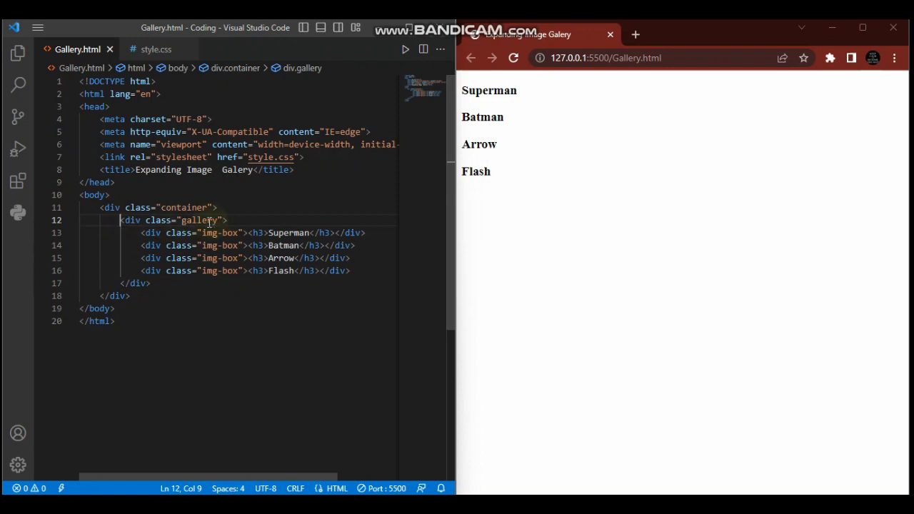
pyautogui.doubleClick(199, 220)
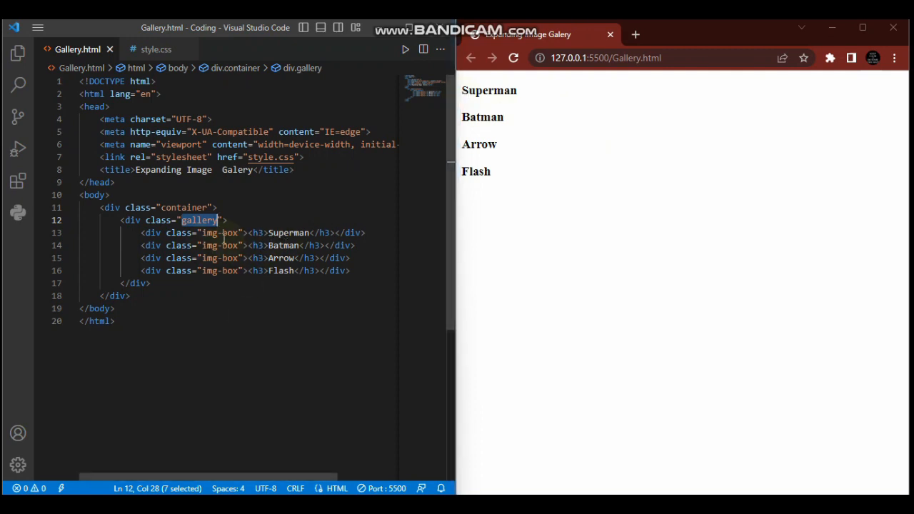
pyautogui.moveTo(496, 244)
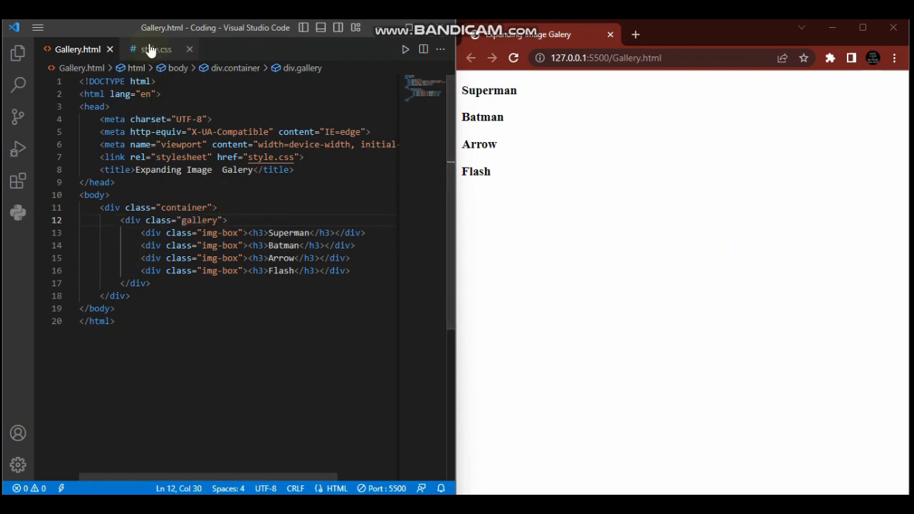
# Write a * rule: padding 0, margin 0, box-sizing border-box, font-family sans-serif
pyautogui.click(156, 49)
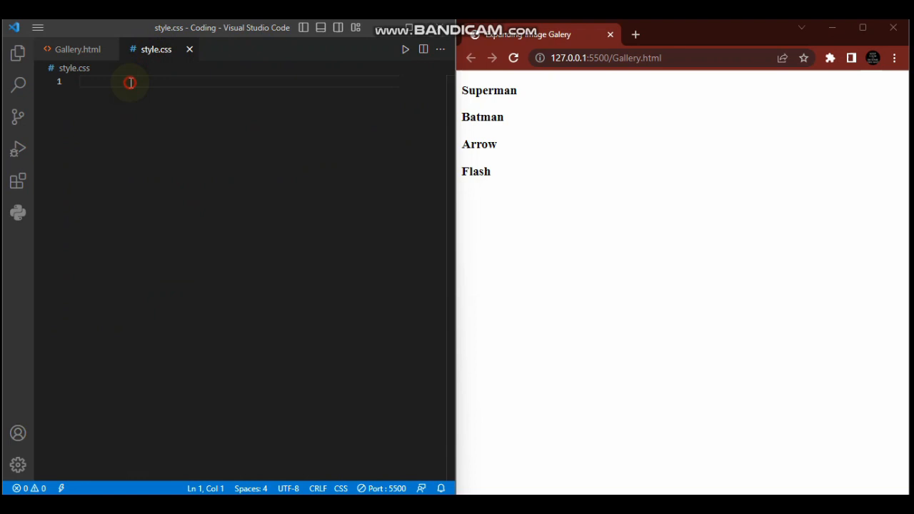
pyautogui.click(130, 82)
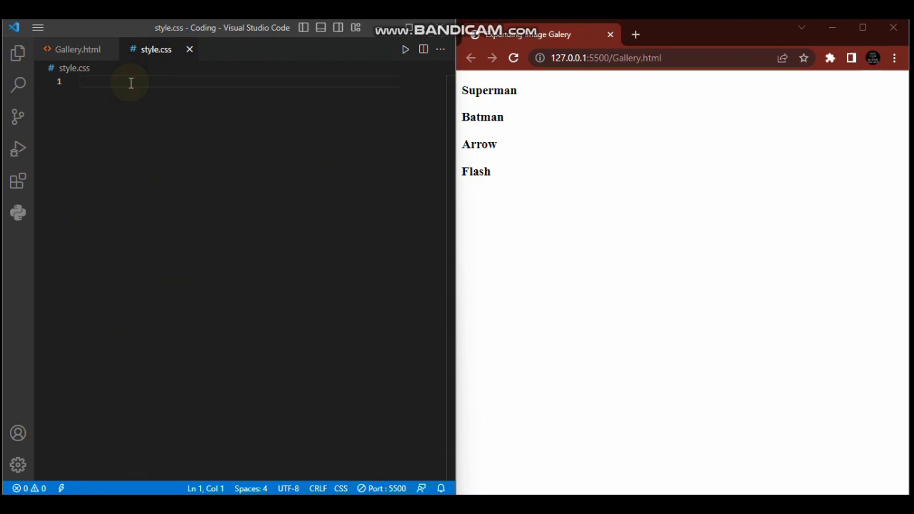
pyautogui.write('*{')
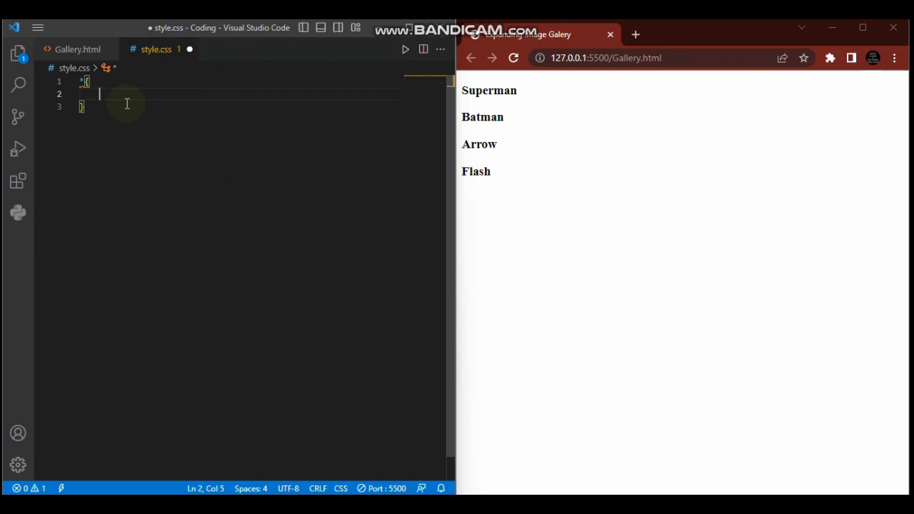
pyautogui.write('padding: 0;')
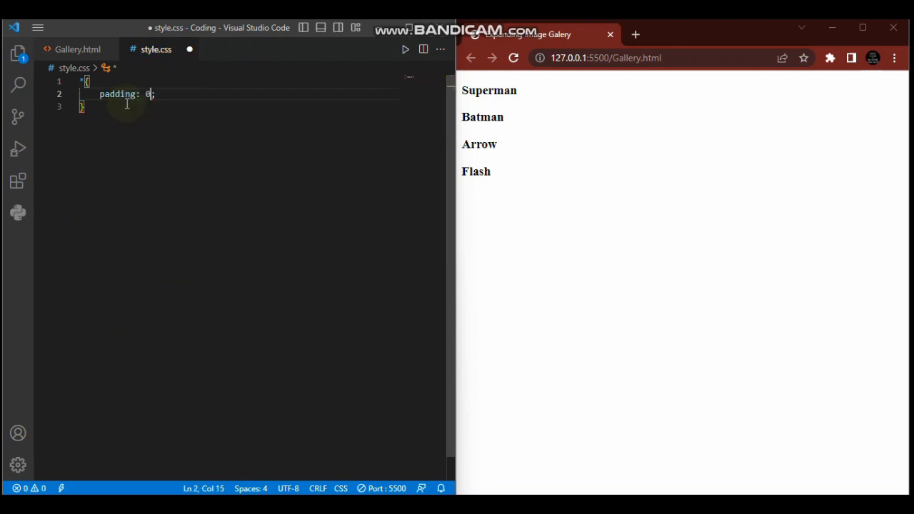
pyautogui.press('Enter')
pyautogui.write('margin: 0;')
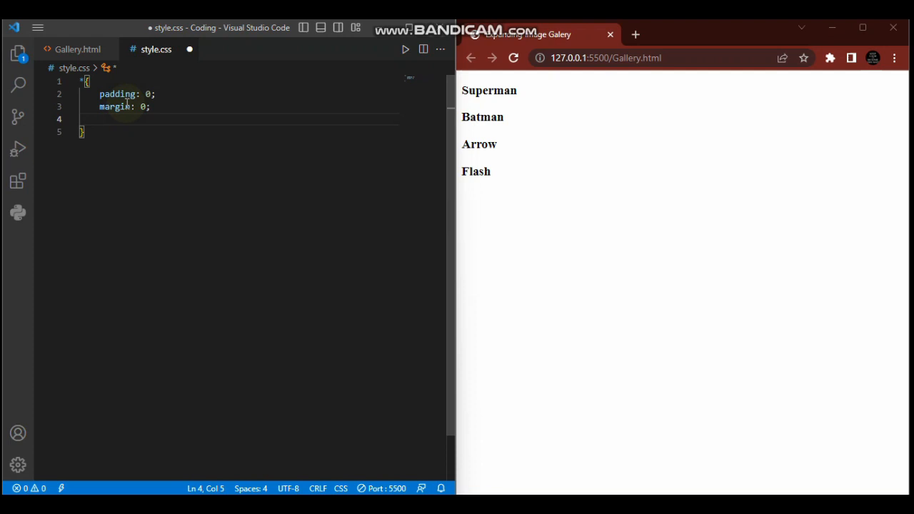
pyautogui.write('box-sizing: border-box;')
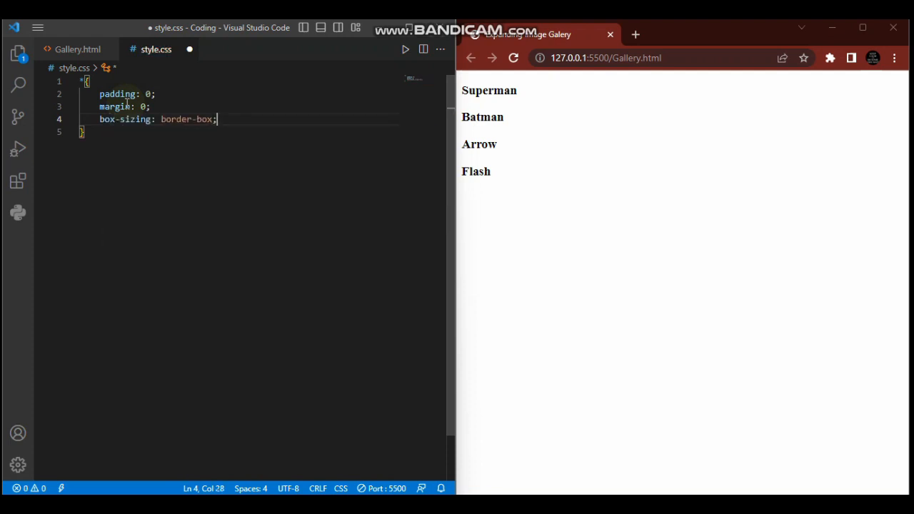
pyautogui.press('Enter')
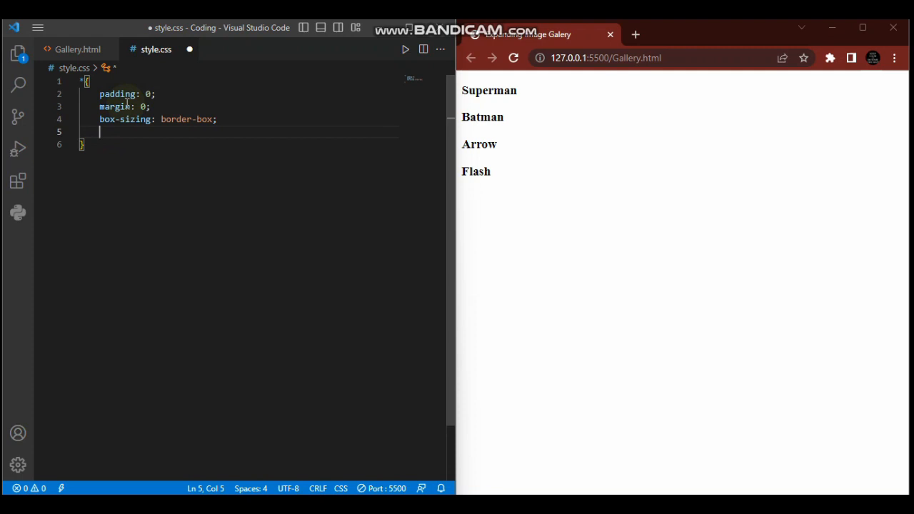
pyautogui.write('fo')
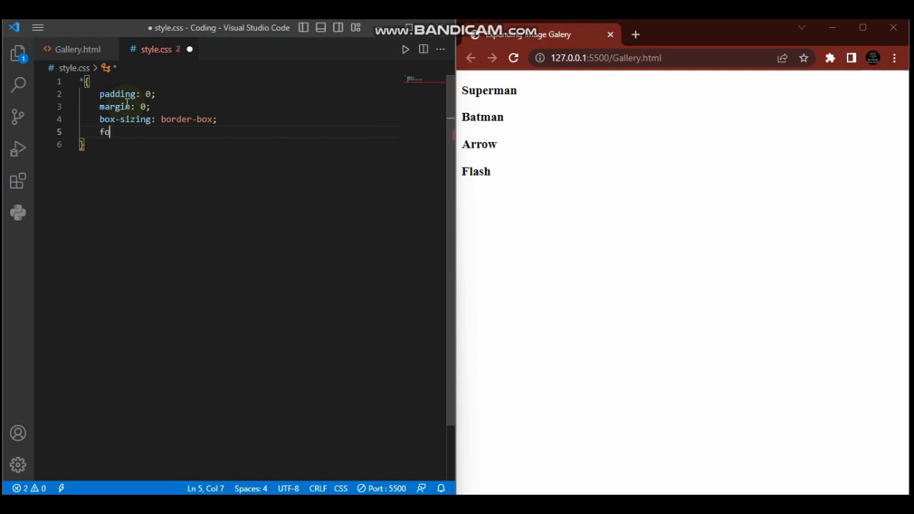
pyautogui.write('n')
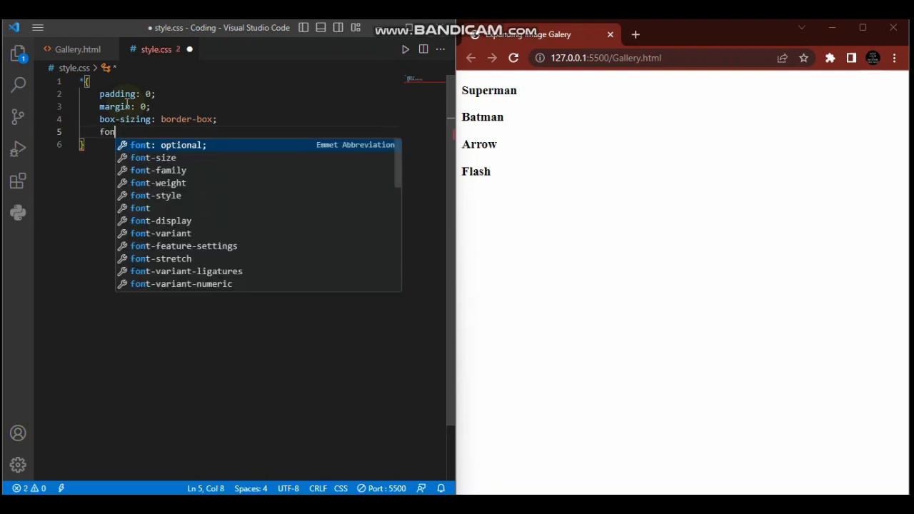
pyautogui.write('-family: ;')
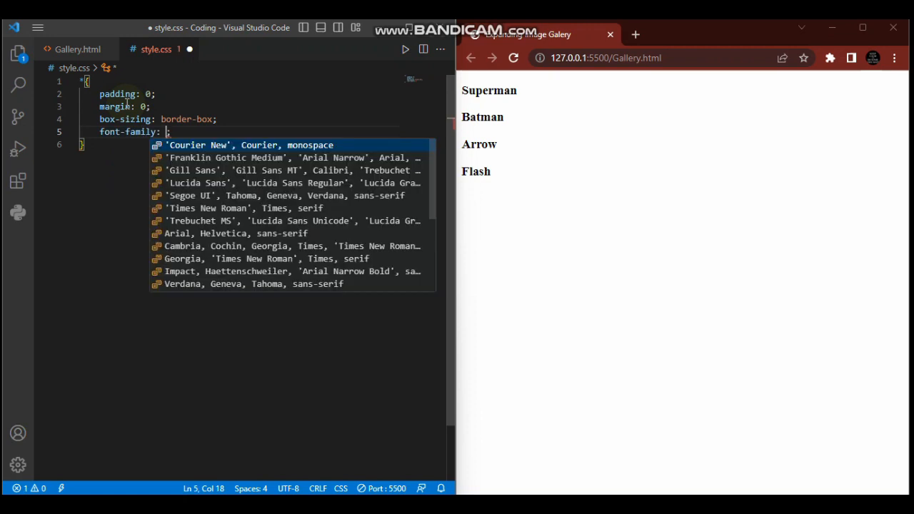
pyautogui.write('sans-serif')
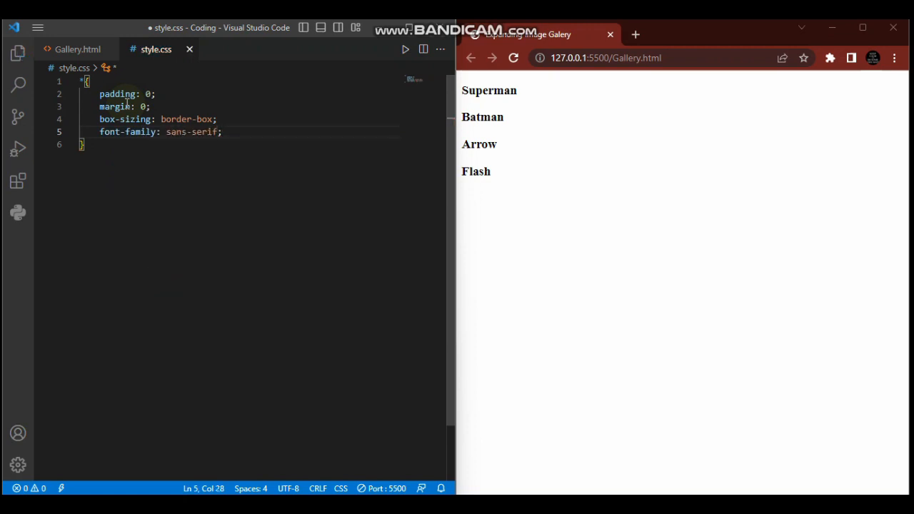
# Save style.css, then cross-check the gallery class name in Gallery.html
pyautogui.press('ctrl+s')
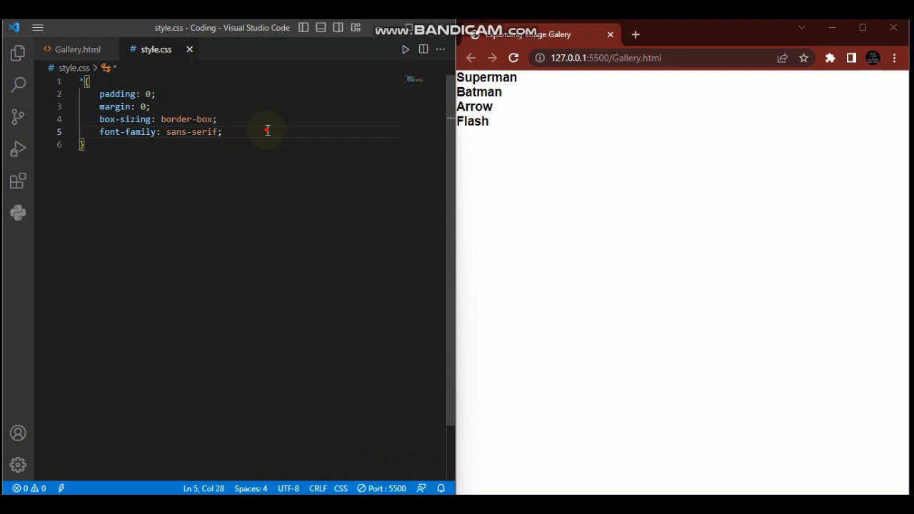
pyautogui.press('Enter')
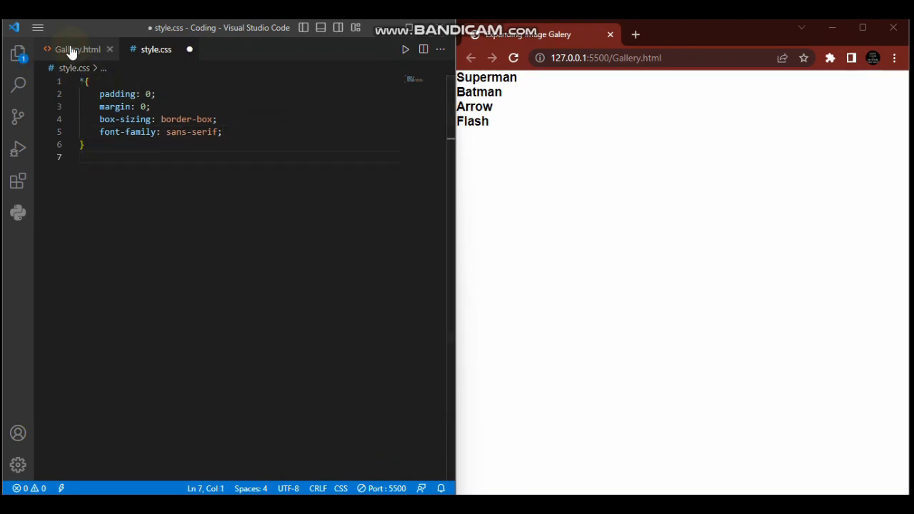
pyautogui.click(71, 48)
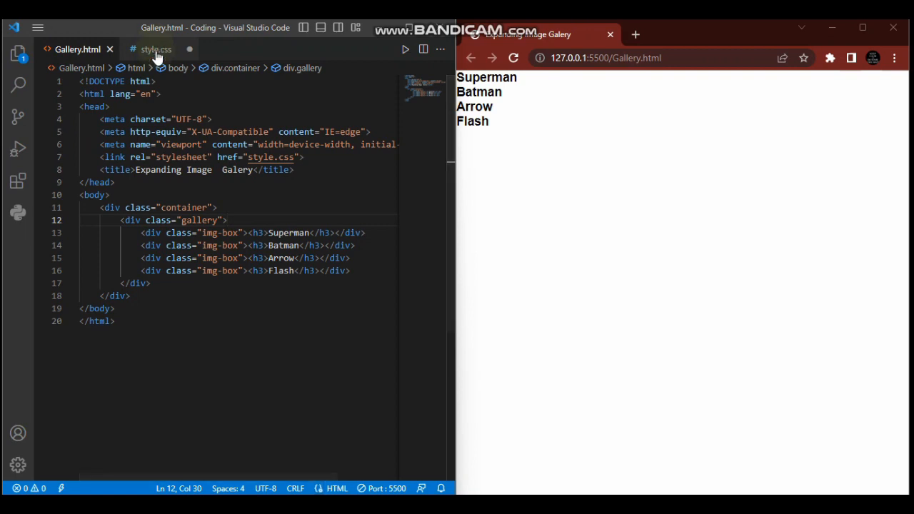
pyautogui.click(152, 49)
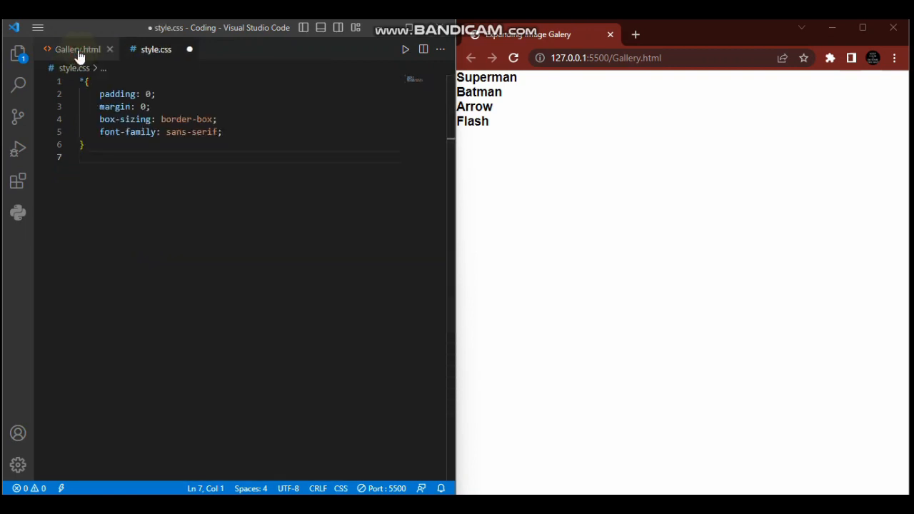
pyautogui.click(73, 49)
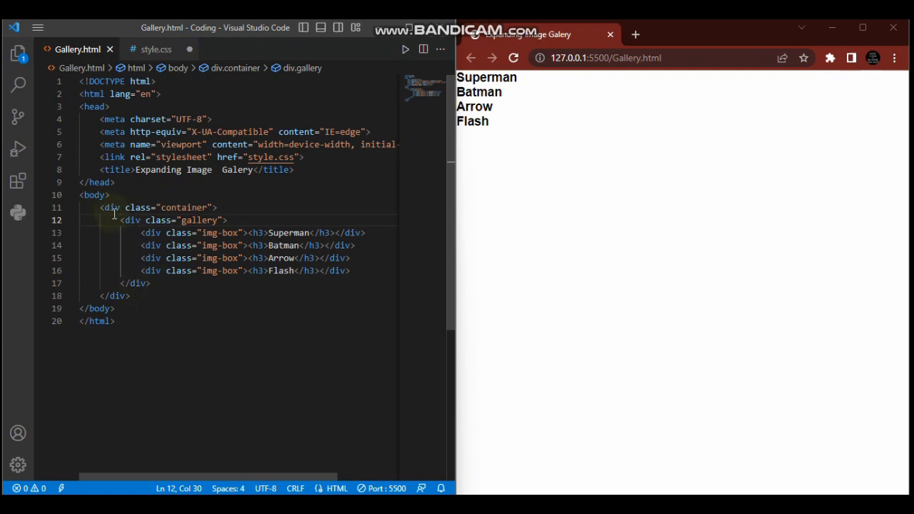
pyautogui.moveTo(187, 212)
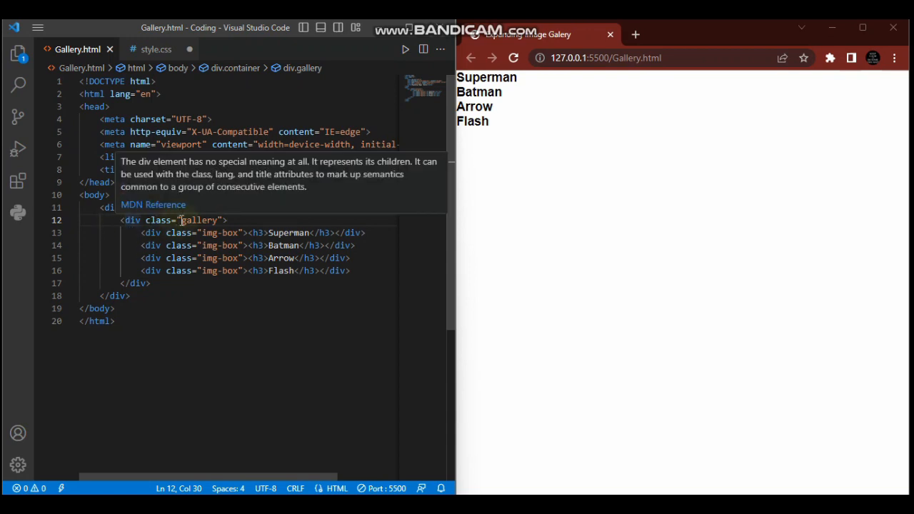
pyautogui.doubleClick(200, 220)
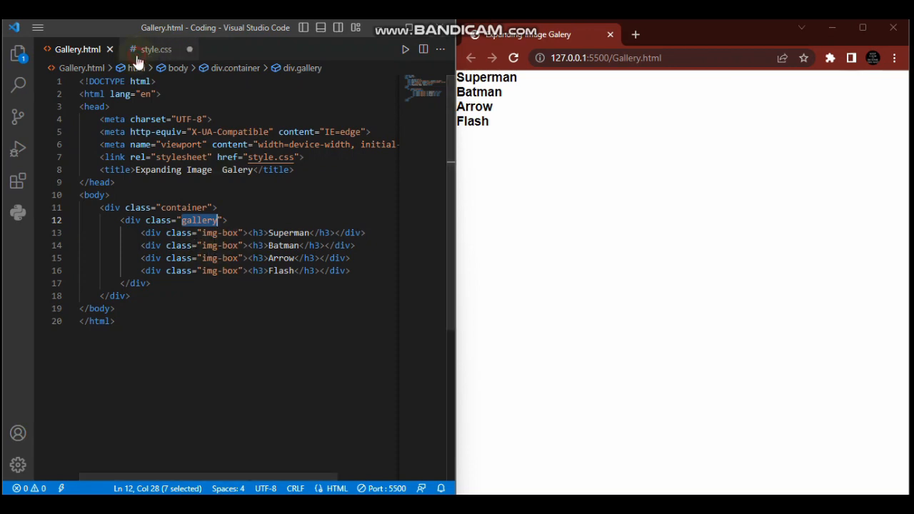
pyautogui.click(154, 48)
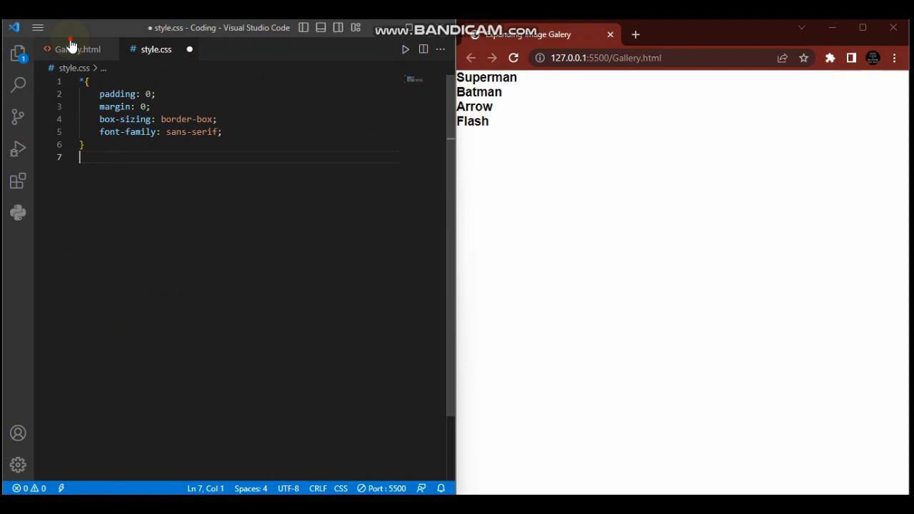
pyautogui.click(75, 48)
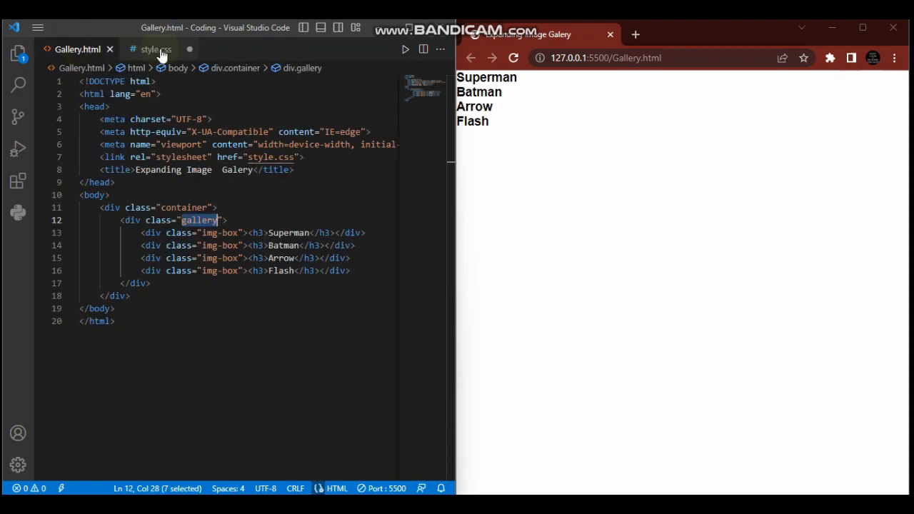
pyautogui.click(154, 49)
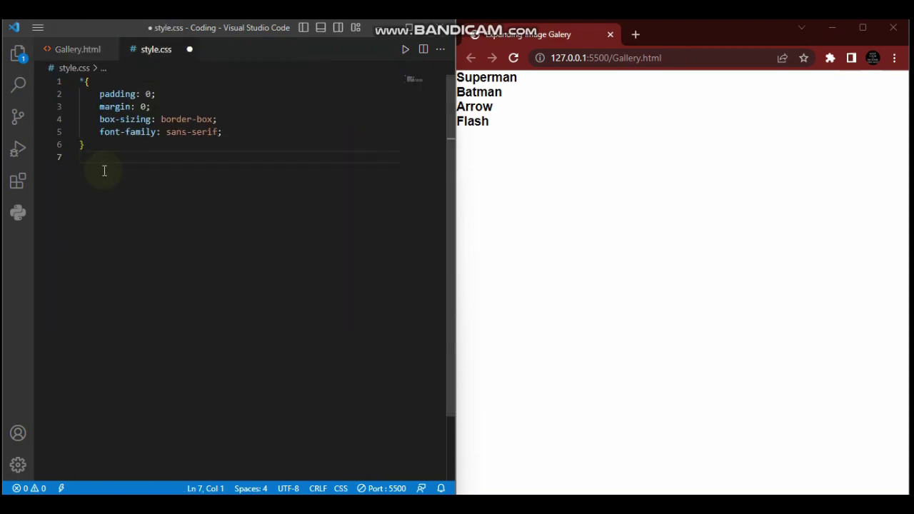
# Start a .container rule with width 100% and height 100vh
pyautogui.write('.co')
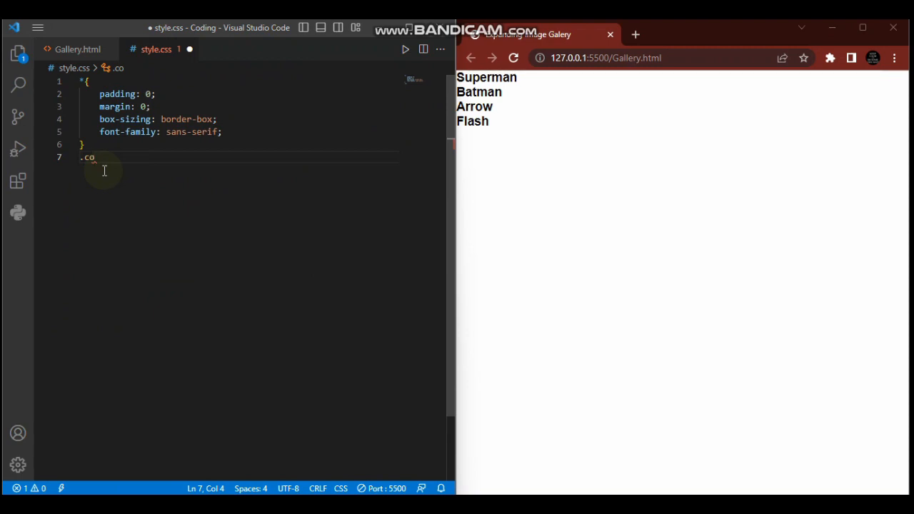
pyautogui.write('ntainer')
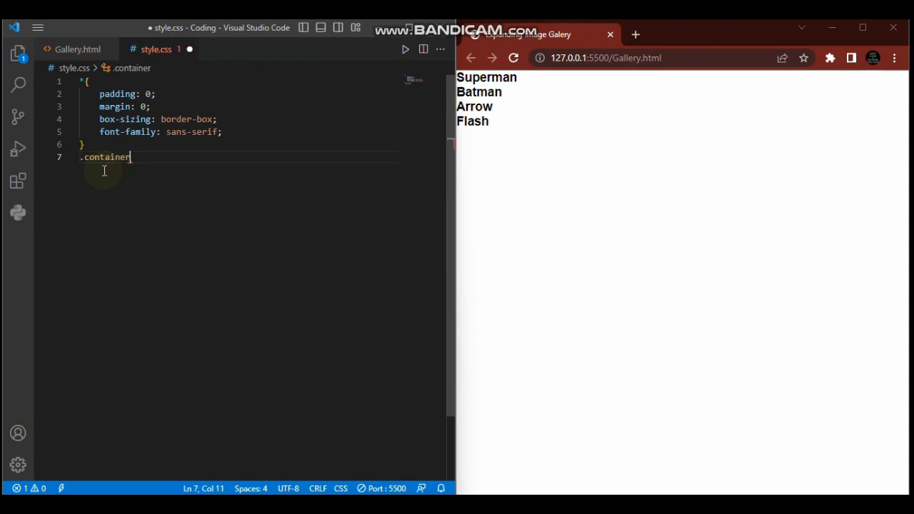
pyautogui.write('{')
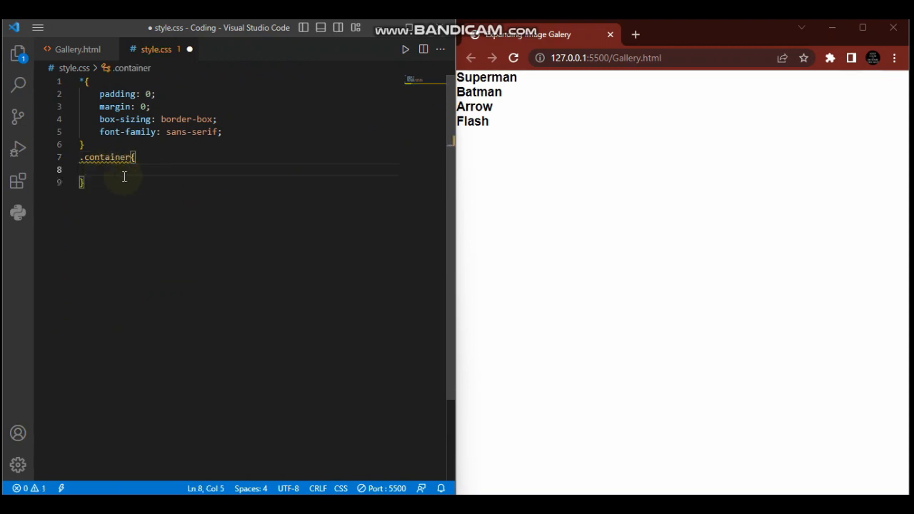
pyautogui.write('width: 100;')
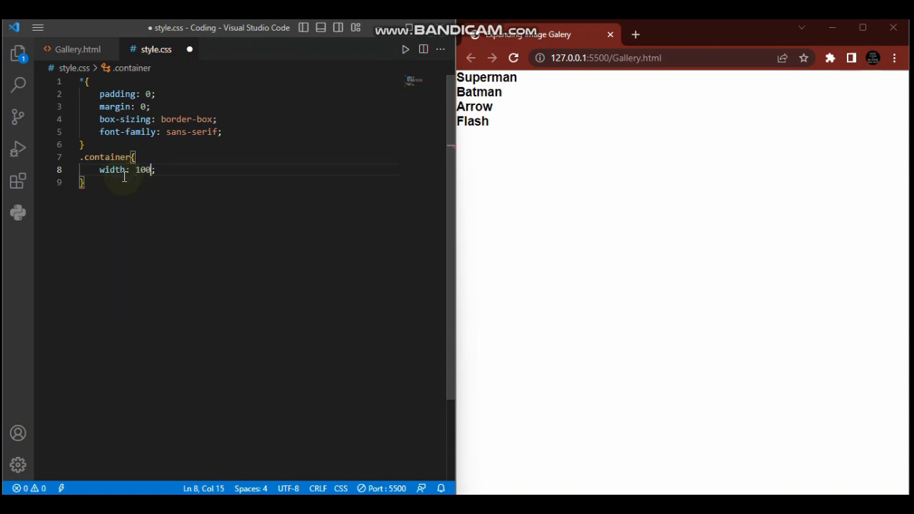
pyautogui.write('%')
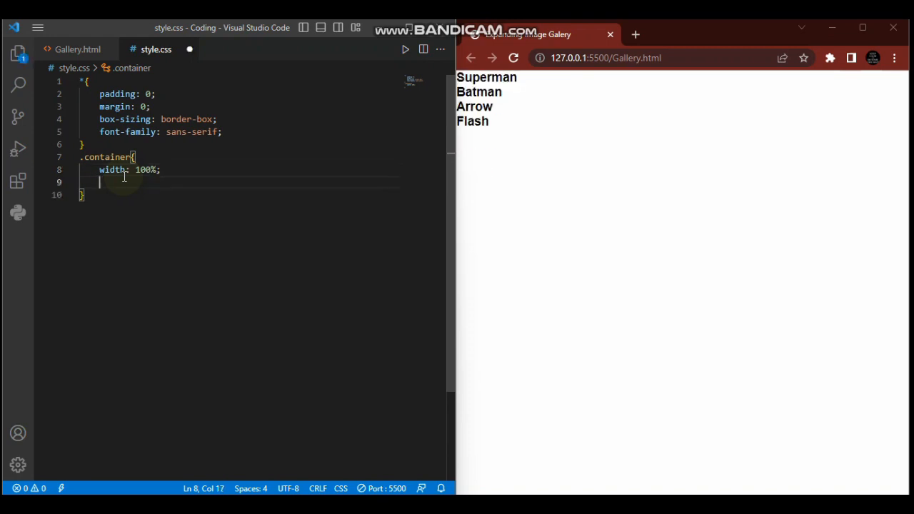
pyautogui.write('height: 100;')
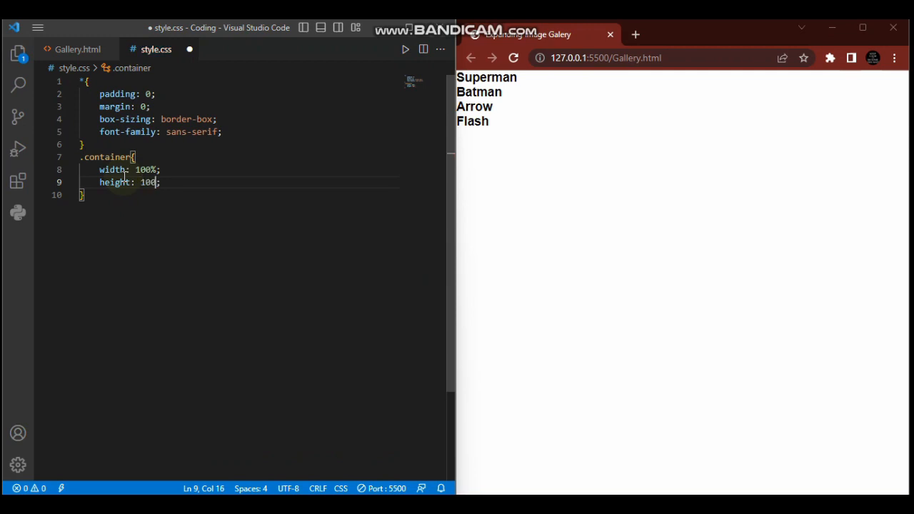
pyautogui.write('vh')
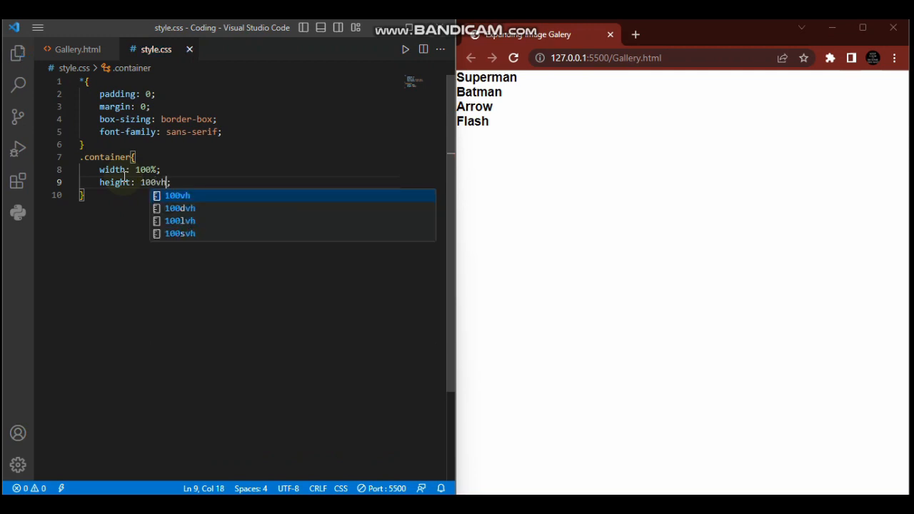
pyautogui.press('Enter')
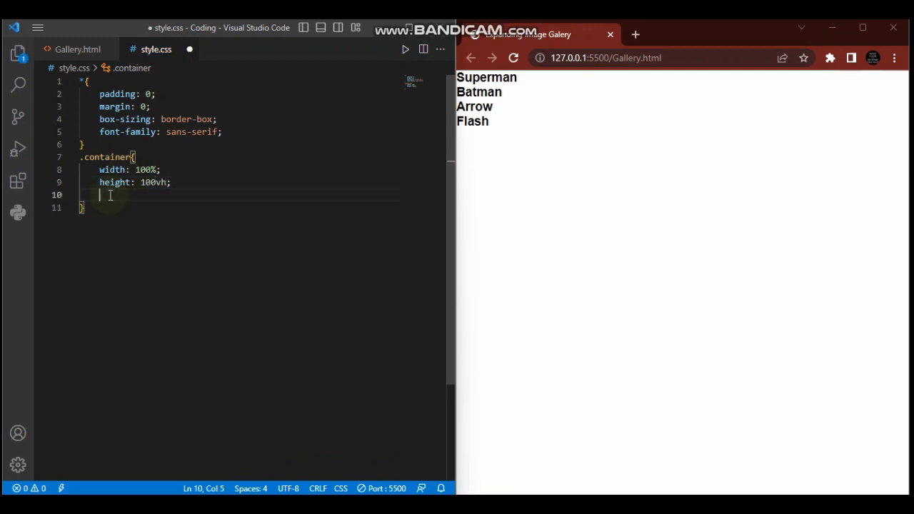
# Give .container a #f2e9ff background and display flex
pyautogui.write('ba')
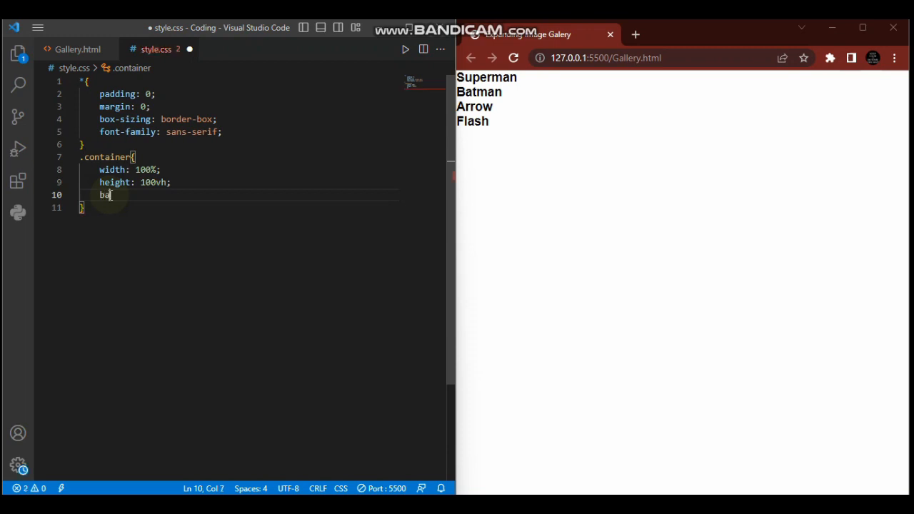
pyautogui.write('ckground: ;')
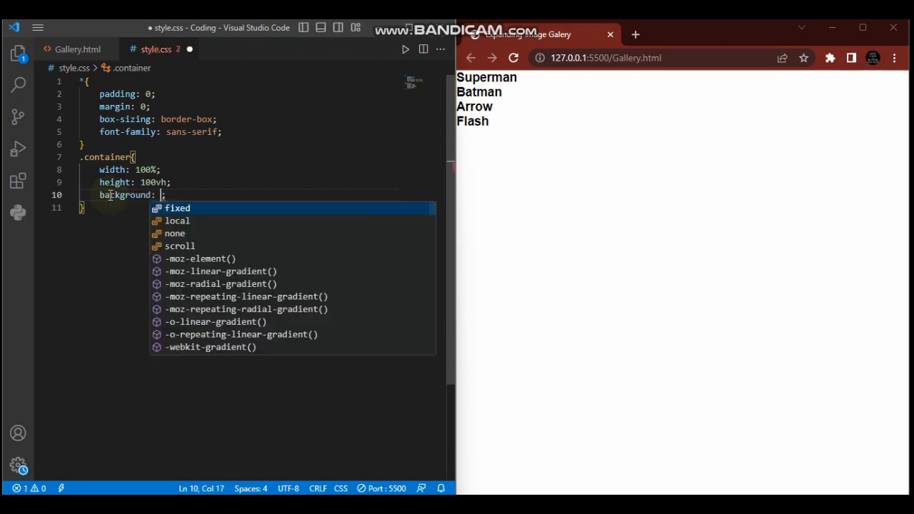
pyautogui.write('#f2e9ff;')
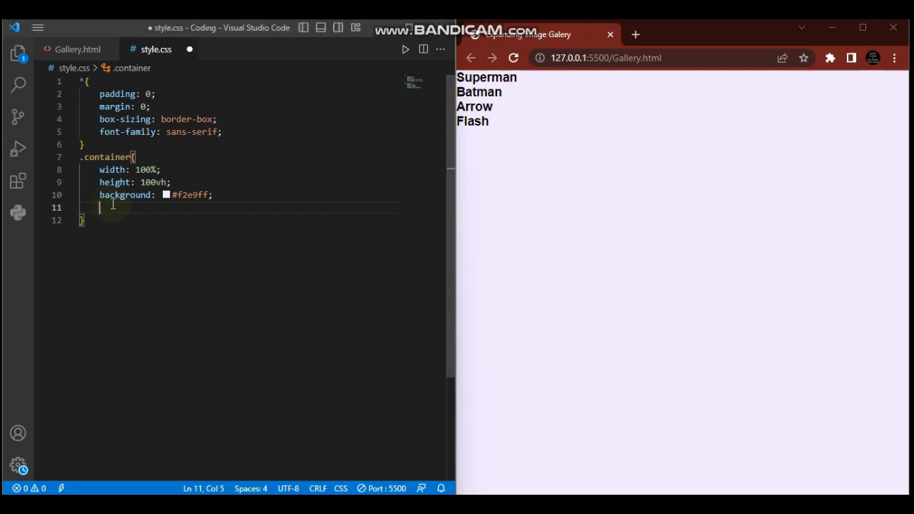
pyautogui.write('display: flex;')
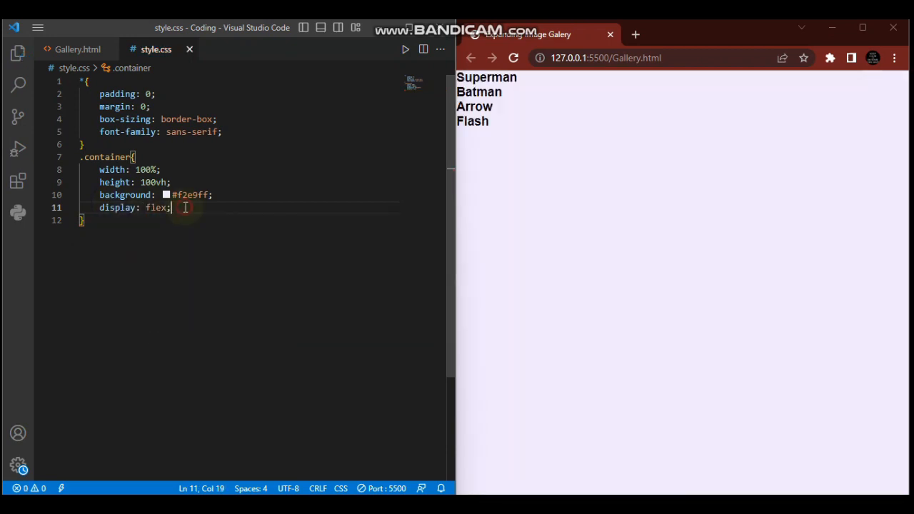
pyautogui.press('Enter')
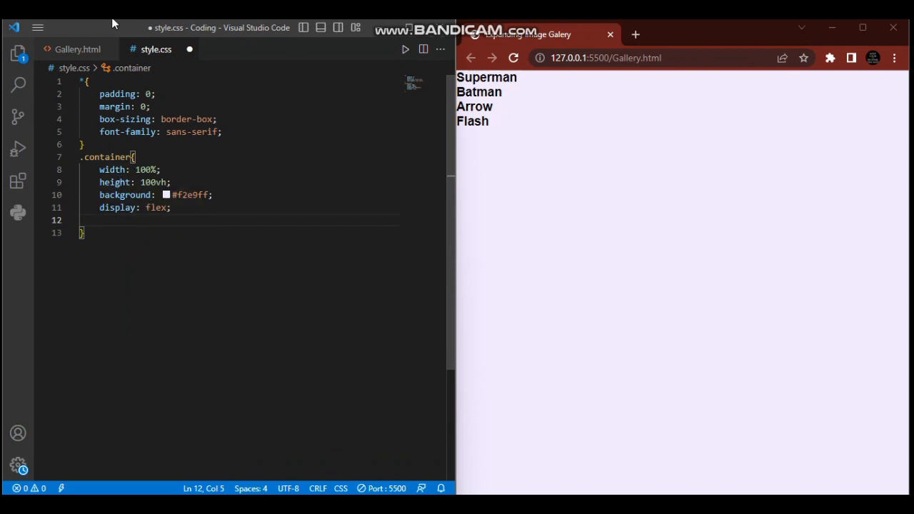
pyautogui.click(77, 48)
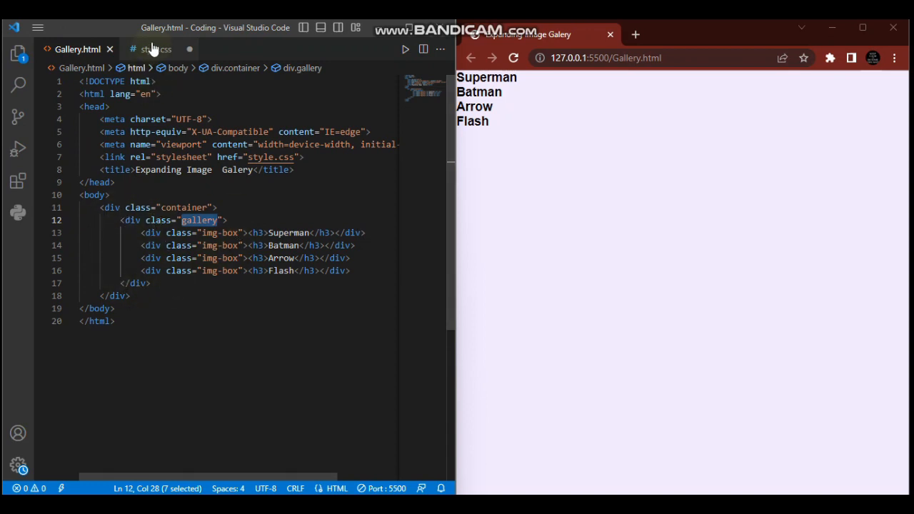
pyautogui.click(157, 49)
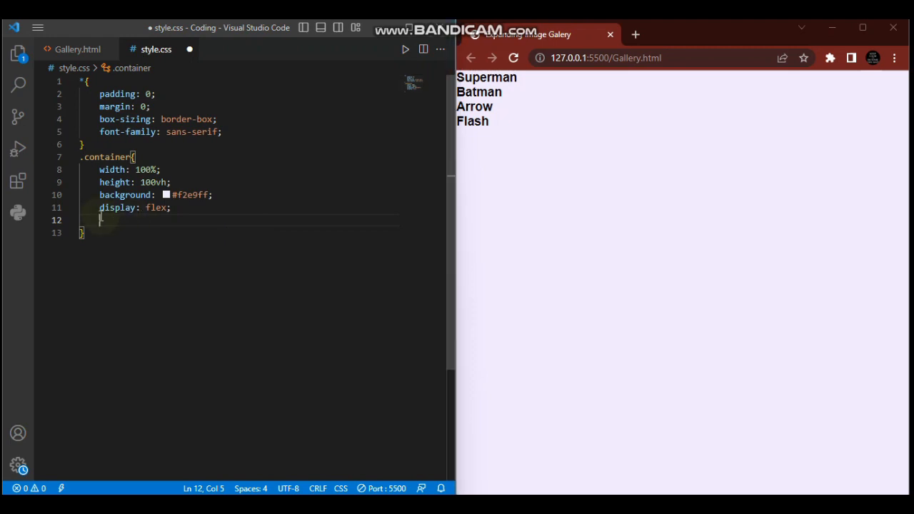
# Set justify-content and align-items to center in .container, adding a line below
pyautogui.write('justify-content: center;')
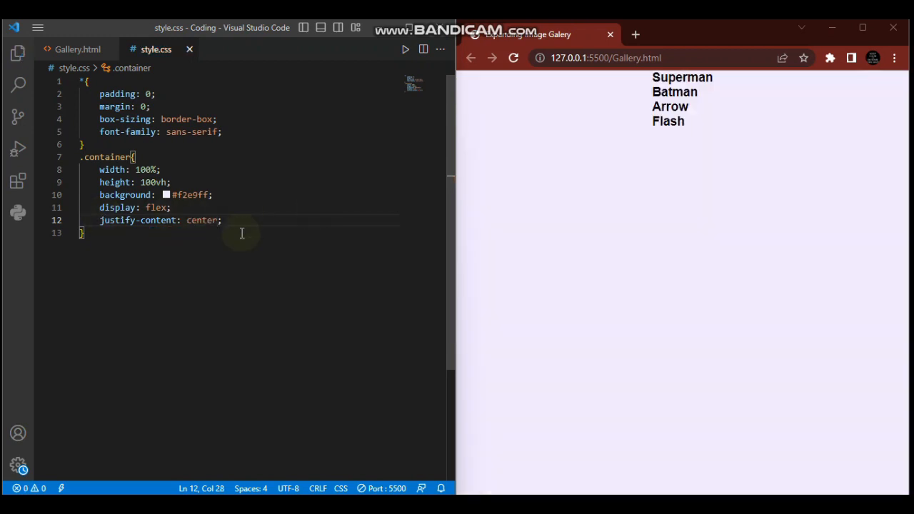
pyautogui.moveTo(550, 108)
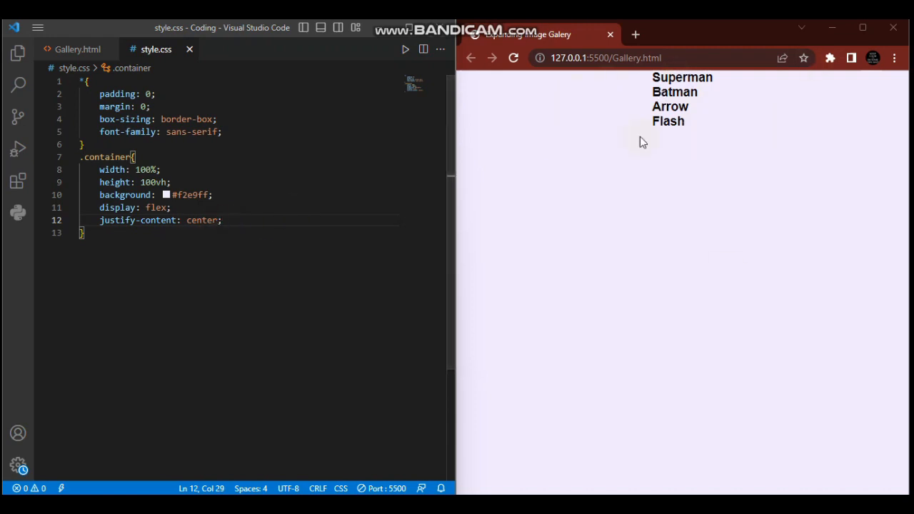
pyautogui.press('Enter')
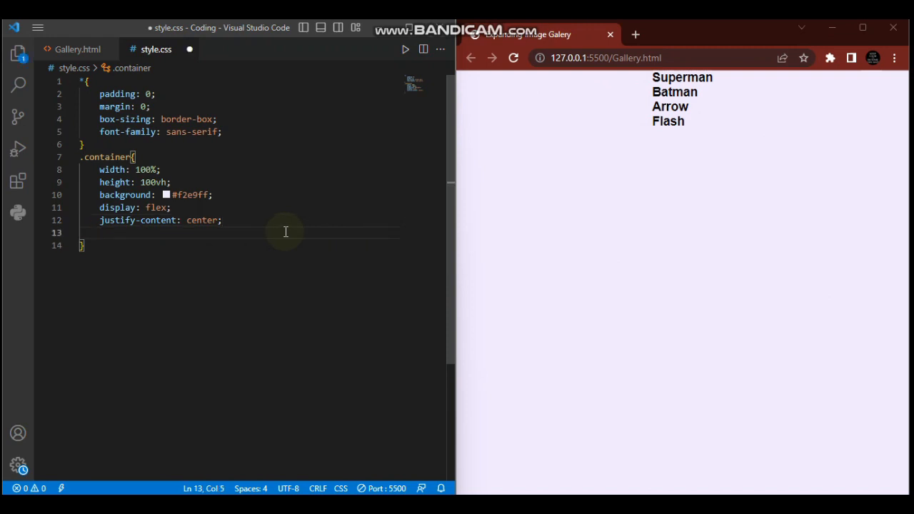
pyautogui.write('align-items: center;')
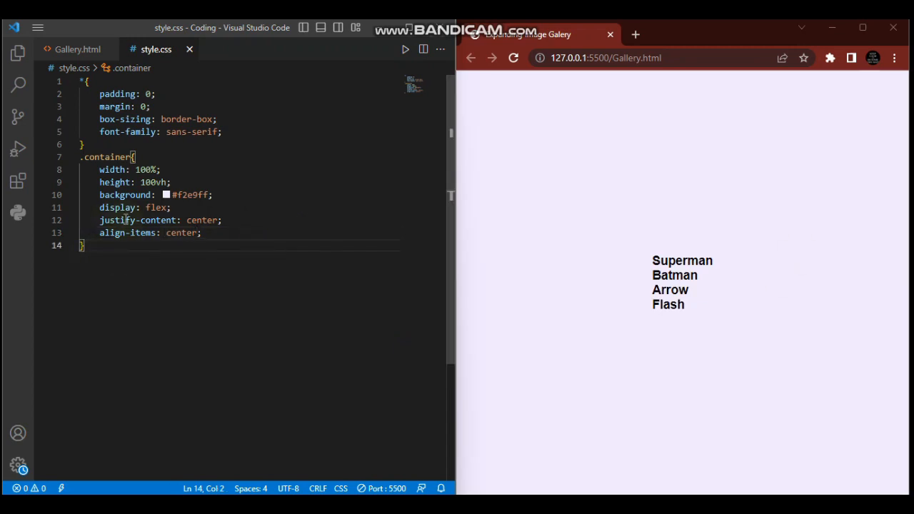
pyautogui.click(88, 244)
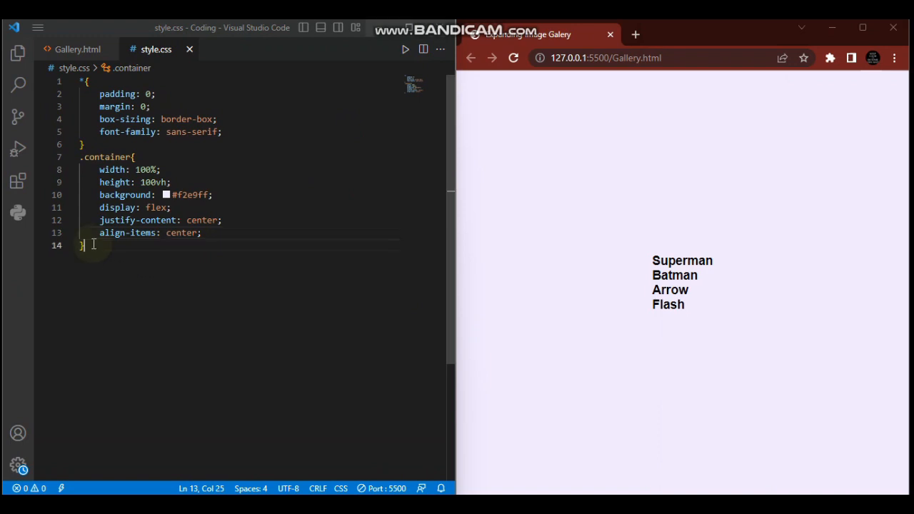
pyautogui.press('Enter')
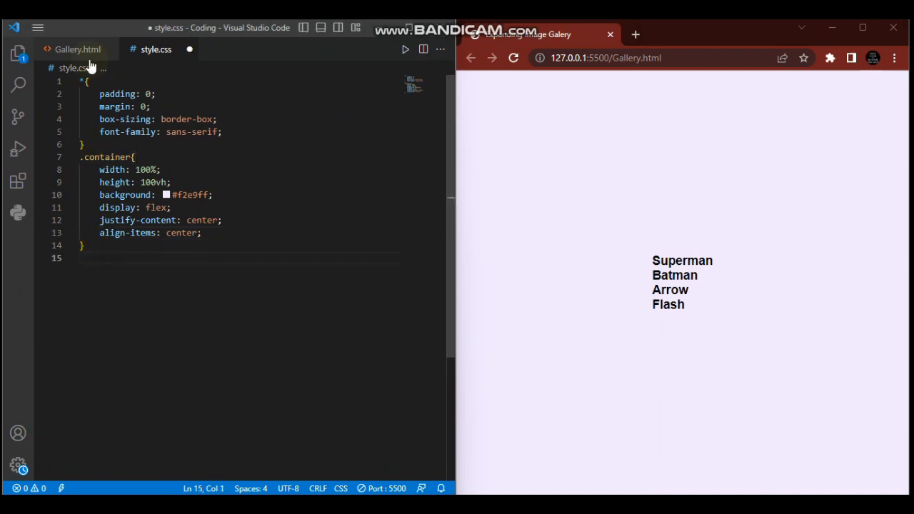
# Start a .gallery rule with display set to flex
pyautogui.write('.')
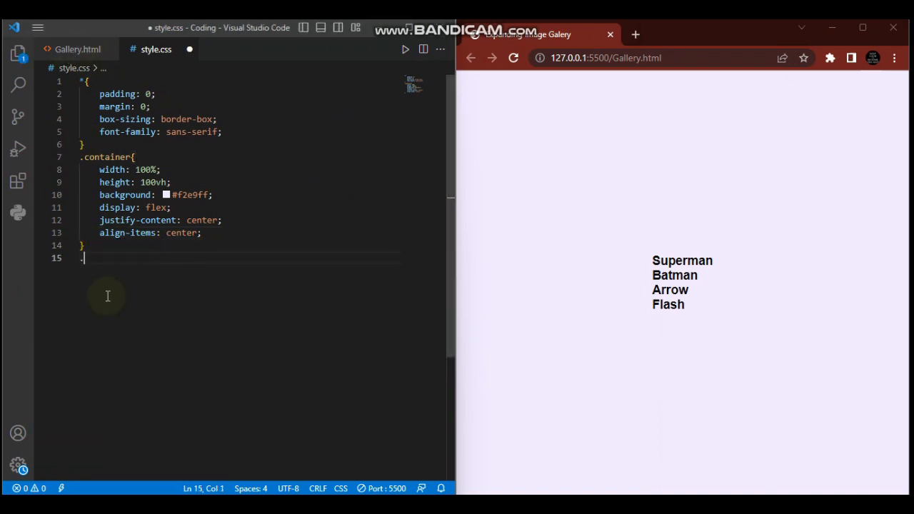
pyautogui.write('g')
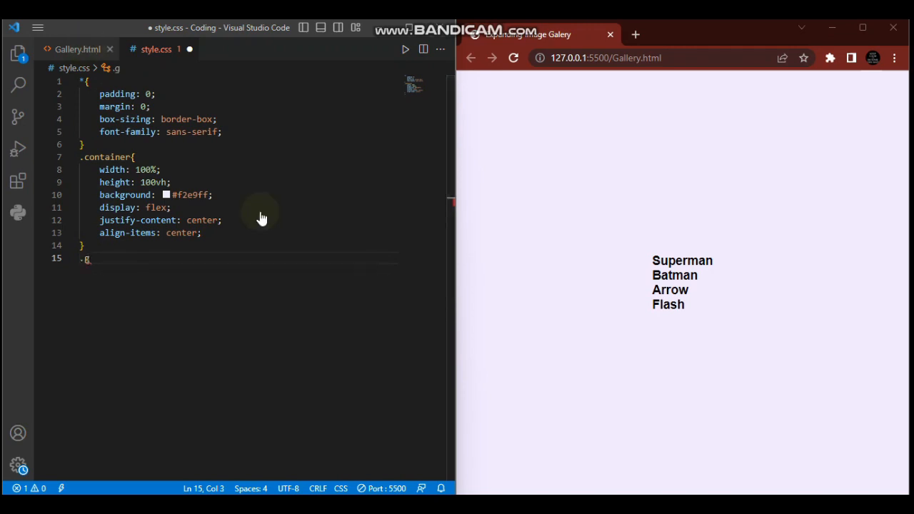
pyautogui.click(80, 50)
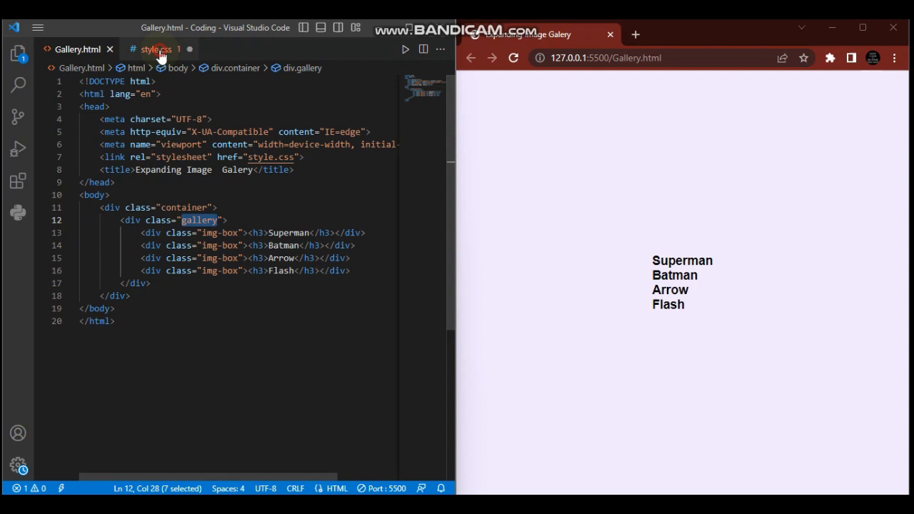
pyautogui.write('.gallery{')
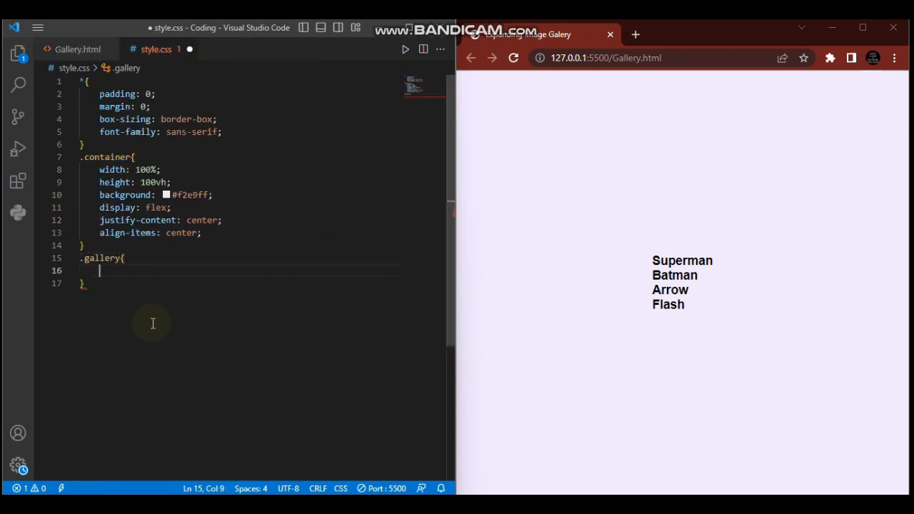
pyautogui.write('dis')
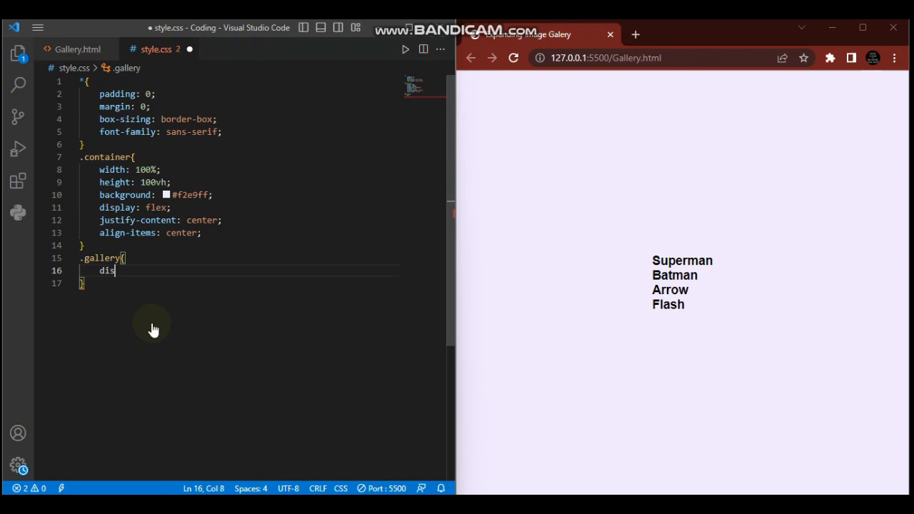
pyautogui.write('play: ;')
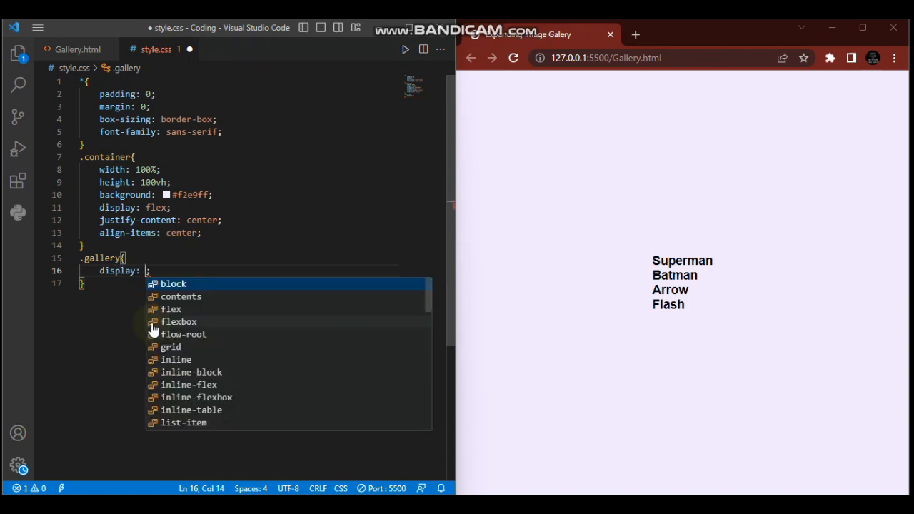
pyautogui.click(170, 308)
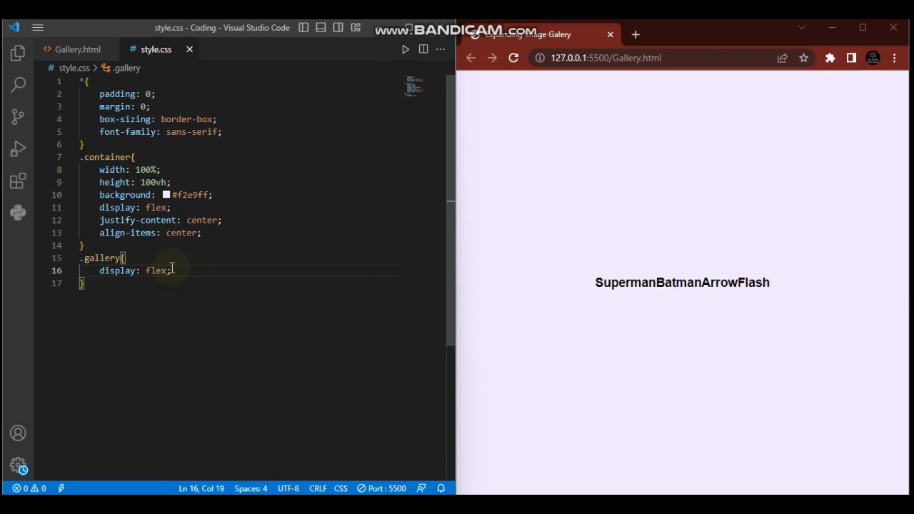
pyautogui.moveTo(582, 289)
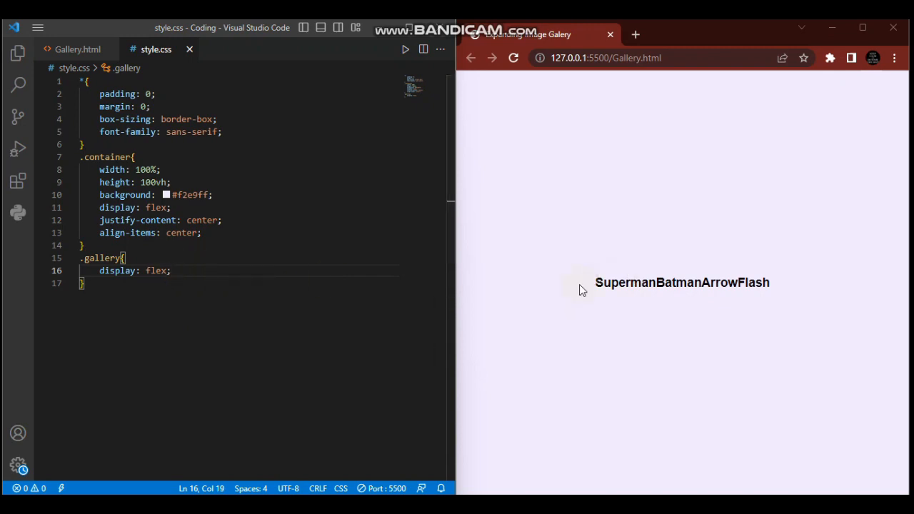
pyautogui.moveTo(697, 281)
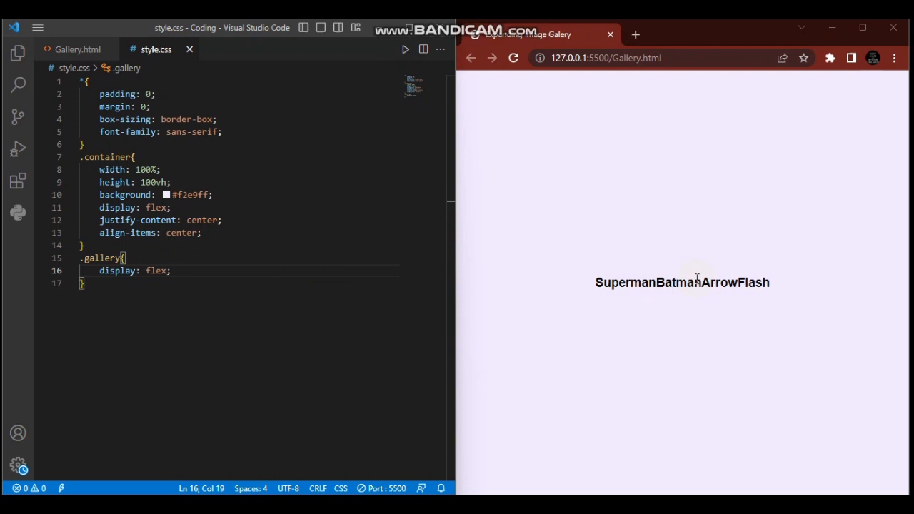
pyautogui.moveTo(116, 253)
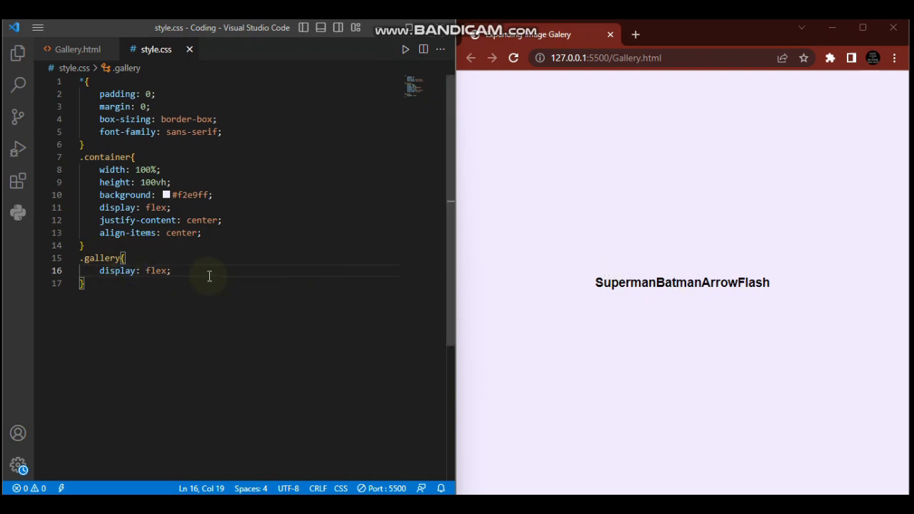
pyautogui.moveTo(176, 163)
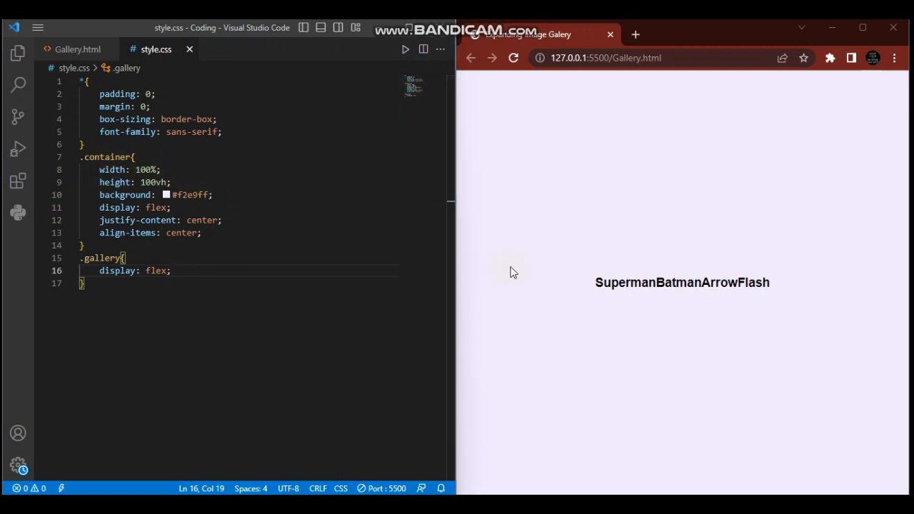
# Add align-items center and justify-content center to the .gallery rule
pyautogui.click(175, 270)
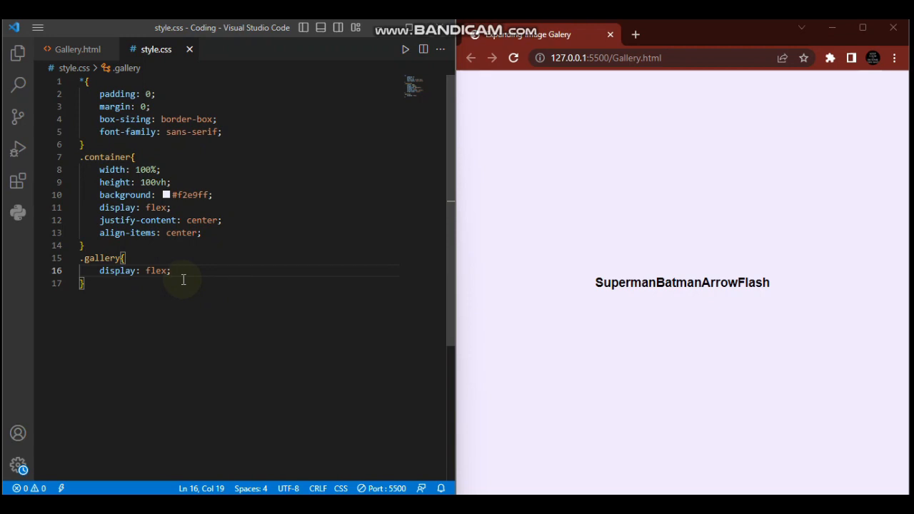
pyautogui.moveTo(206, 270)
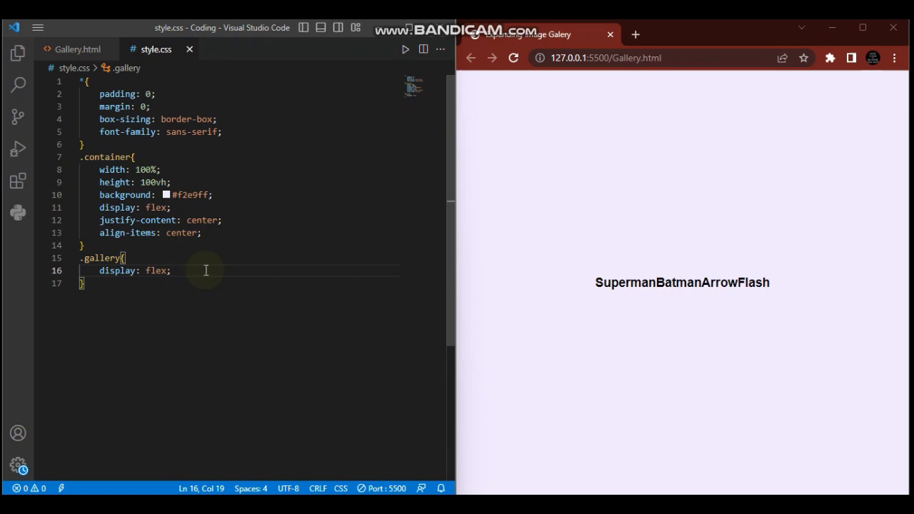
pyautogui.press('Enter')
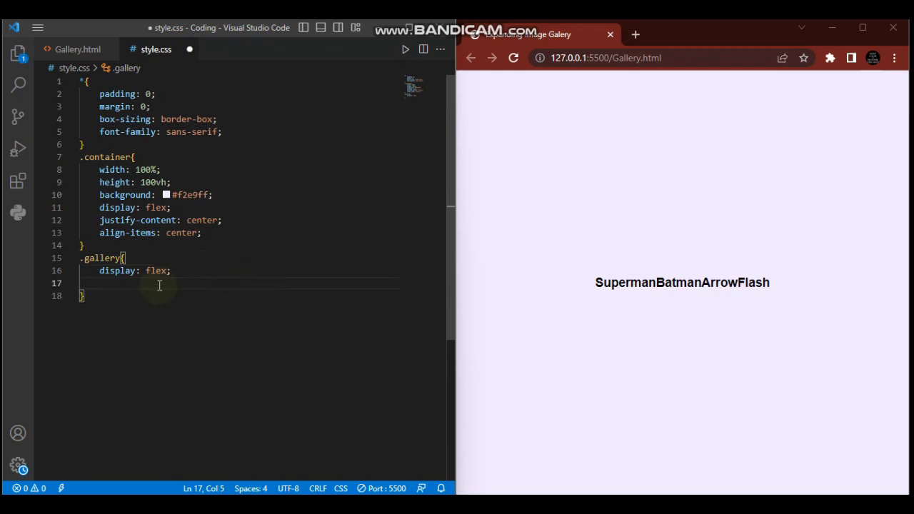
pyautogui.write('a')
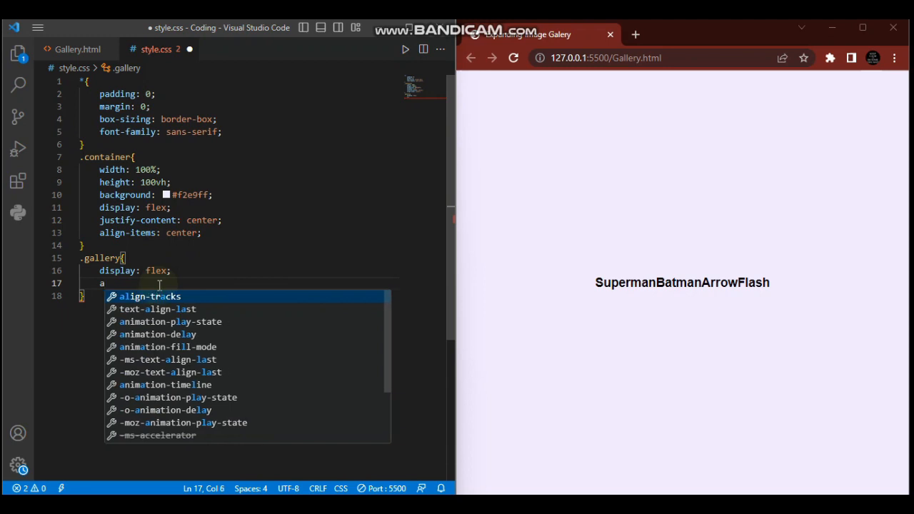
pyautogui.write('lign-items: center;')
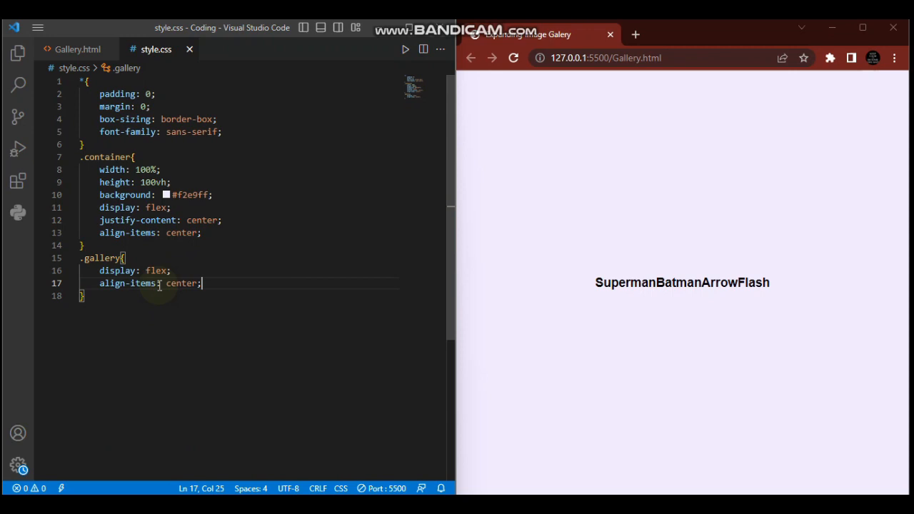
pyautogui.write('jus')
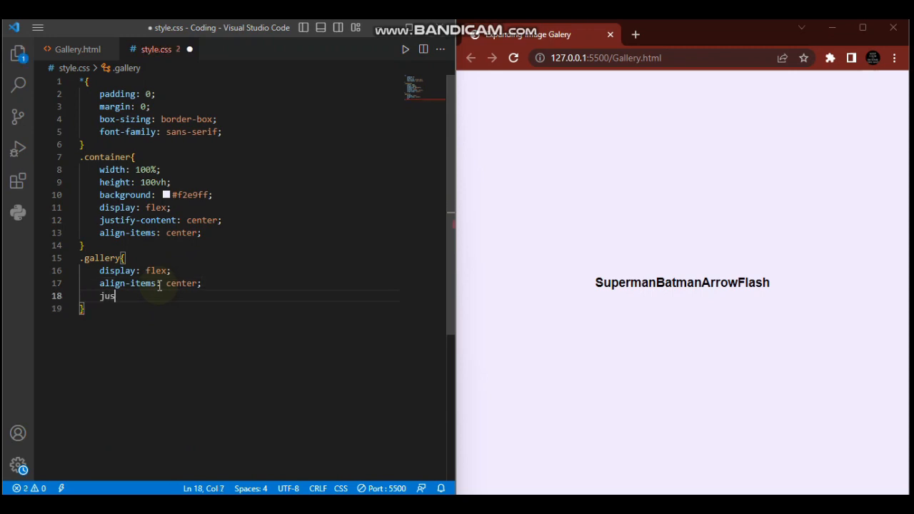
pyautogui.write('tu')
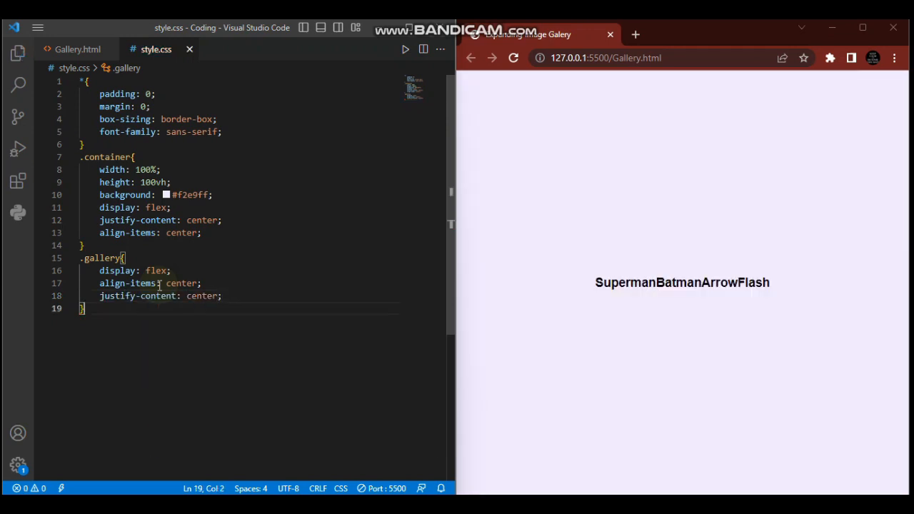
pyautogui.click(72, 49)
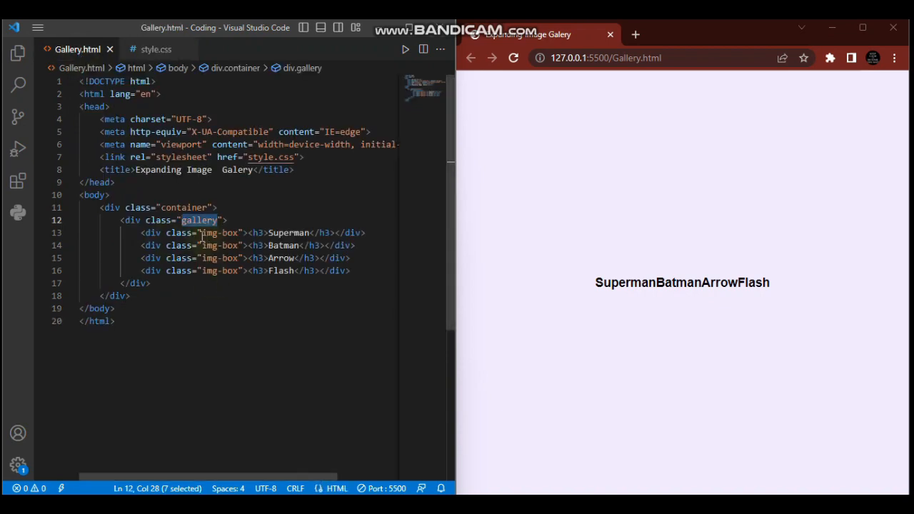
# Verify the img-box class name in Gallery.html and return to style.css
pyautogui.doubleClick(221, 233)
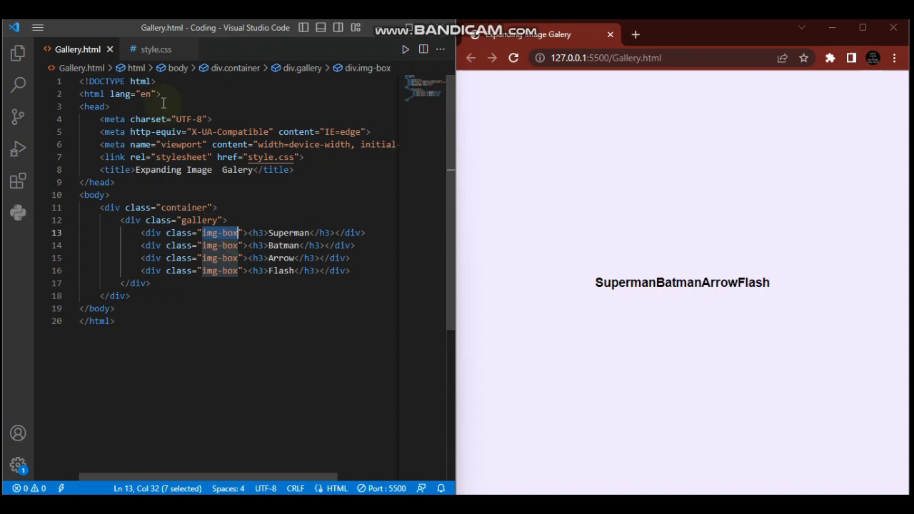
pyautogui.click(155, 50)
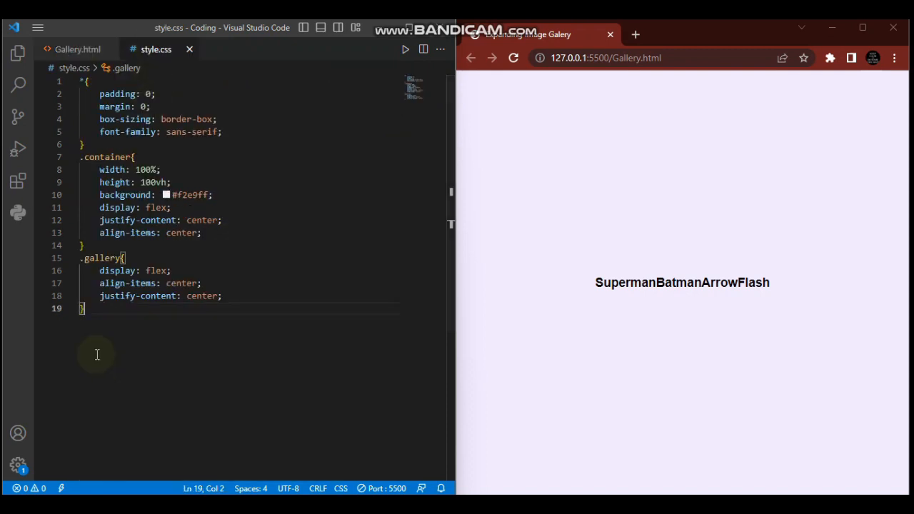
# Add a saved .img-box rule with width 100px and height 500px
pyautogui.write('.img-box')
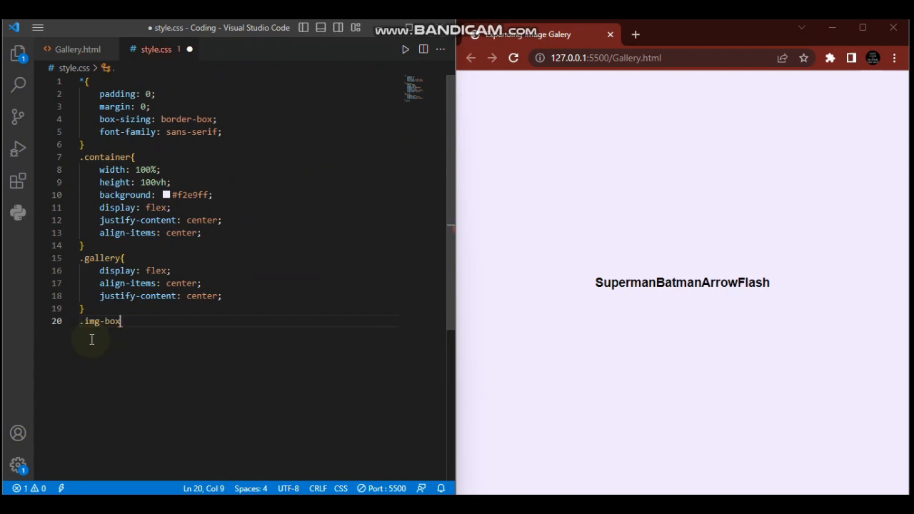
pyautogui.write('{')
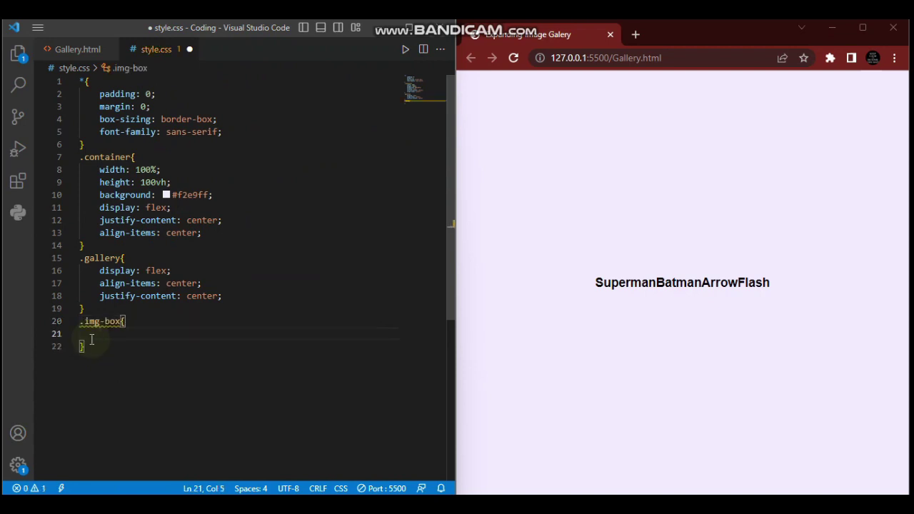
pyautogui.write('width: ;')
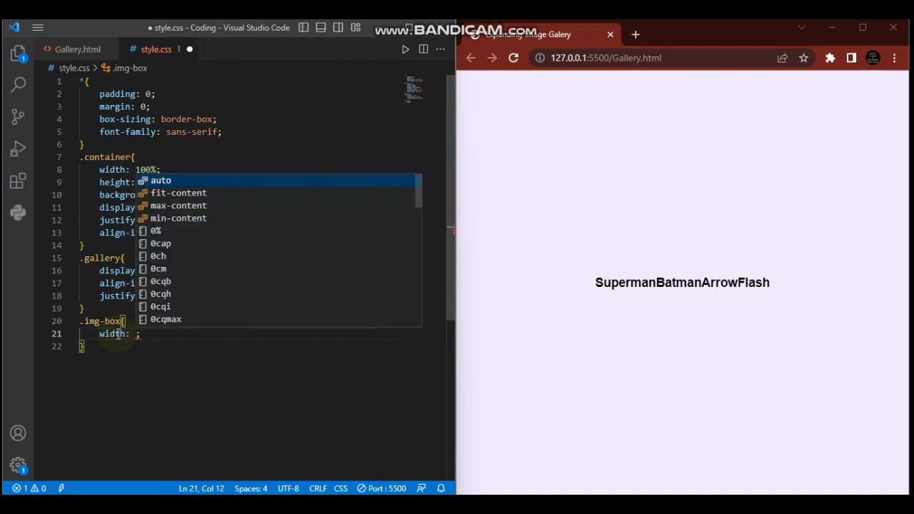
pyautogui.write('100px')
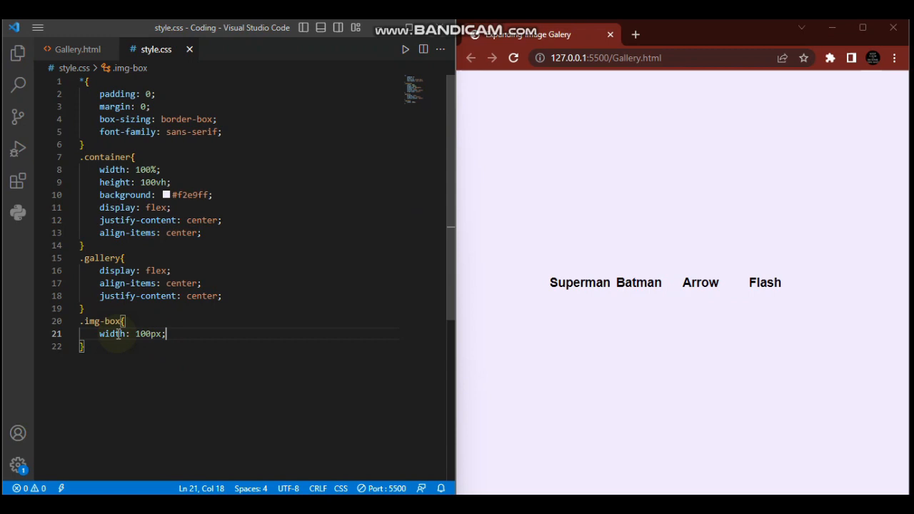
pyautogui.write('height: ;')
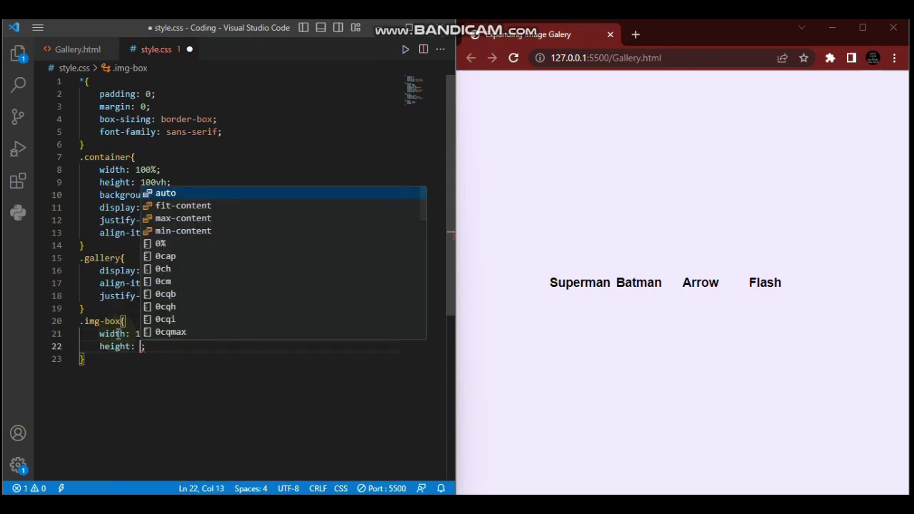
pyautogui.write('500px')
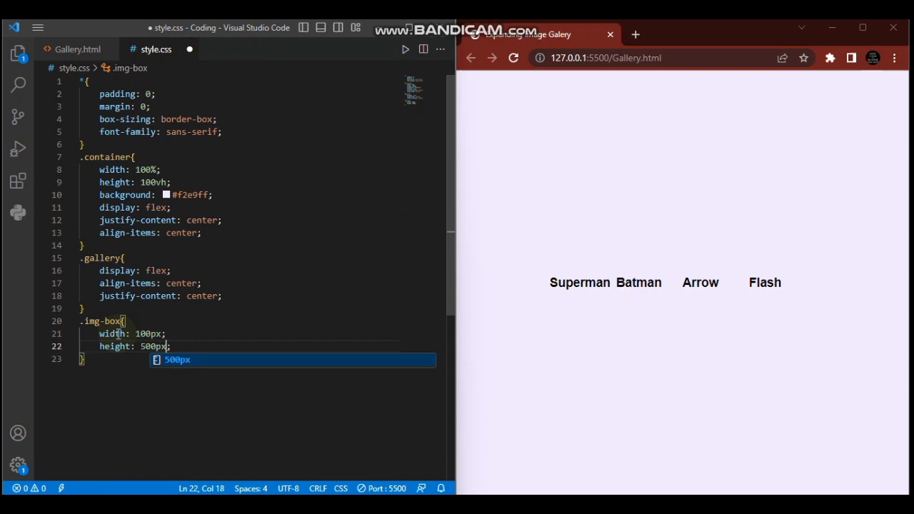
pyautogui.press('Ctrl+s')
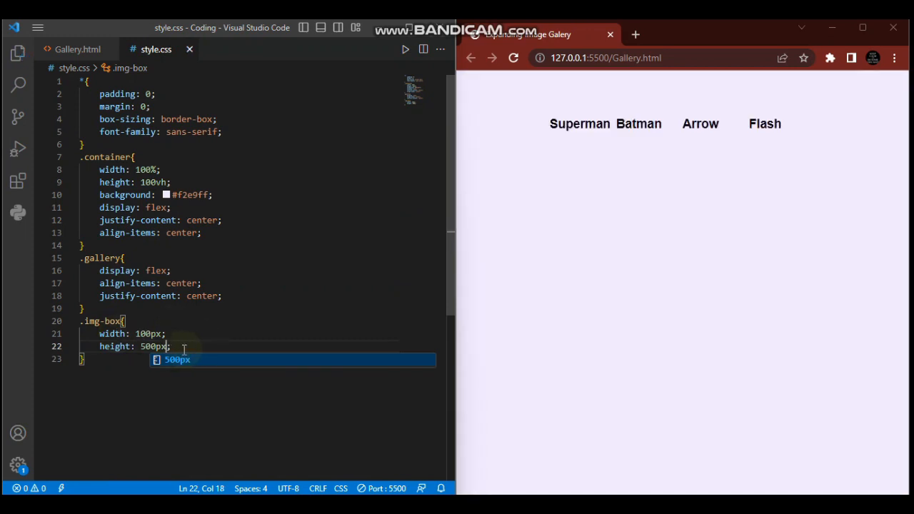
# Begin a background declaration inside the .img-box rule
pyautogui.press('Enter')
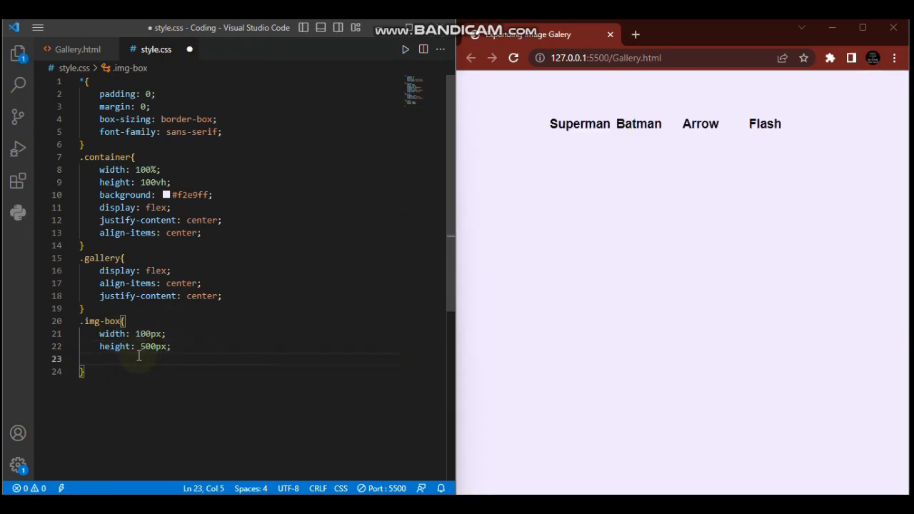
pyautogui.write('b')
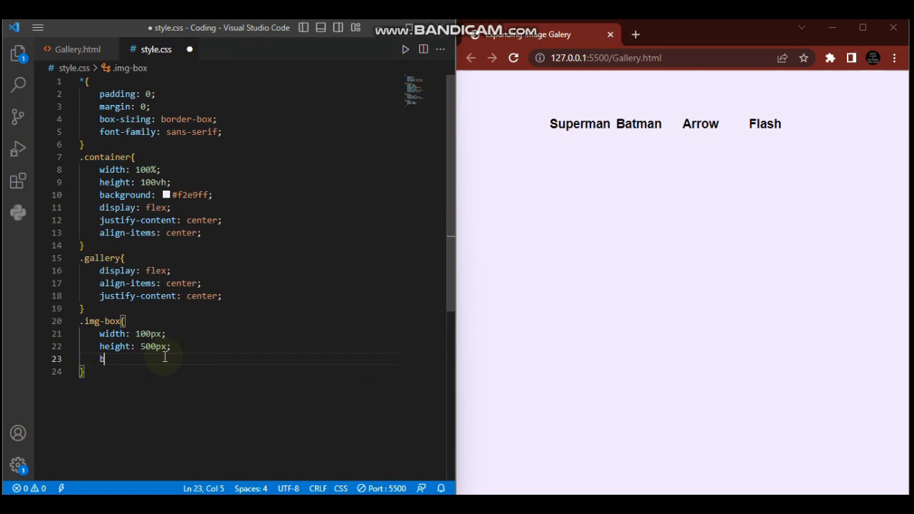
pyautogui.write('background: url();')
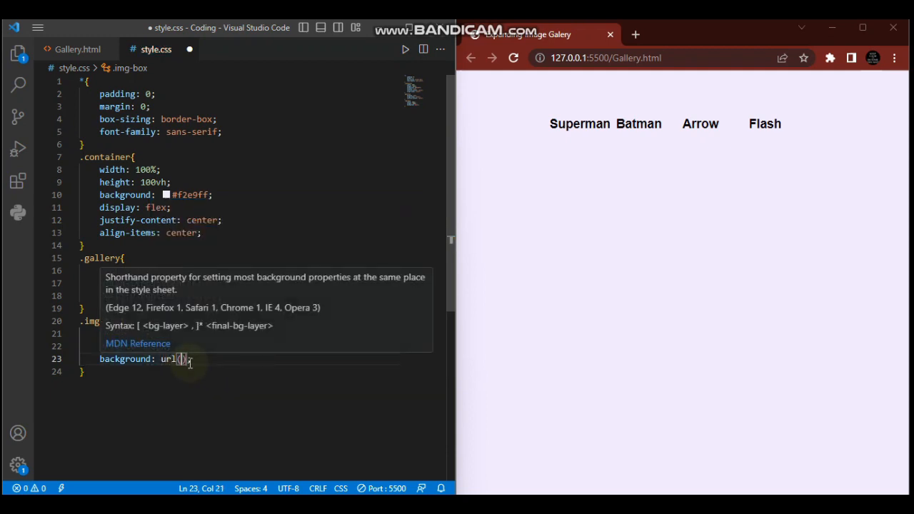
# Set the .img-box background to url(Superman.png) and begin a margin declaration
pyautogui.write('Superman.png')
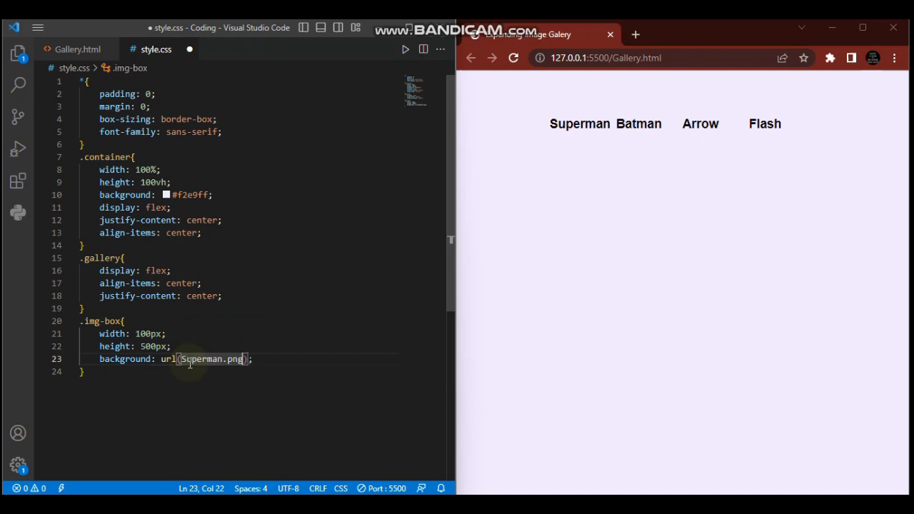
pyautogui.doubleClick(211, 359)
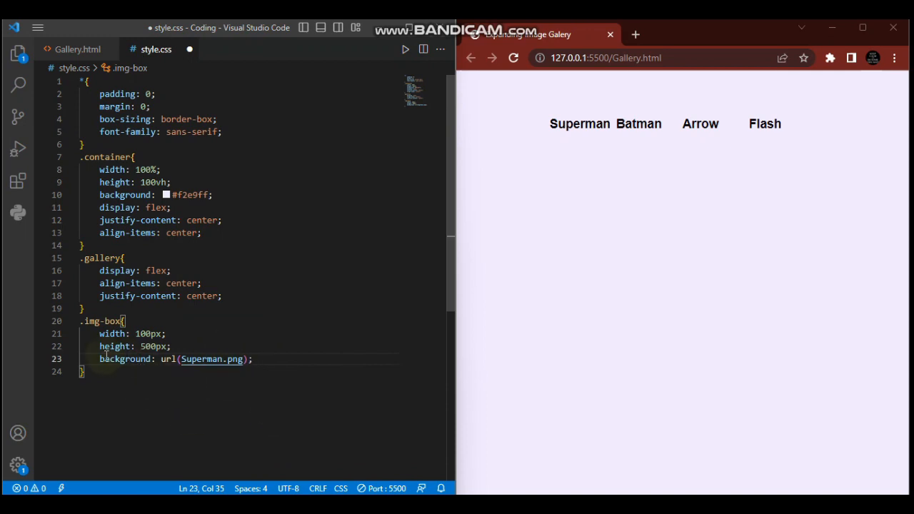
pyautogui.moveTo(129, 359)
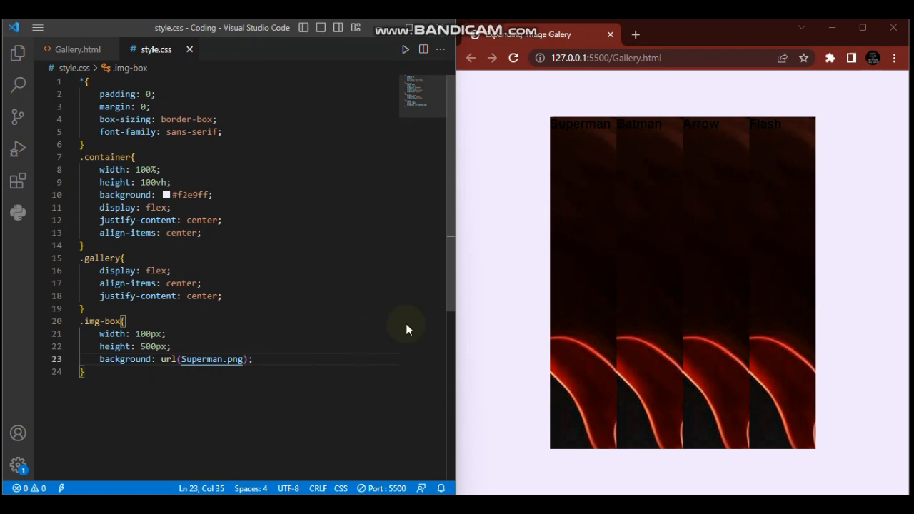
pyautogui.moveTo(613, 274)
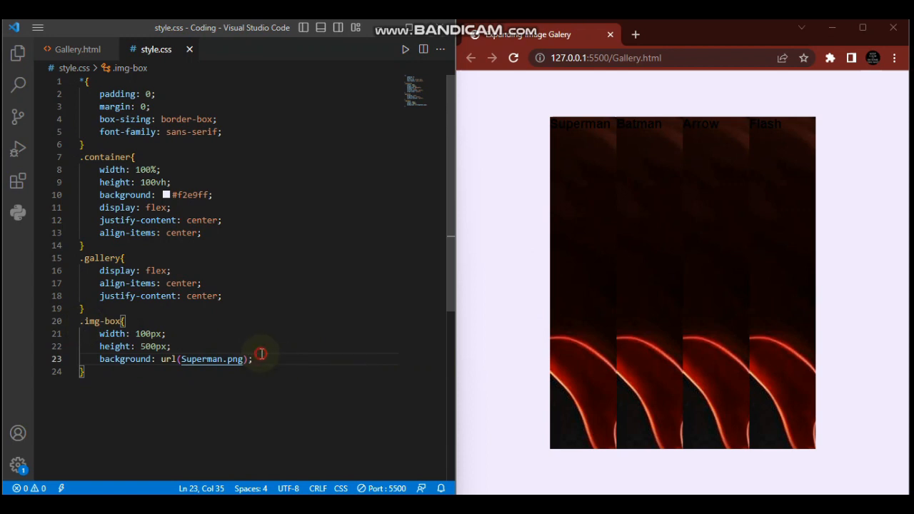
pyautogui.write('margin: 10px;')
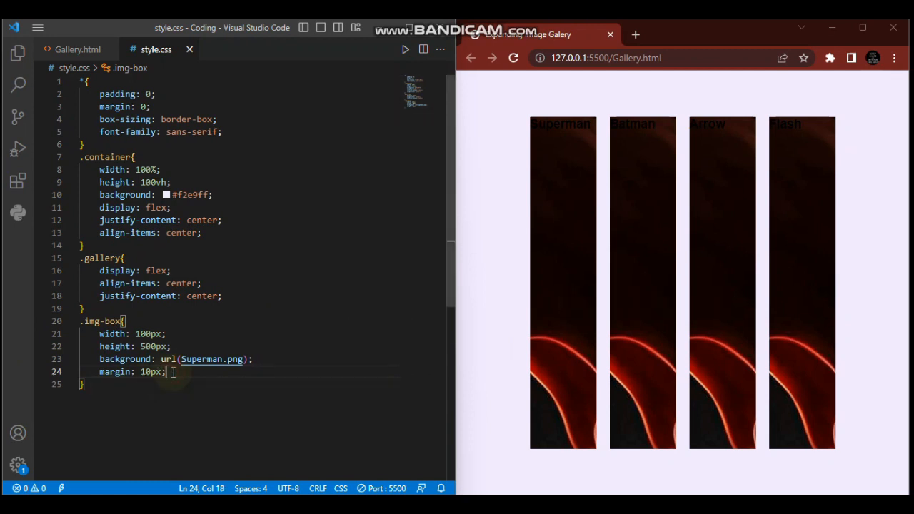
# Give .img-box a 10px margin and a 50px border-radius
pyautogui.press('Enter')
pyautogui.write('b')
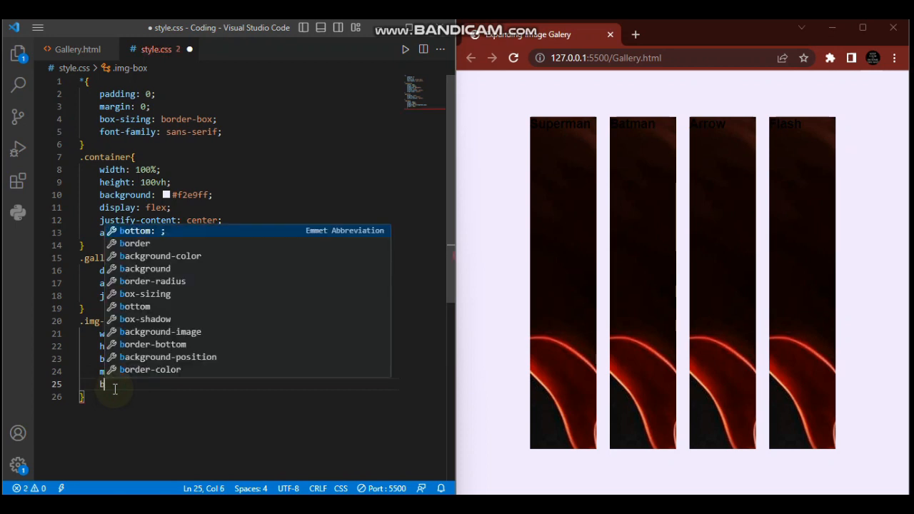
pyautogui.write('order-radius: ;')
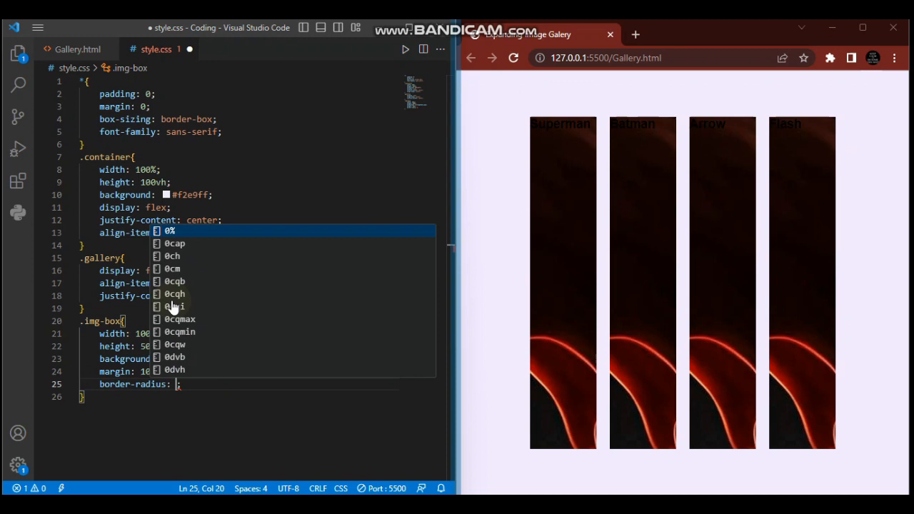
pyautogui.write('50px')
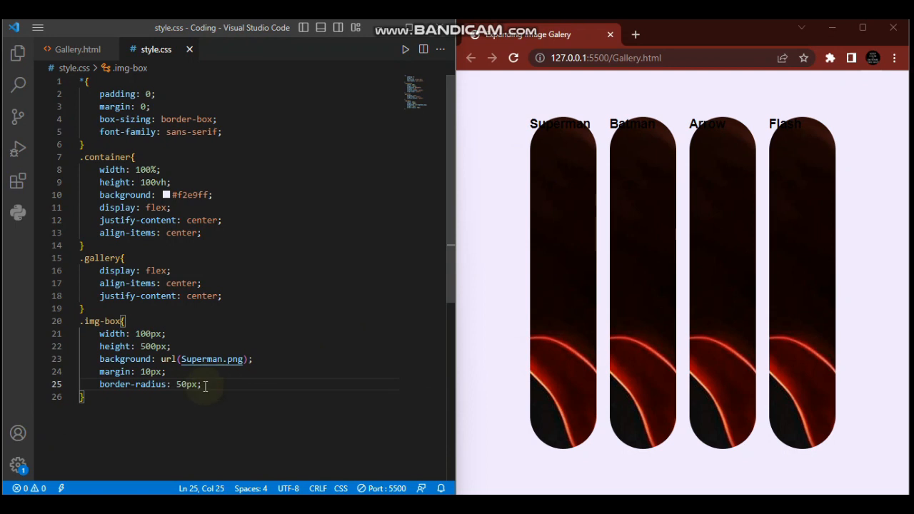
pyautogui.press('Enter')
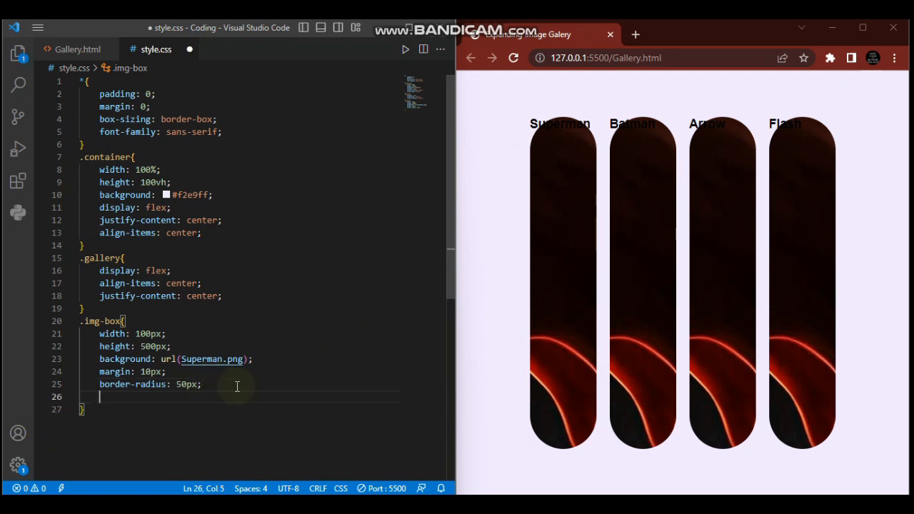
pyautogui.moveTo(548, 367)
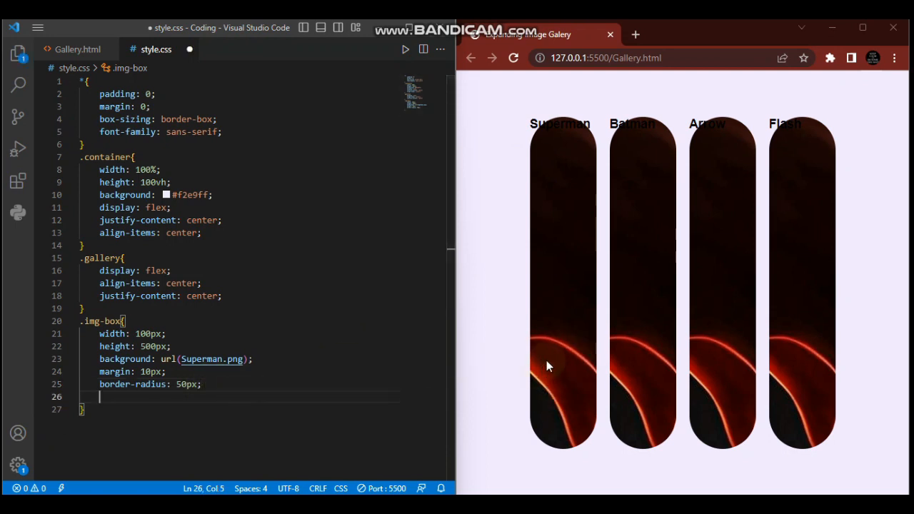
pyautogui.moveTo(567, 356)
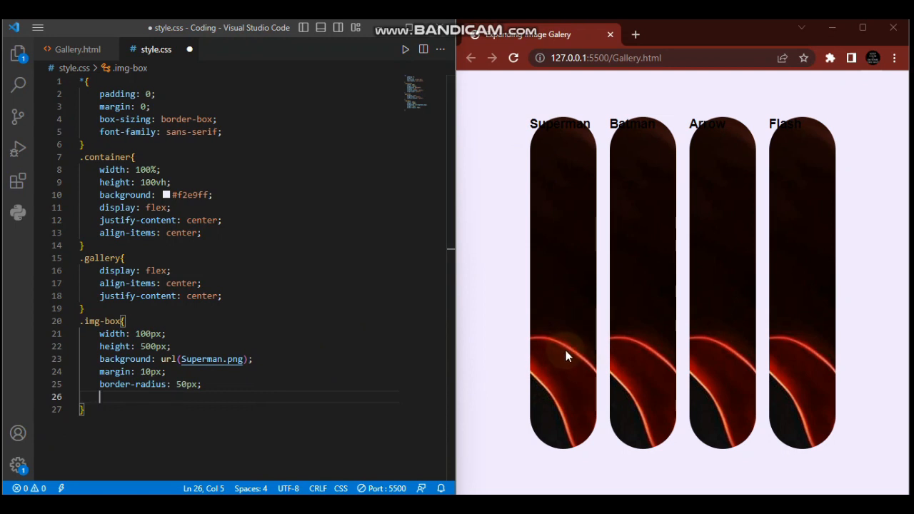
pyautogui.moveTo(557, 364)
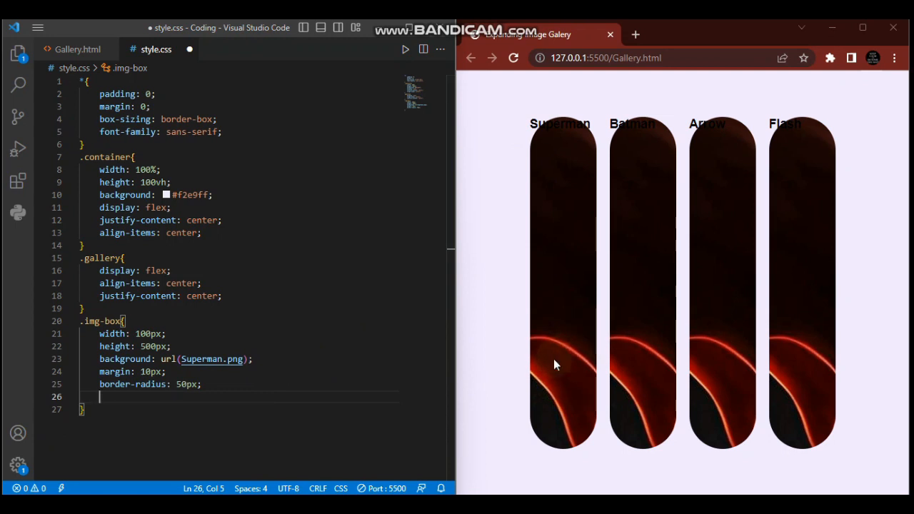
pyautogui.moveTo(527, 373)
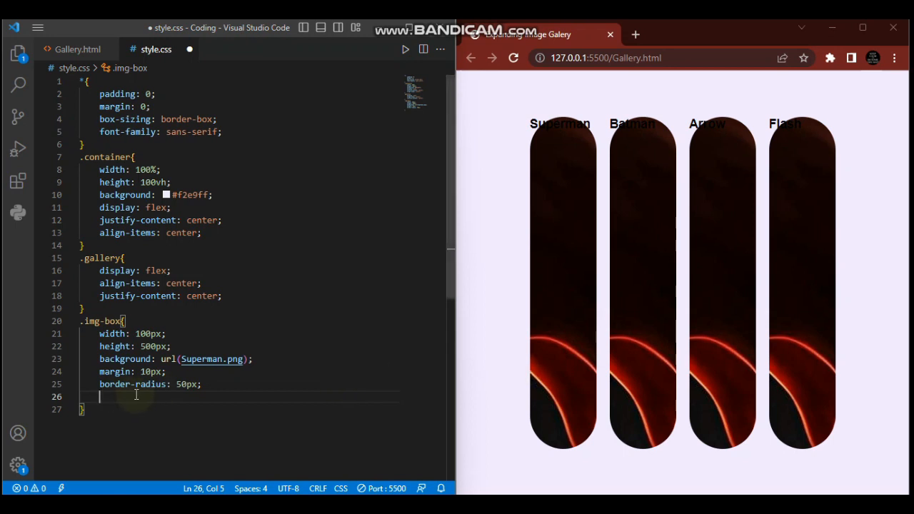
# Add background-size cover and background-position center to the .img-box rule
pyautogui.write('background-size: ;')
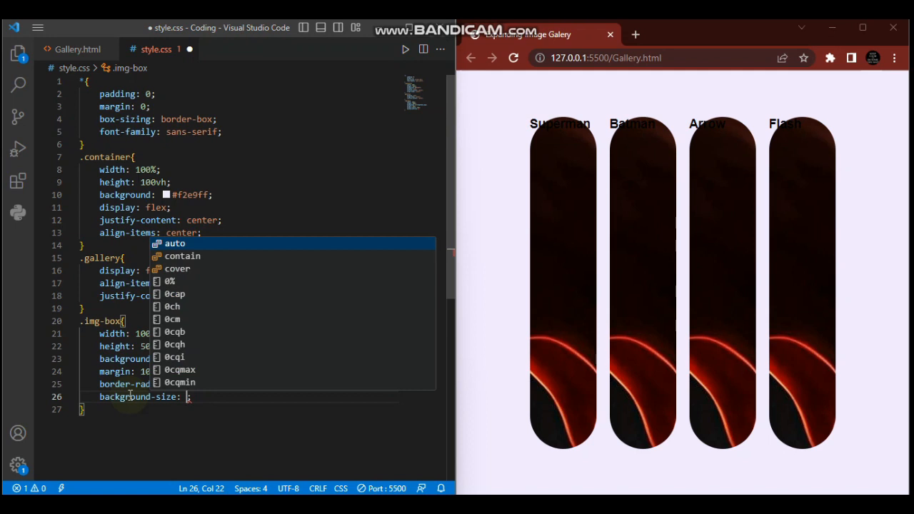
pyautogui.click(177, 268)
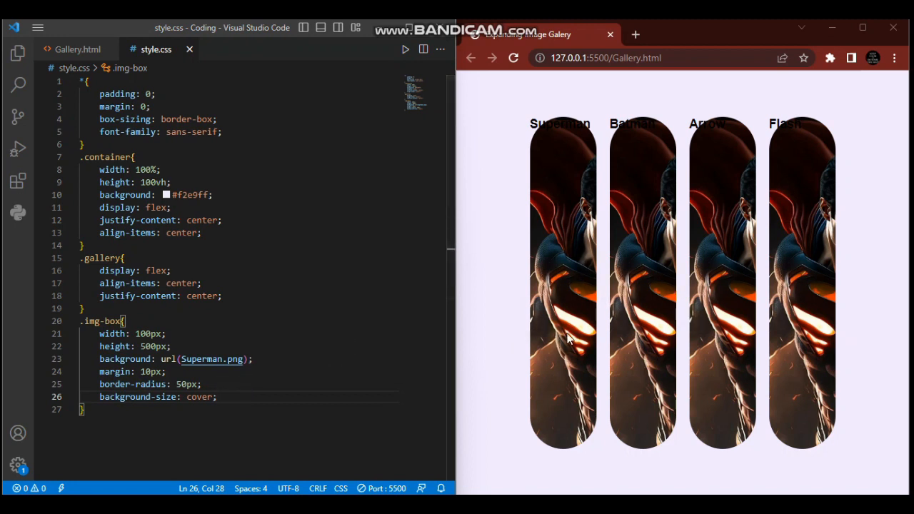
pyautogui.moveTo(441, 305)
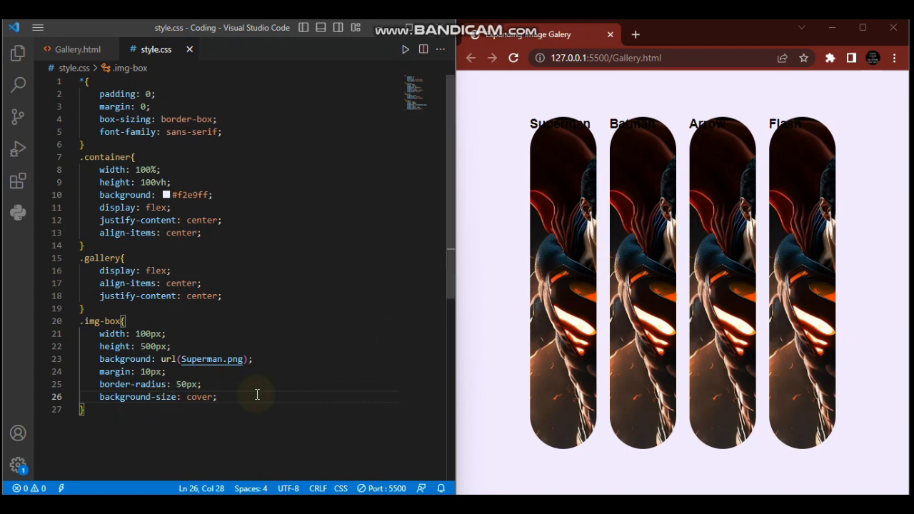
pyautogui.write('background-position: ;')
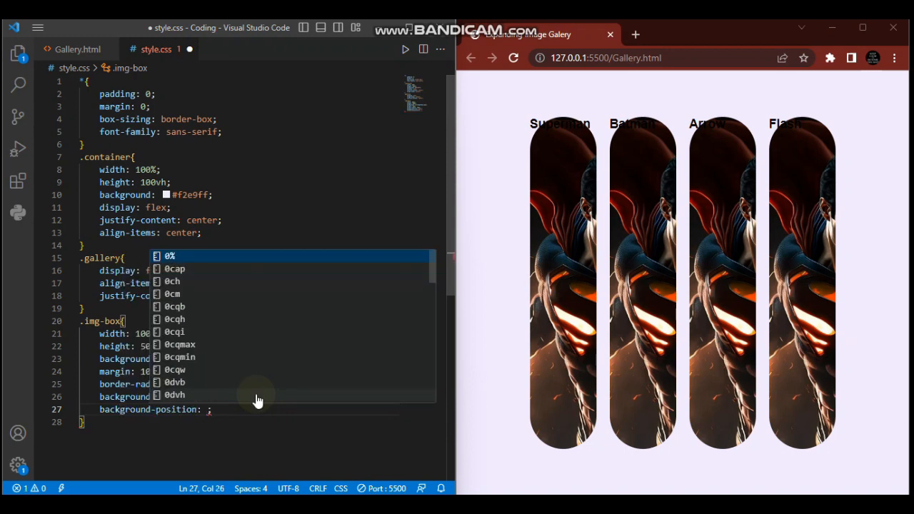
pyautogui.write('center')
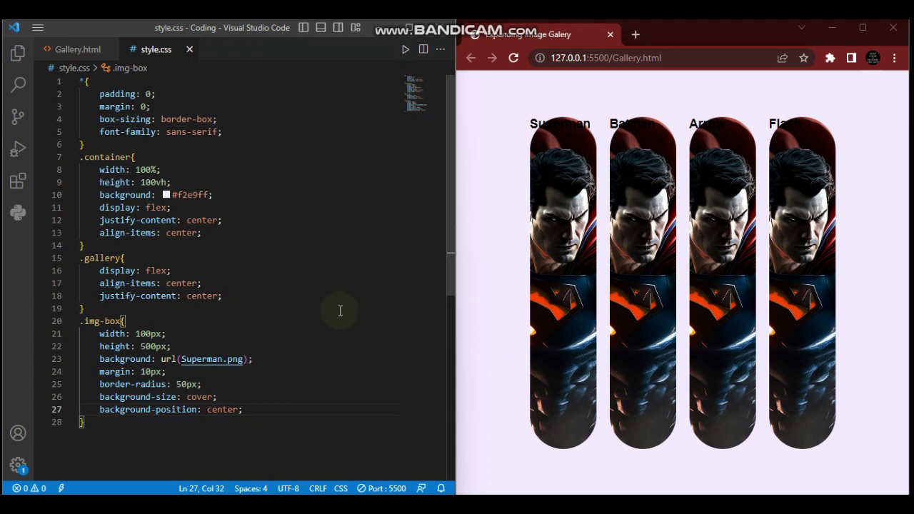
pyautogui.moveTo(153, 399)
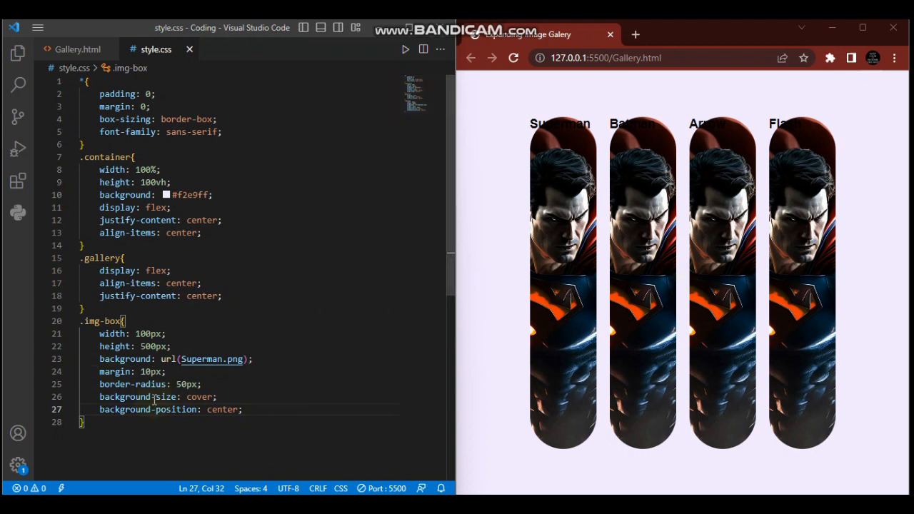
pyautogui.moveTo(143, 396)
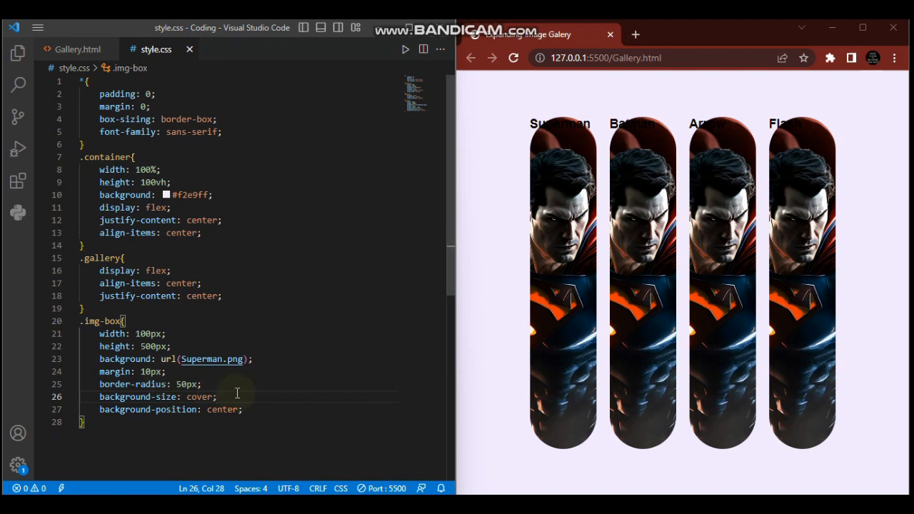
pyautogui.moveTo(307, 391)
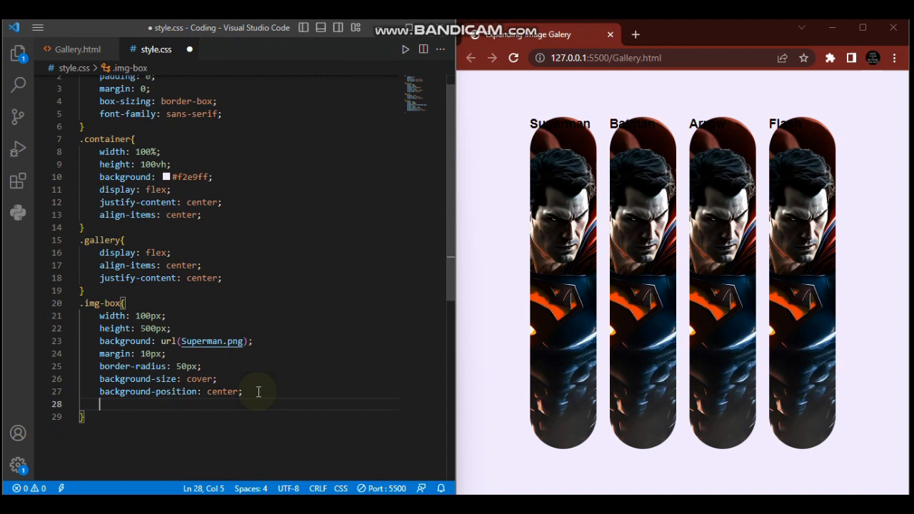
# Add position: relative to .img-box and start a new line after the rule
pyautogui.write('pos')
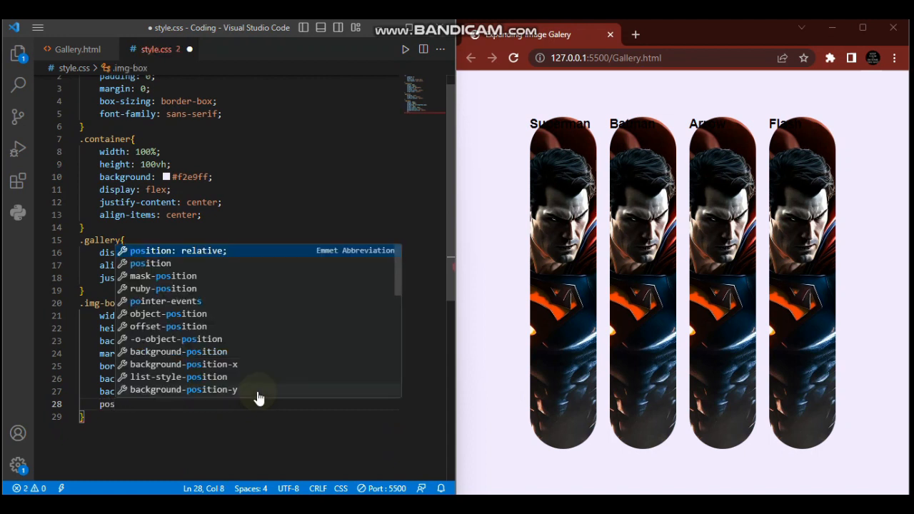
pyautogui.click(178, 250)
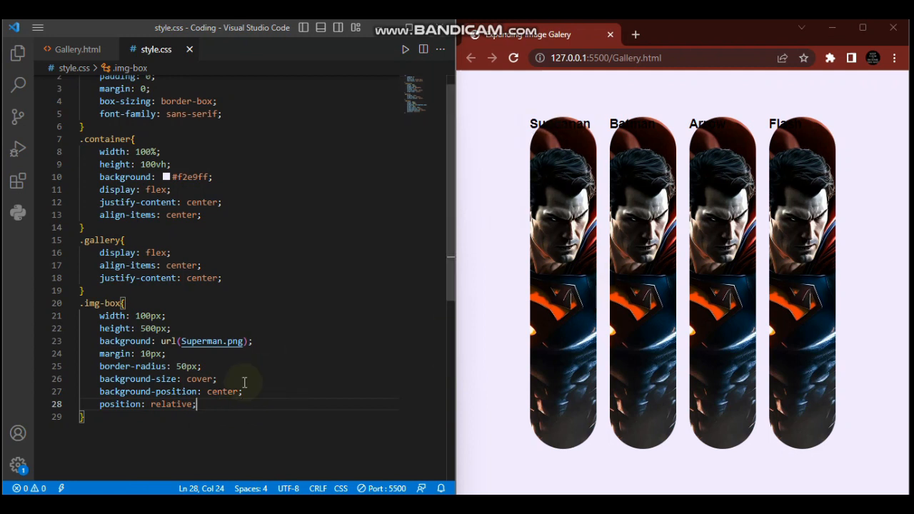
pyautogui.scroll(-3)
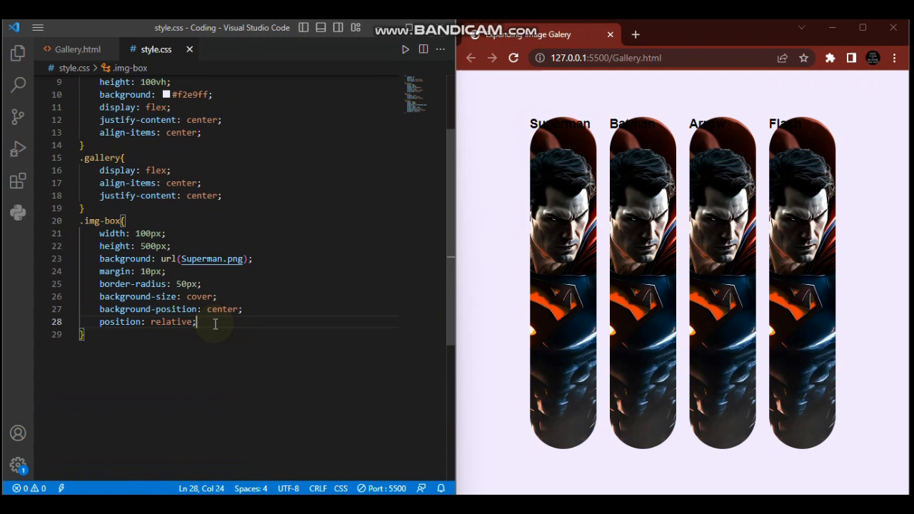
pyautogui.press('Enter')
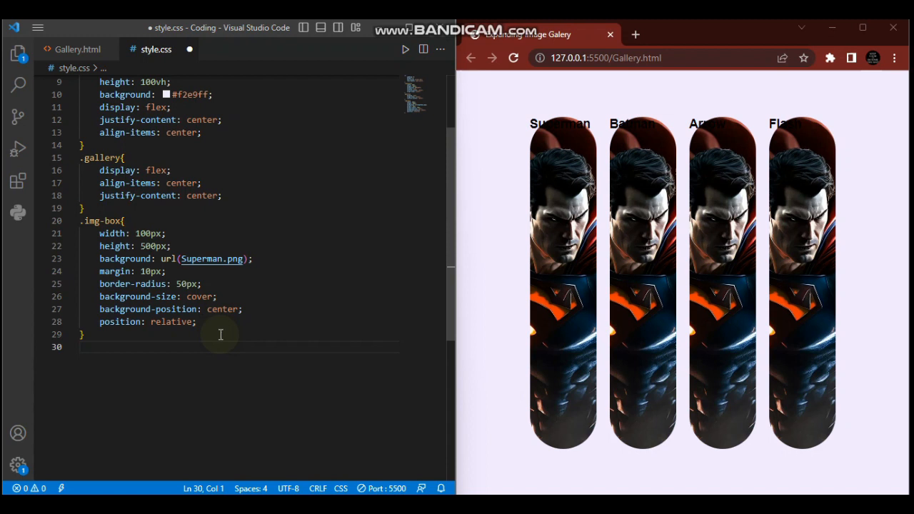
# Check the Gallery.html markup, return to style.css, and select the img-box class name
pyautogui.click(87, 50)
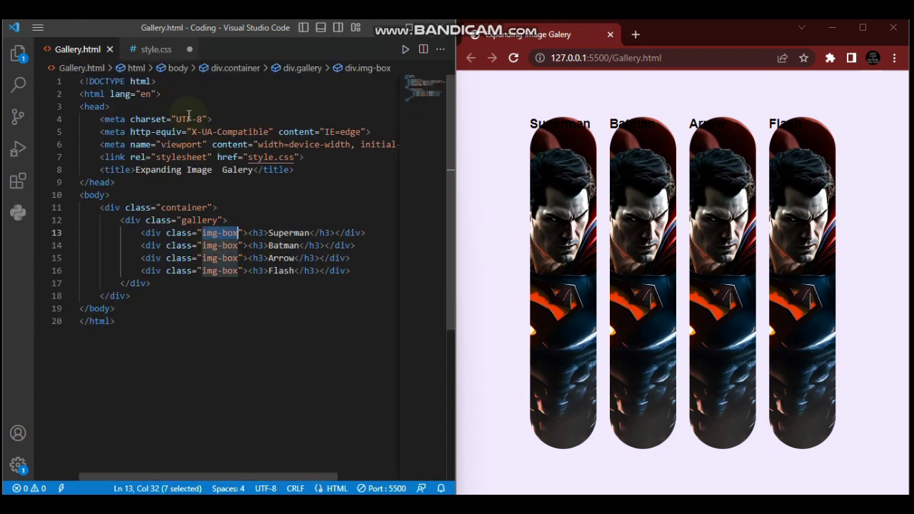
pyautogui.click(153, 48)
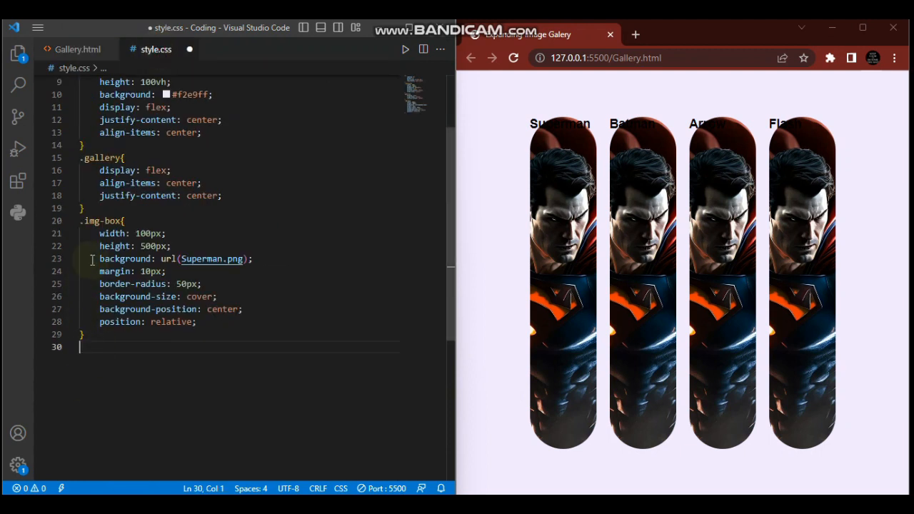
pyautogui.moveTo(112, 221)
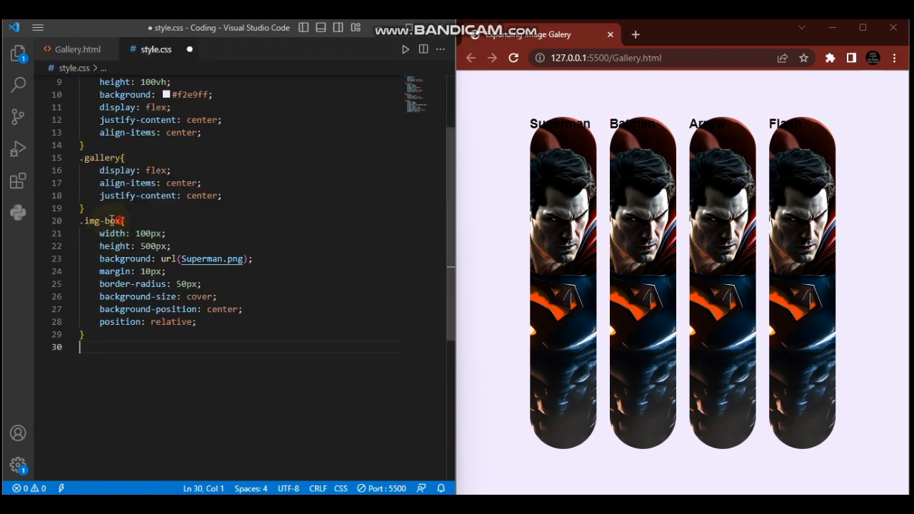
pyautogui.doubleClick(103, 221)
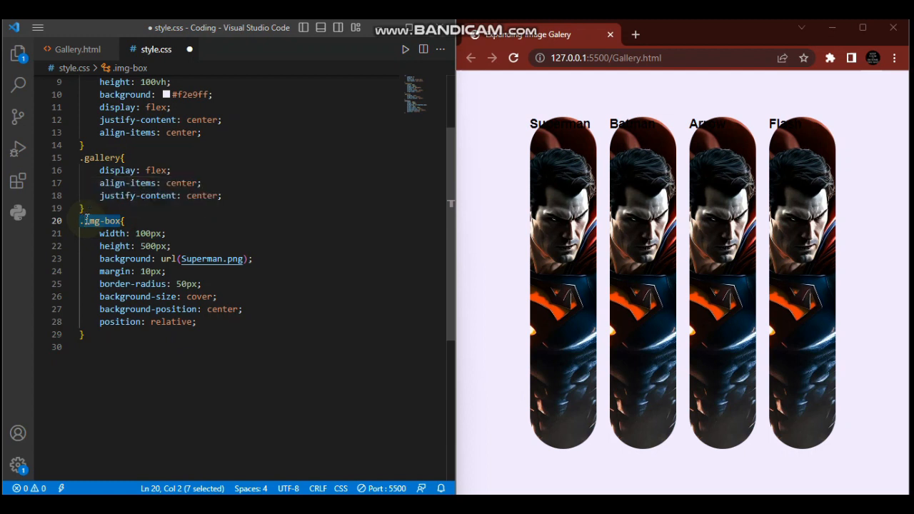
# Create an .img-box h3 rule with color #fff and save
pyautogui.click(80, 348)
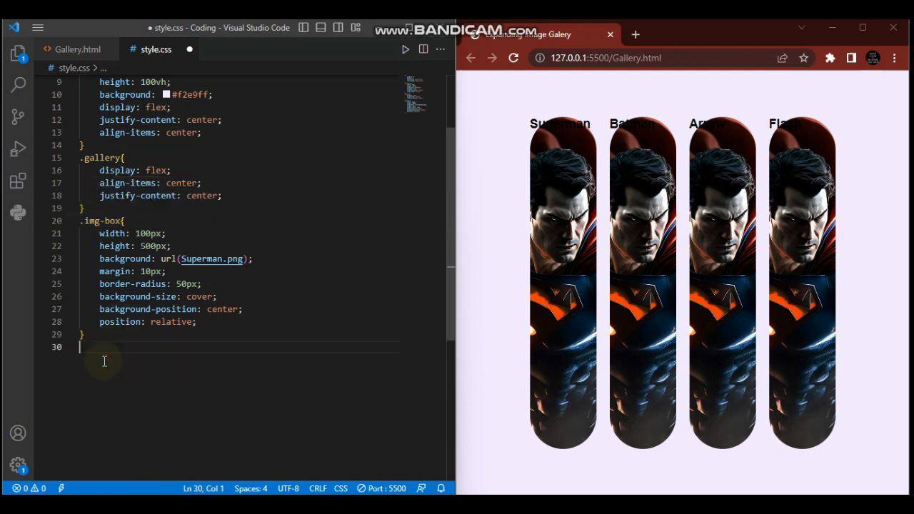
pyautogui.write('.img-box')
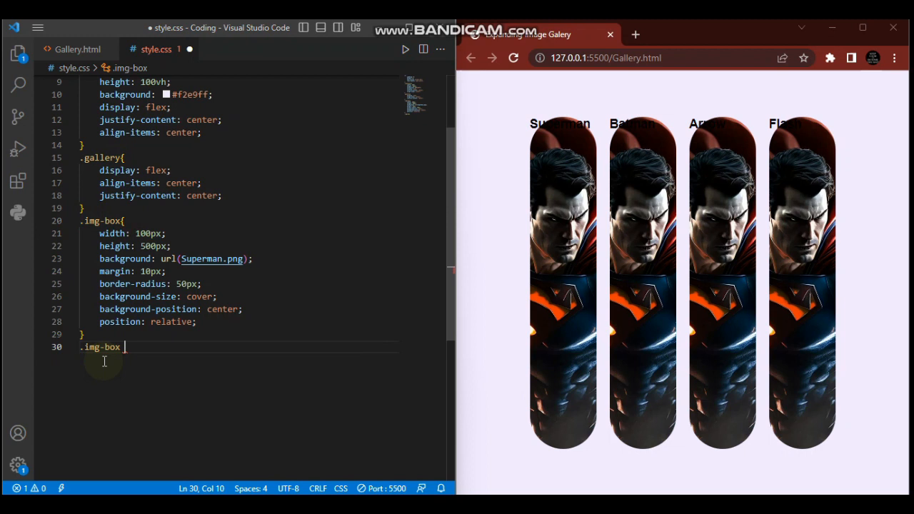
pyautogui.write('h3{')
pyautogui.write('color: ;')
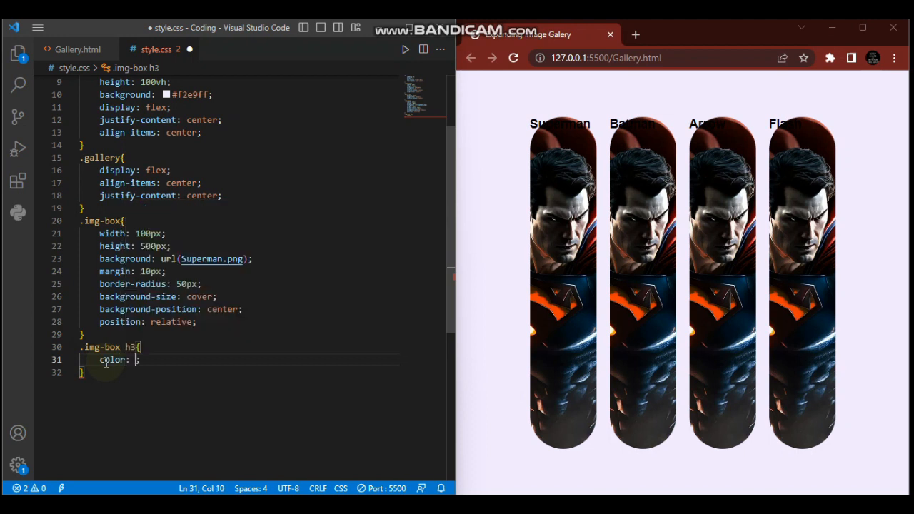
pyautogui.click(137, 360)
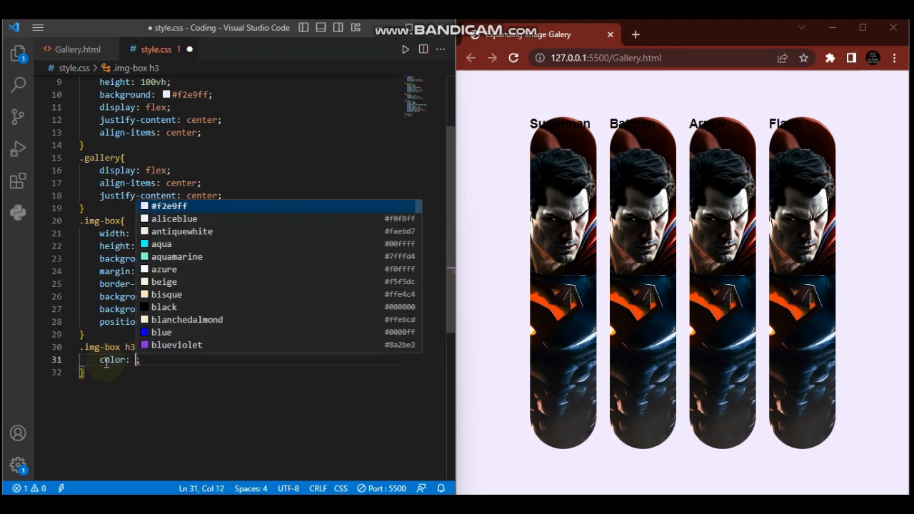
pyautogui.write('#fff')
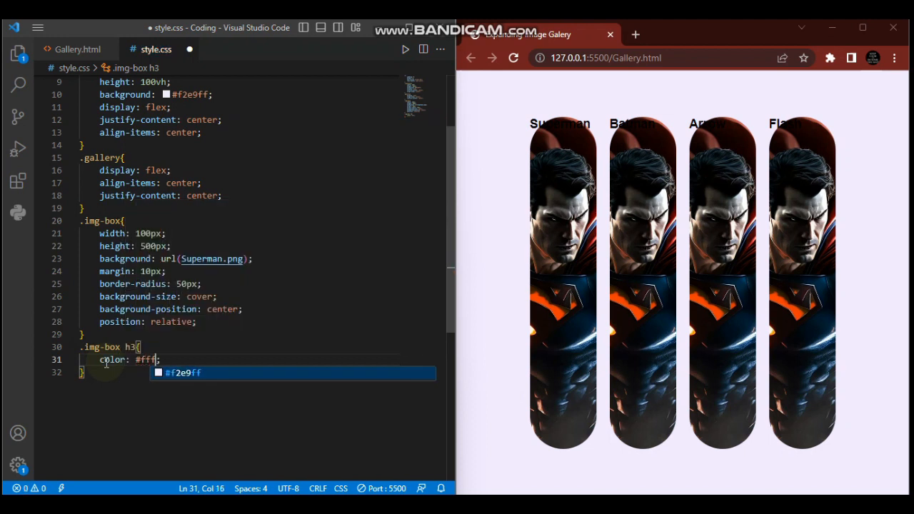
pyautogui.press('ctrl+s')
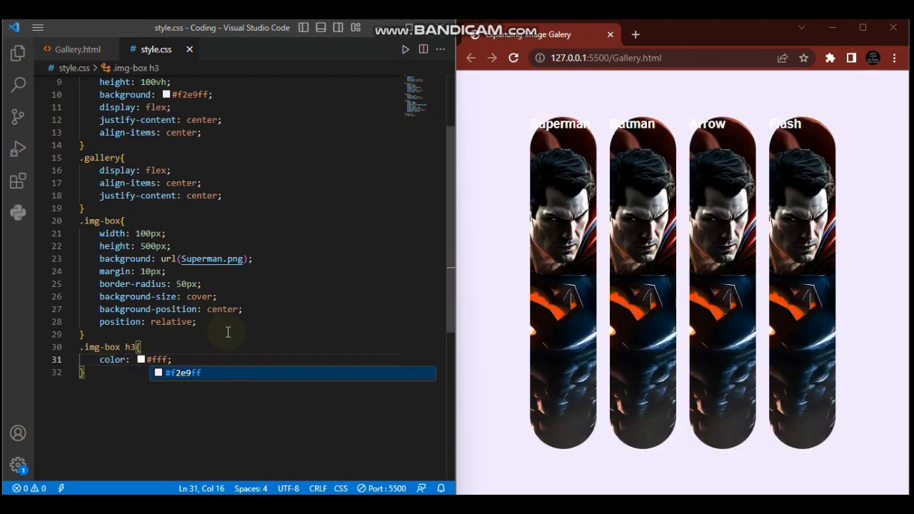
# Make the h3 names position absolute with bottom 0, and save
pyautogui.write('p')
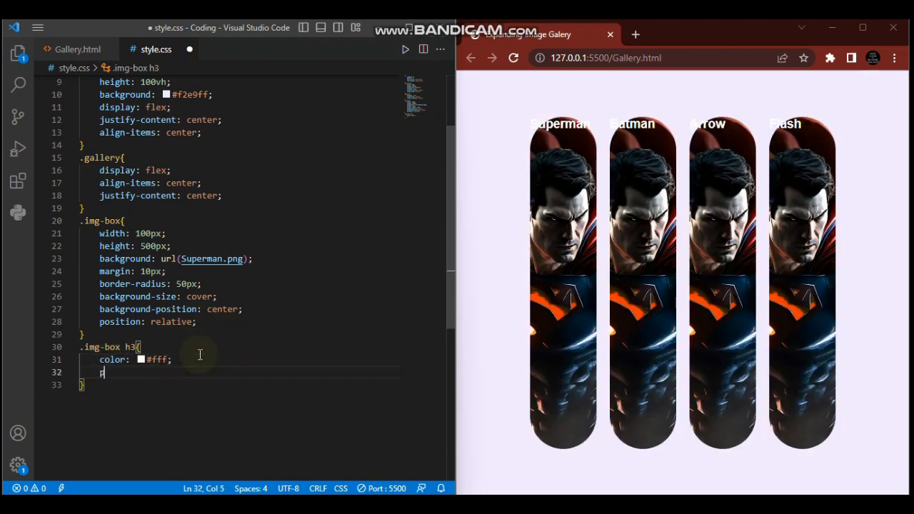
pyautogui.write('position: absolute;')
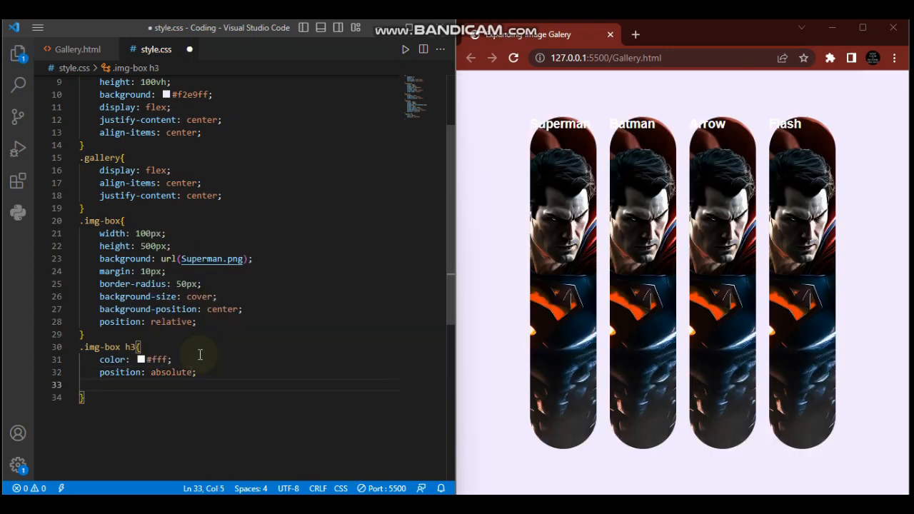
pyautogui.write('bottom: 0;')
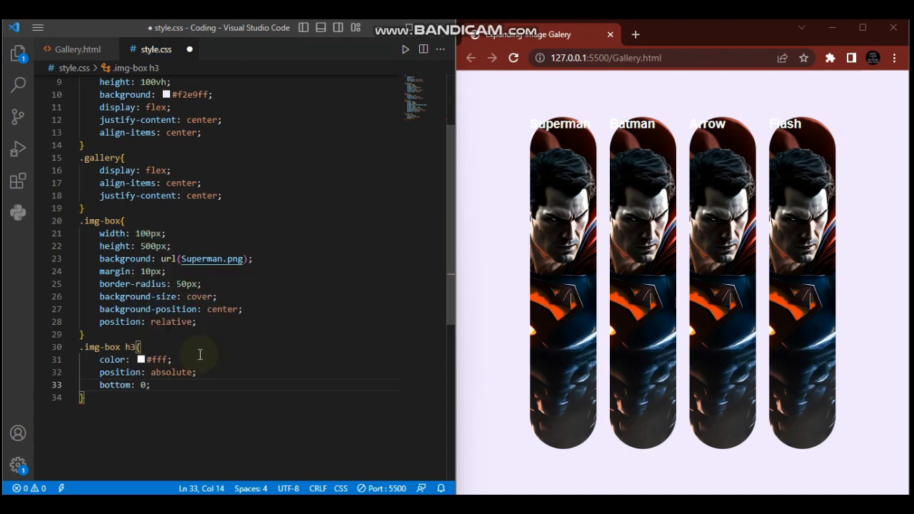
pyautogui.press('ctrl+s')
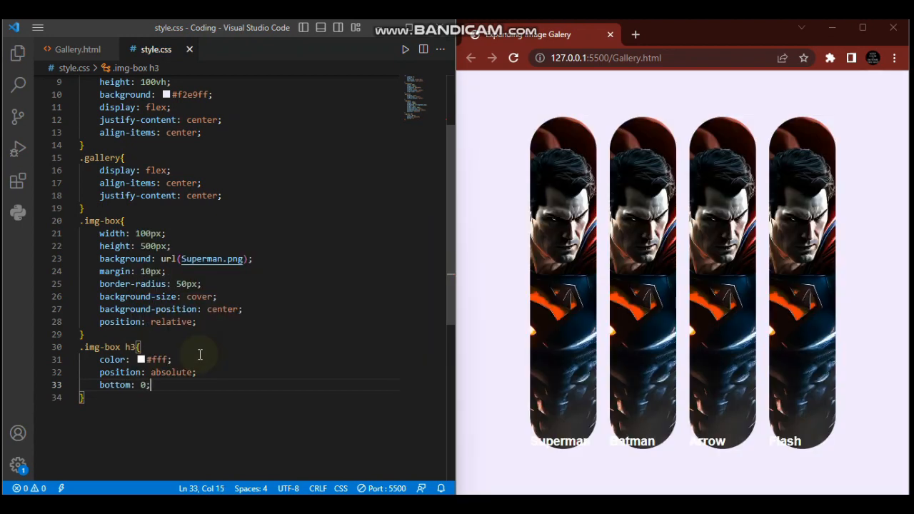
# Offset the h3 names 10px from the left and 20px from the bottom, then start opacity
pyautogui.press('Enter')
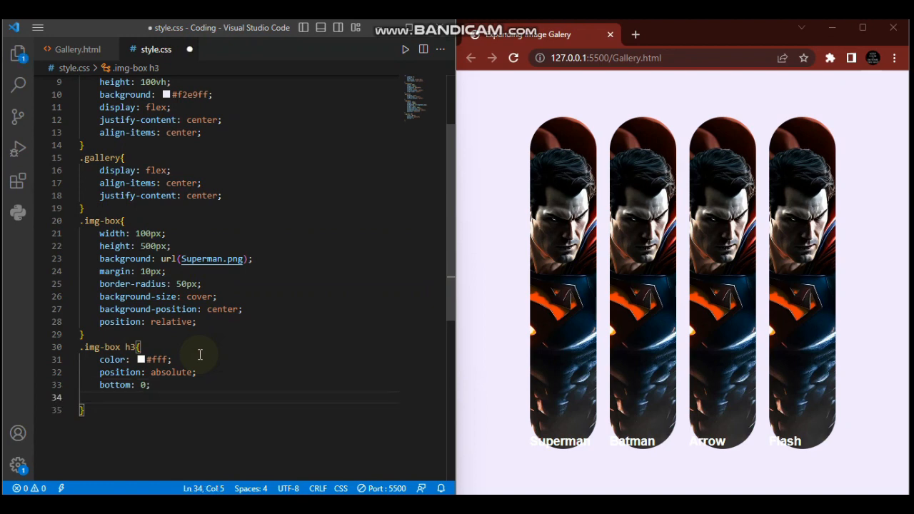
pyautogui.write('le')
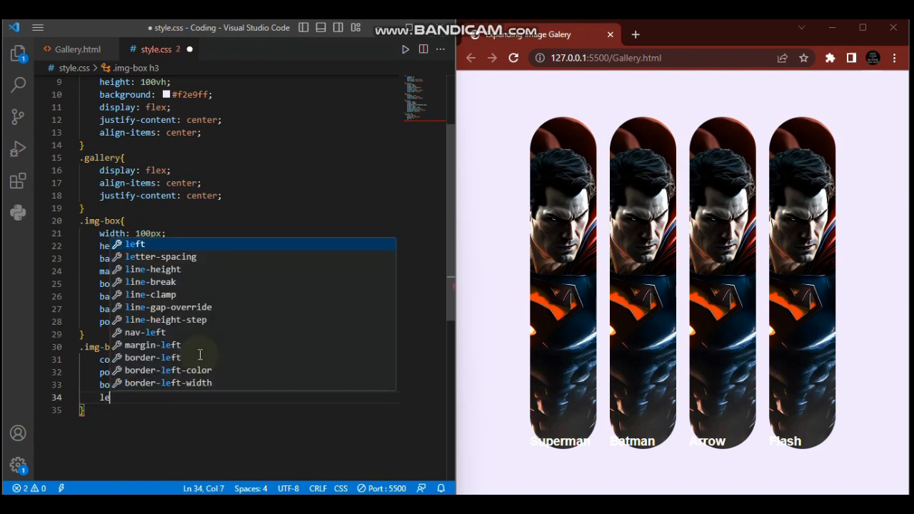
pyautogui.write('left: 1;')
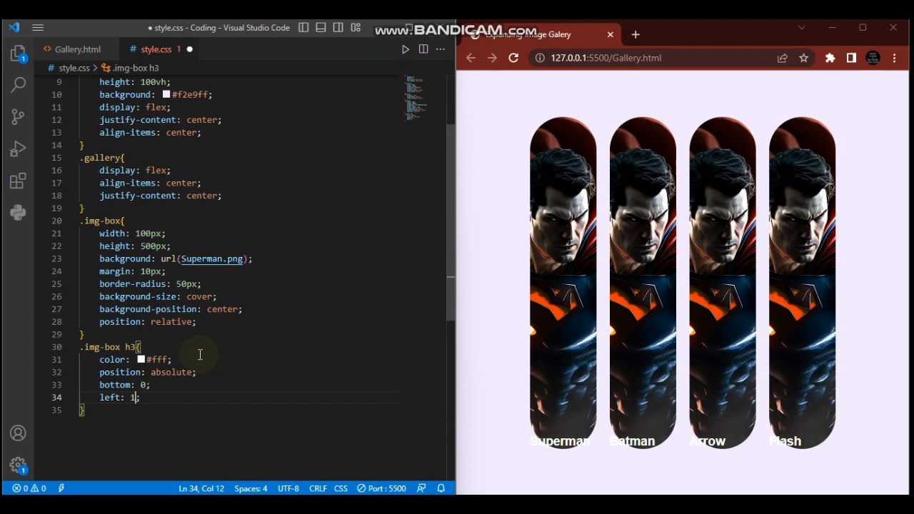
pyautogui.write('5px')
pyautogui.click(239, 234)
pyautogui.write('3')
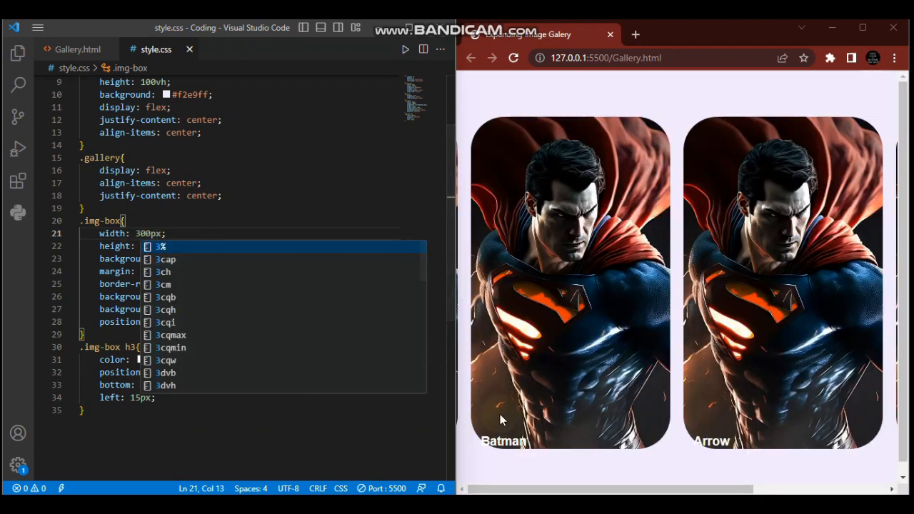
pyautogui.moveTo(364, 465)
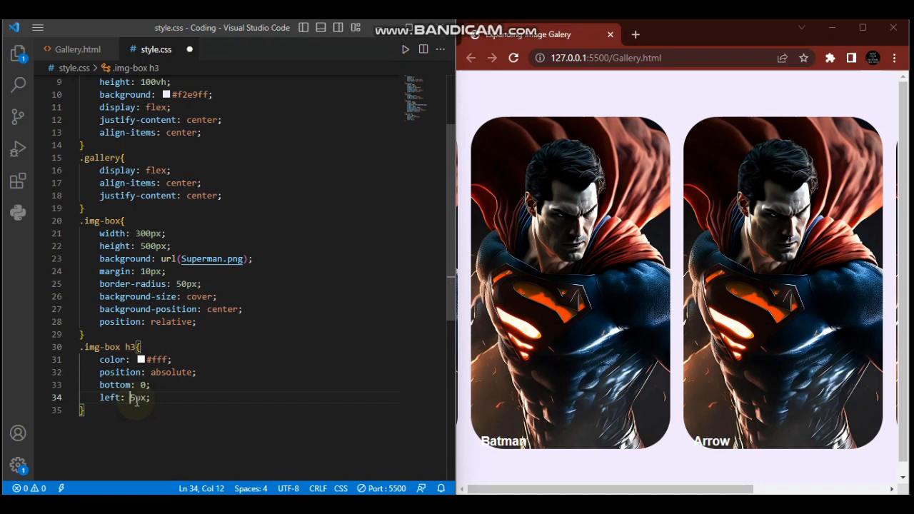
pyautogui.write('20px')
pyautogui.write('10')
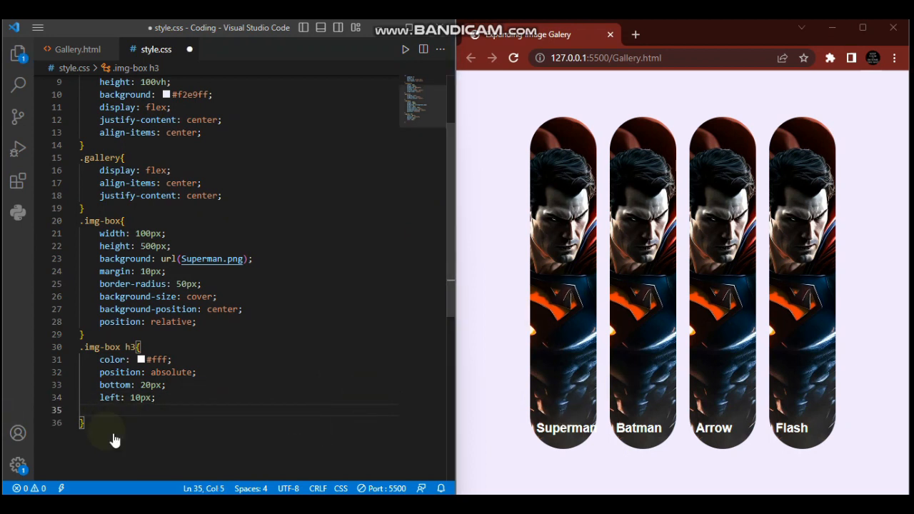
pyautogui.write('opacity: 0;')
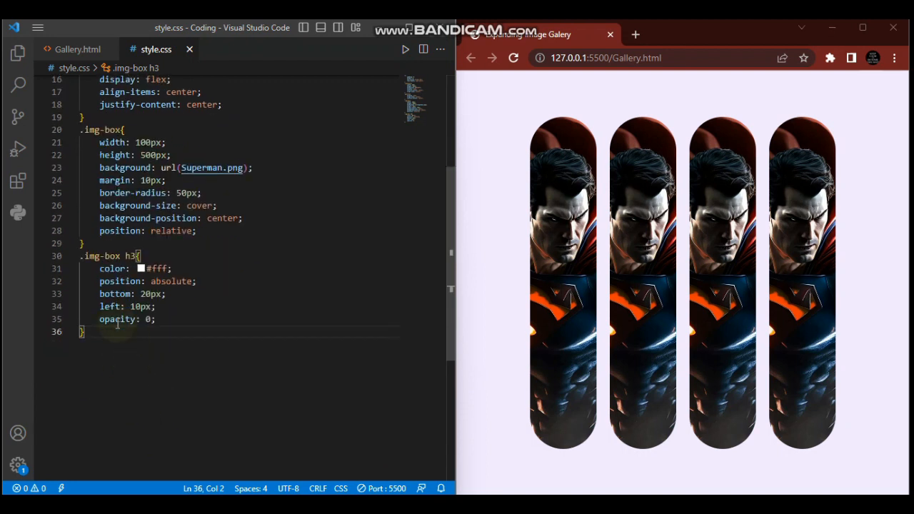
# Add a new empty line below the .img-box h3 rule
pyautogui.press('Enter')
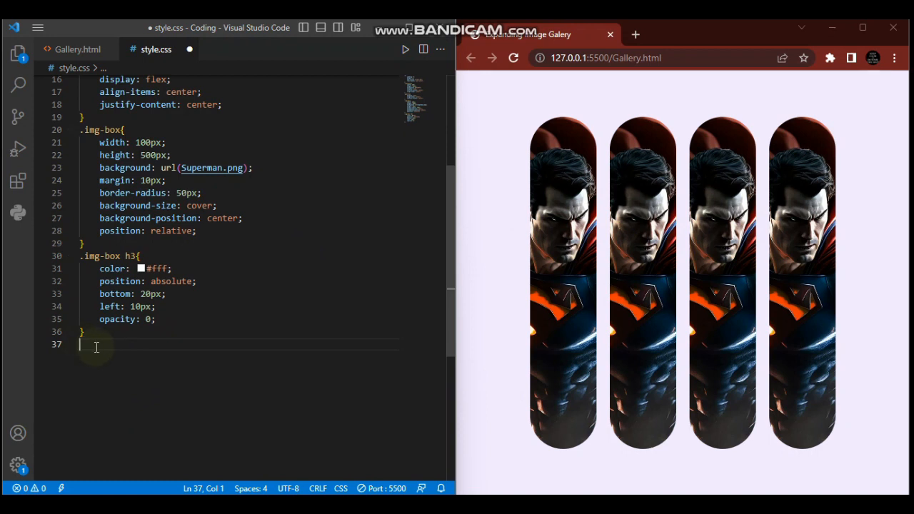
# Create an .img-box:nth-child(2) rule with background url(Batman.png)
pyautogui.write('.')
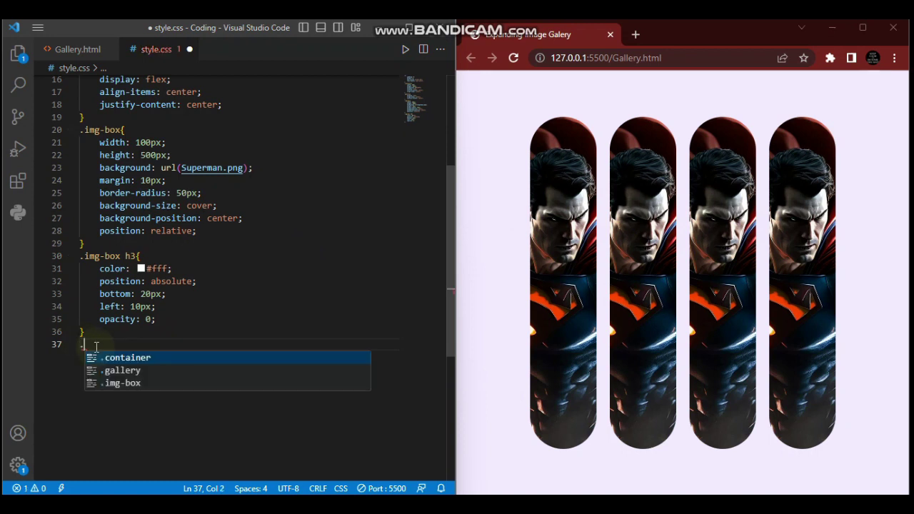
pyautogui.write('img-box')
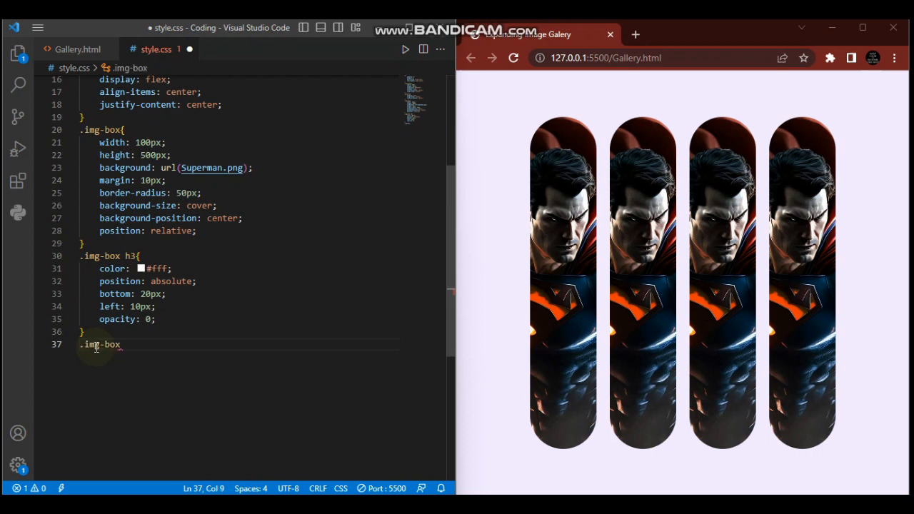
pyautogui.write(':')
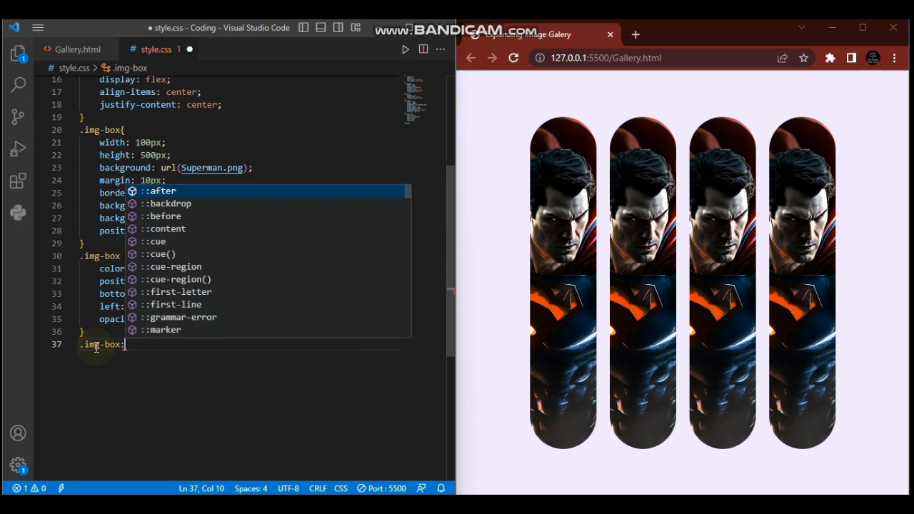
pyautogui.write('nth-child(')
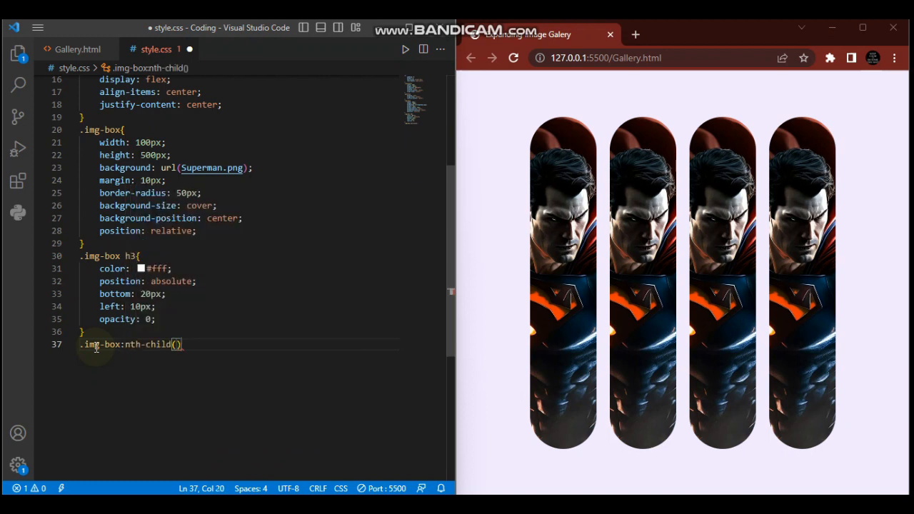
pyautogui.write('2')
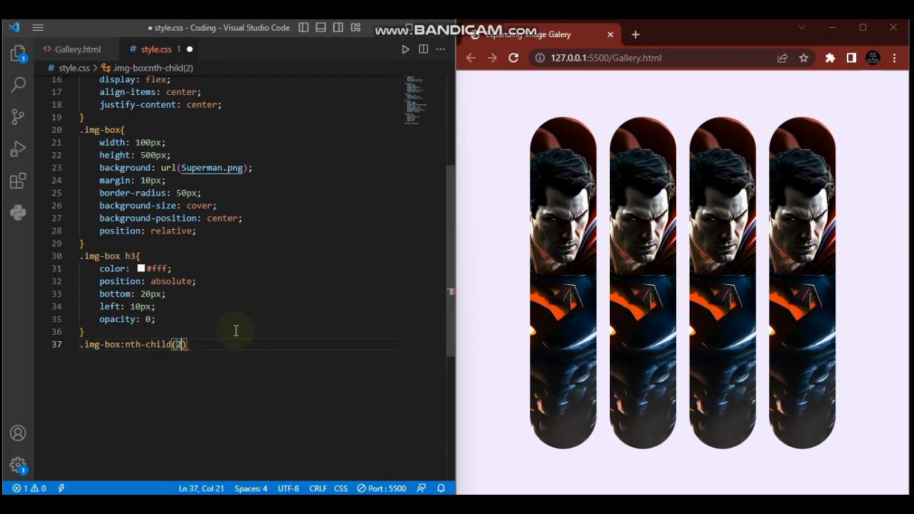
pyautogui.write('{')
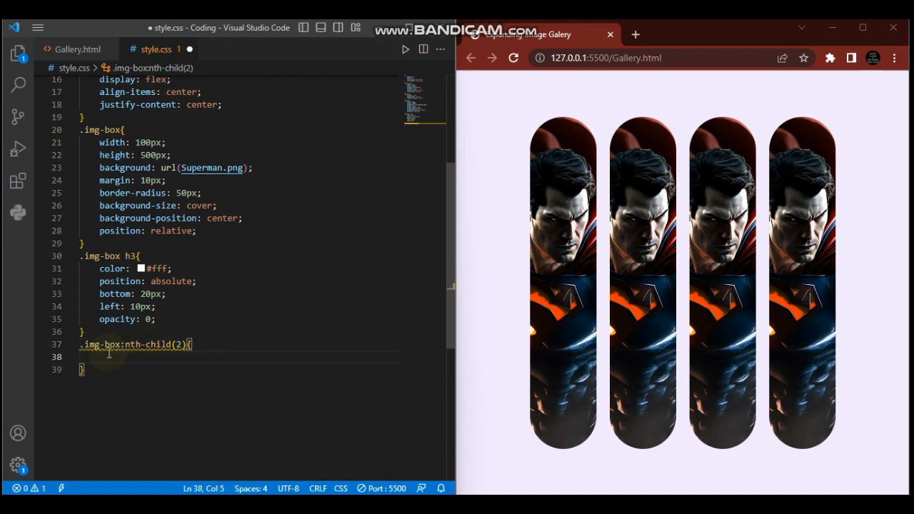
pyautogui.write('ba')
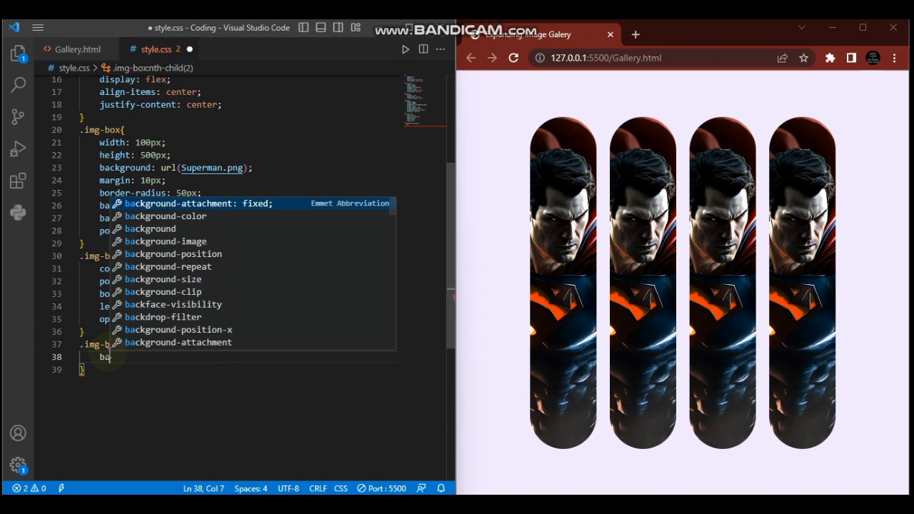
pyautogui.write('background: url();')
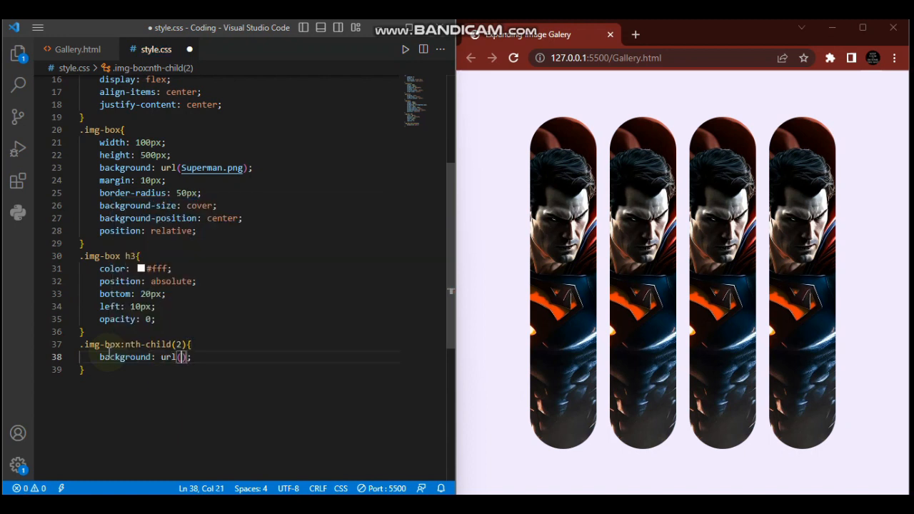
pyautogui.write('Batman.png')
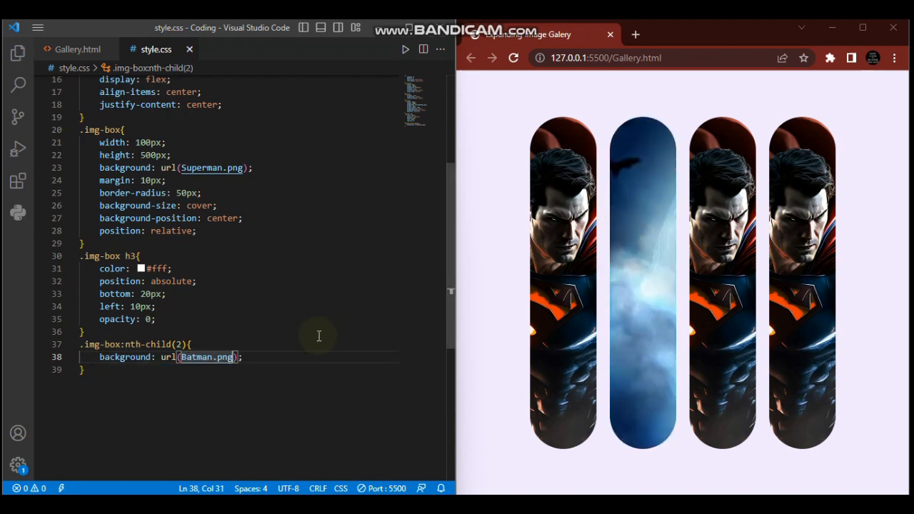
pyautogui.press('Enter')
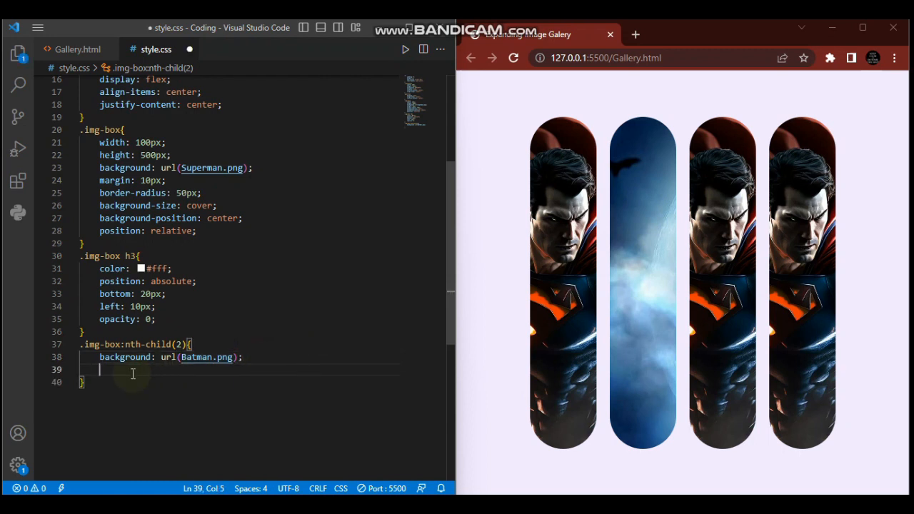
# Add background-size cover and background-position center to the second card rule
pyautogui.write('background-size: cover;')
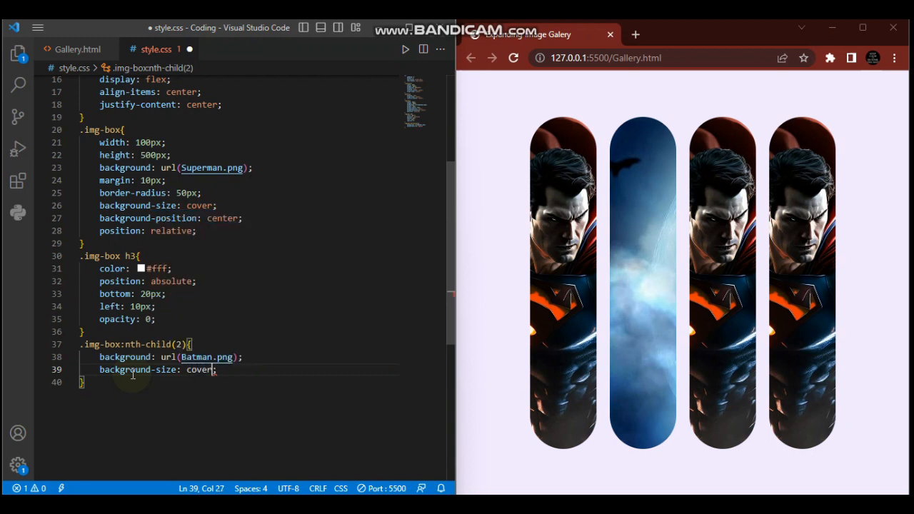
pyautogui.press('Ctrl+s')
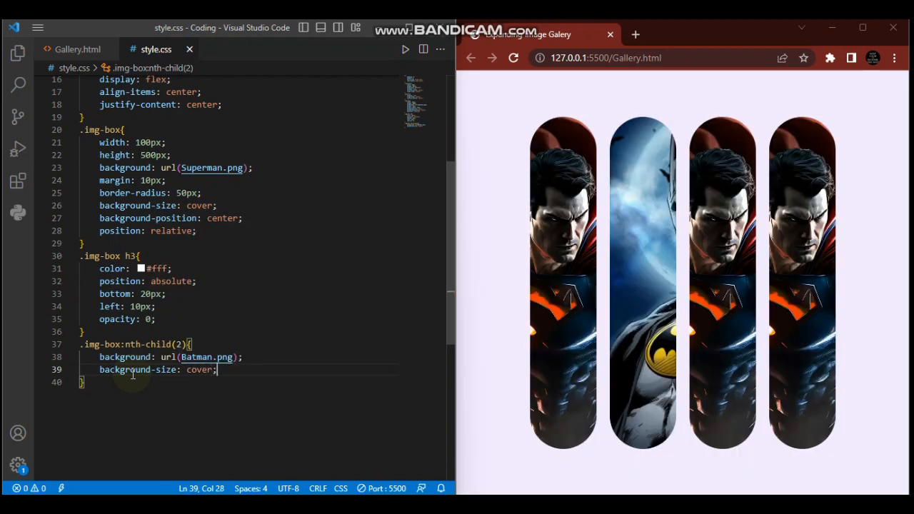
pyautogui.press('Enter')
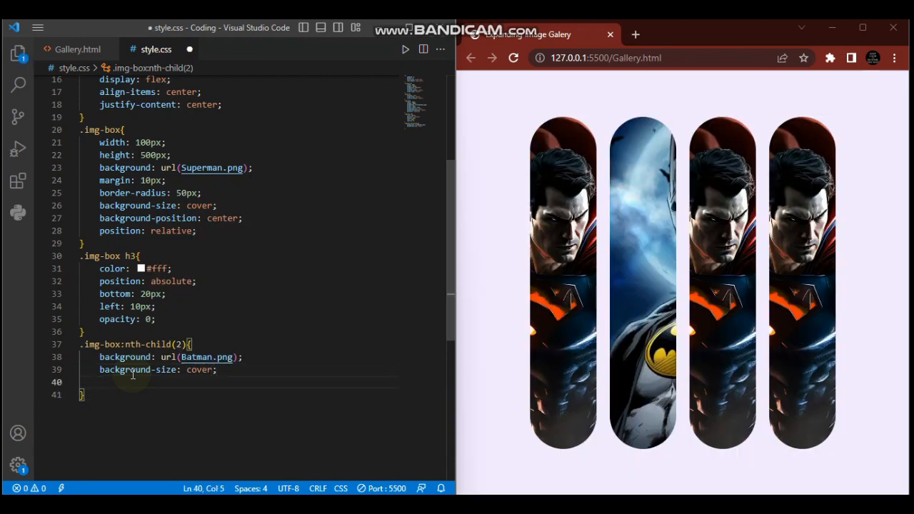
pyautogui.write('background-position: center;')
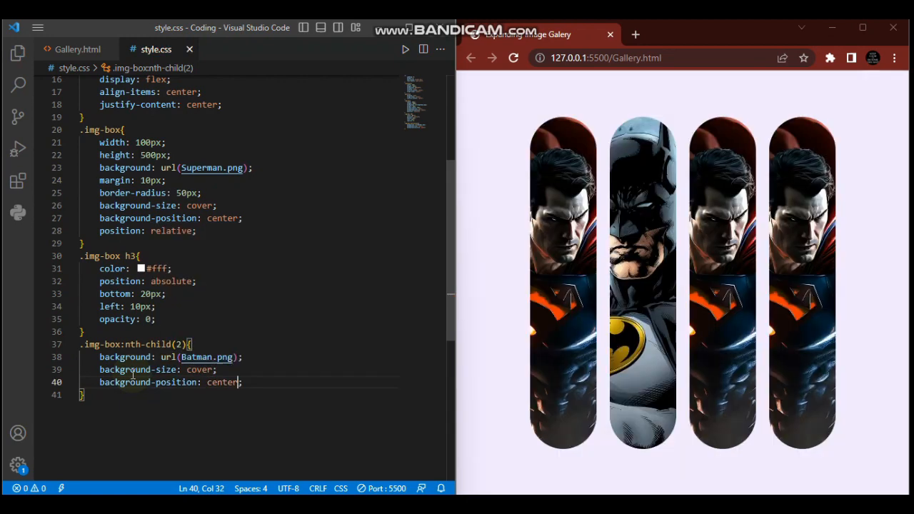
pyautogui.click(266, 382)
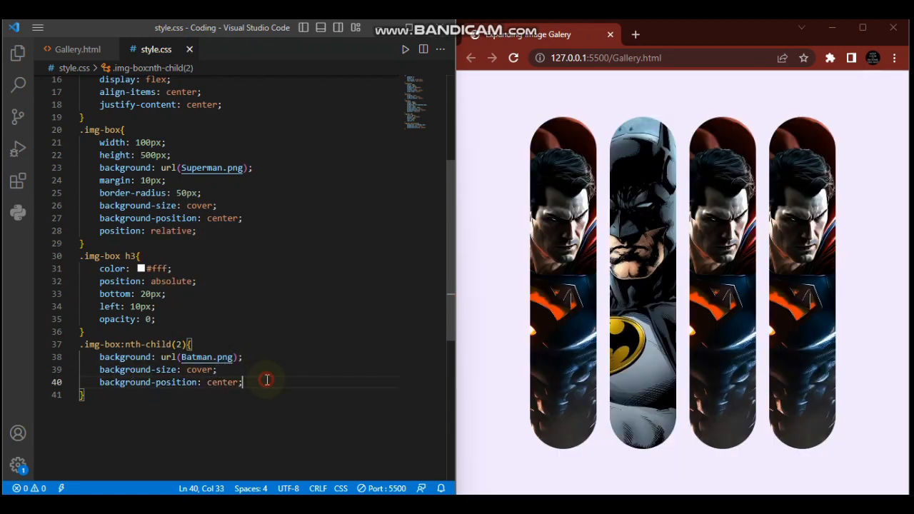
pyautogui.press('Enter')
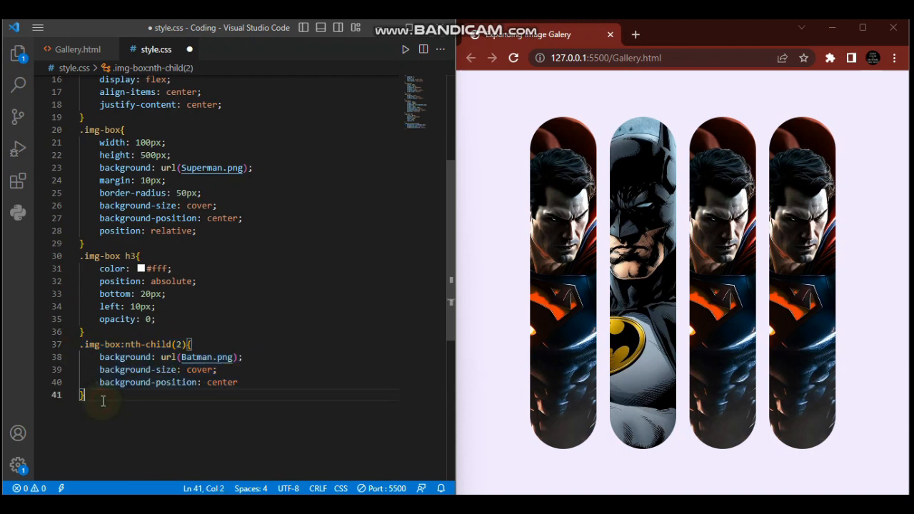
# Duplicate the second card rule for cards three and four, using arrow.png for the third
pyautogui.press('Enter')
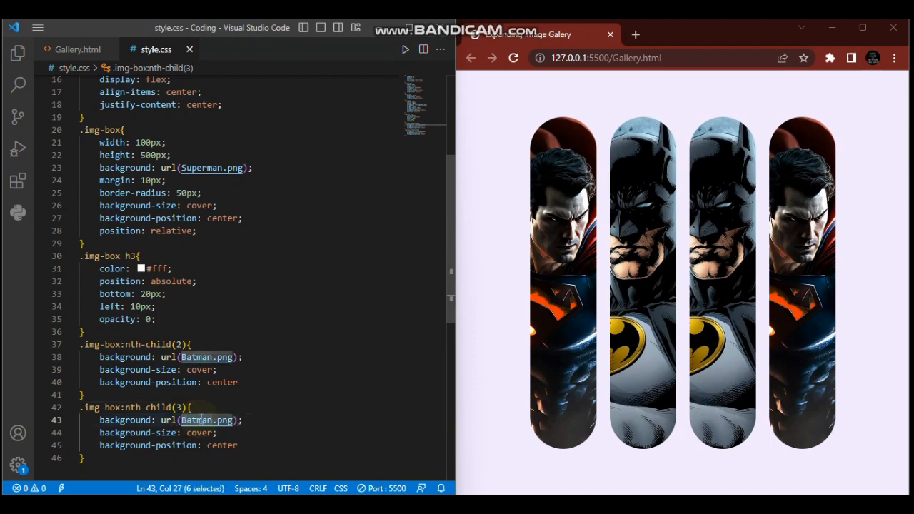
pyautogui.write('arrow.png')
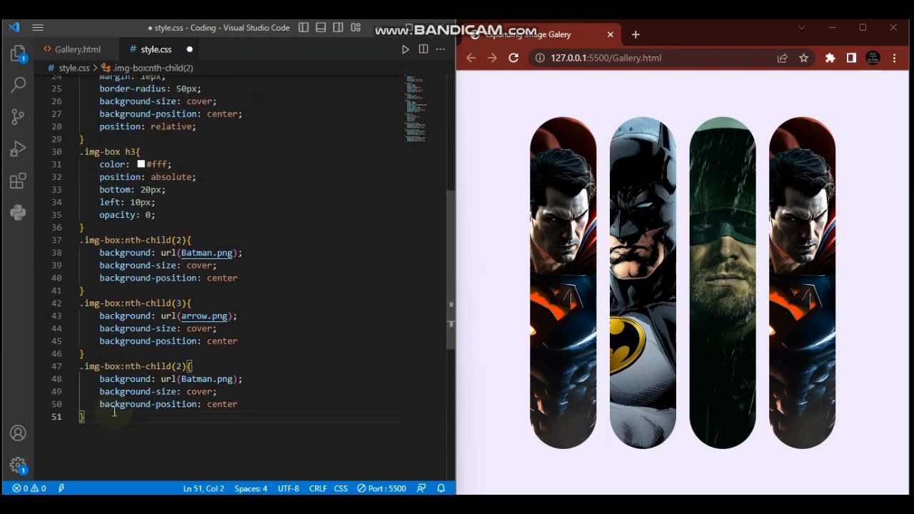
pyautogui.scroll(-3)
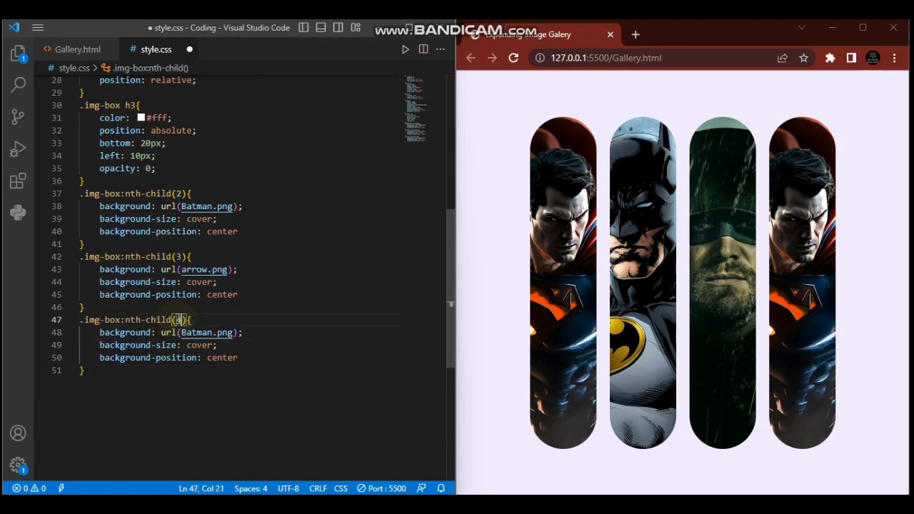
pyautogui.doubleClick(199, 332)
pyautogui.write('Flash')
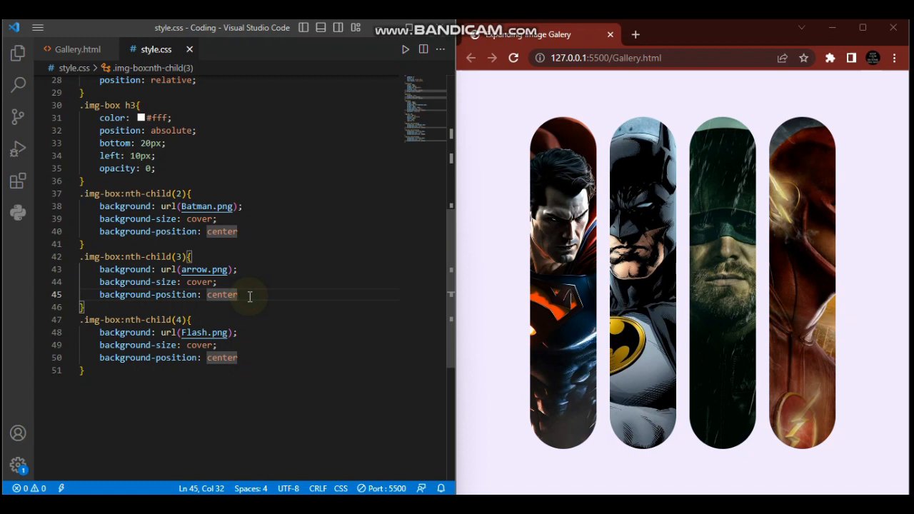
# Set the fourth card's Flash.png background-position to right
pyautogui.write(';')
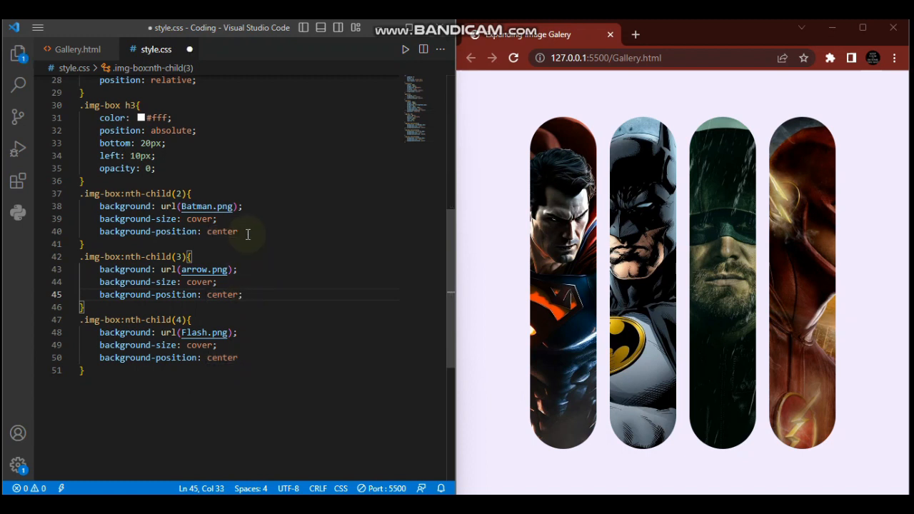
pyautogui.click(243, 231)
pyautogui.write(';')
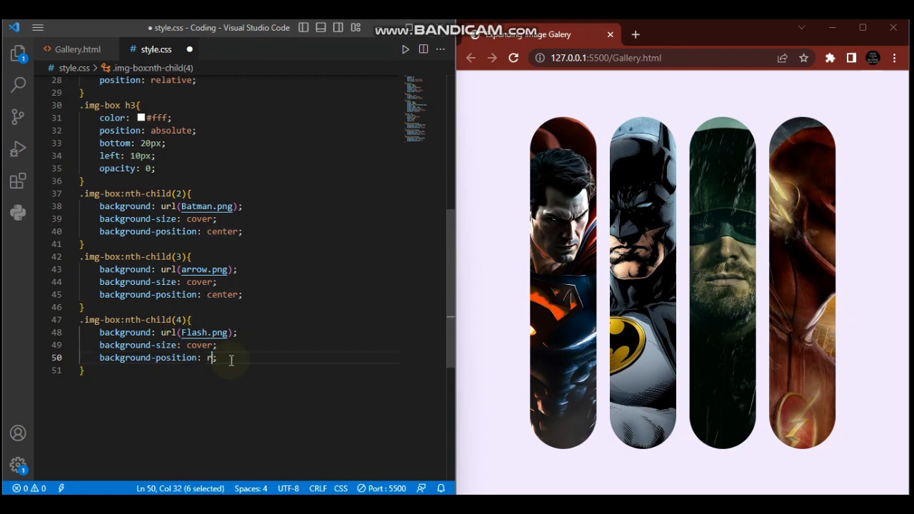
pyautogui.write('ight')
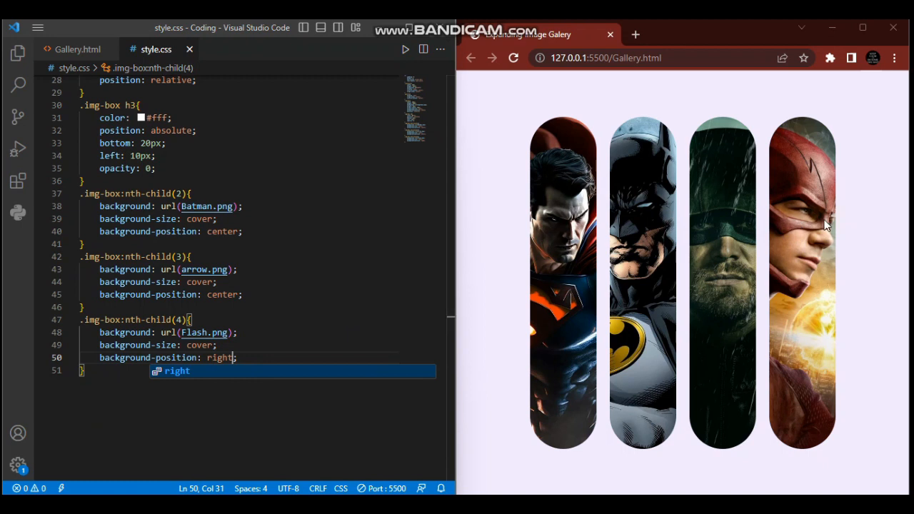
pyautogui.moveTo(832, 207)
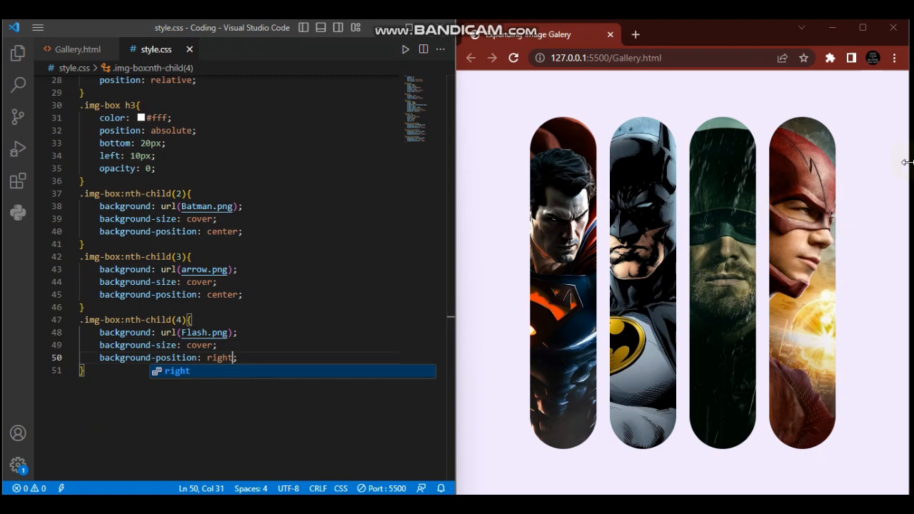
pyautogui.moveTo(810, 374)
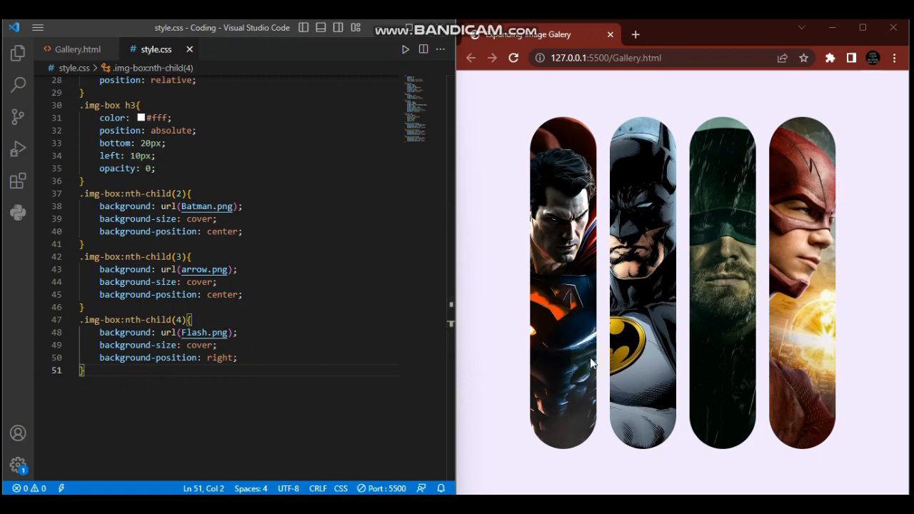
pyautogui.moveTo(562, 264)
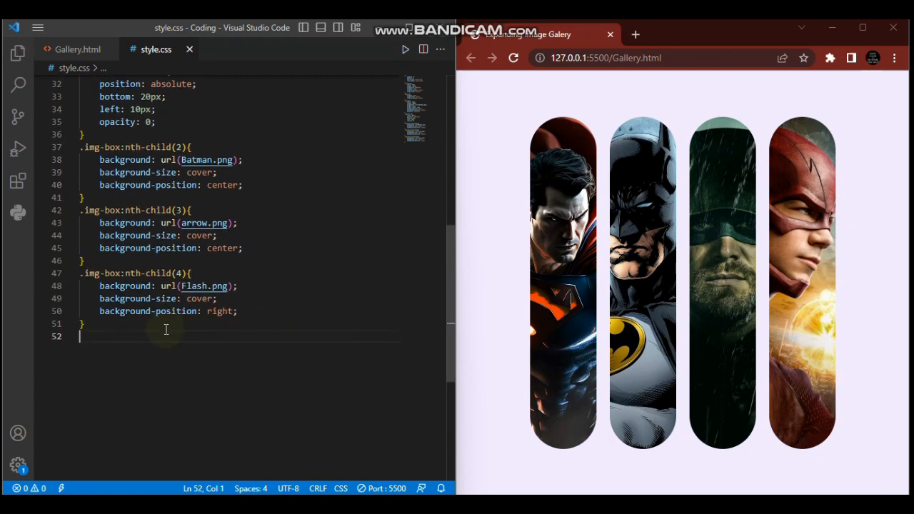
pyautogui.moveTo(102, 337)
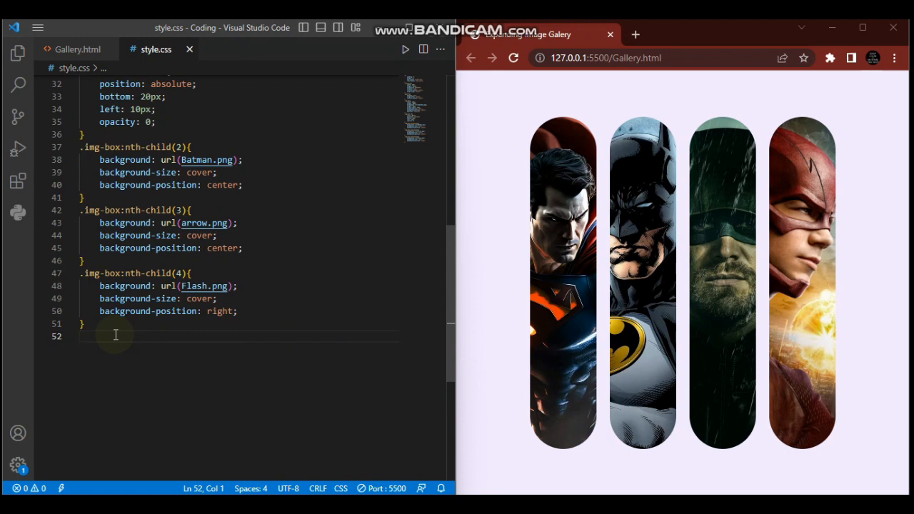
# Write a .img-box:hover rule that sets the card width to 300px
pyautogui.write('.img-box')
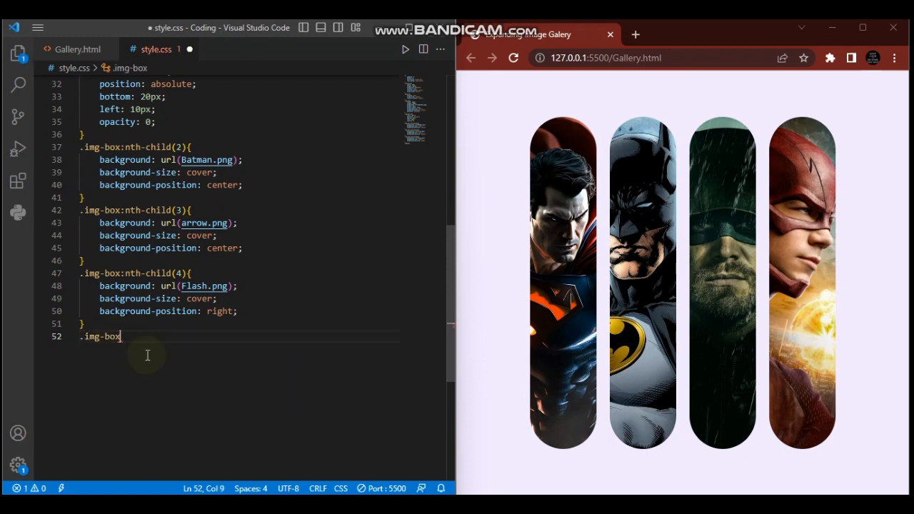
pyautogui.write(':')
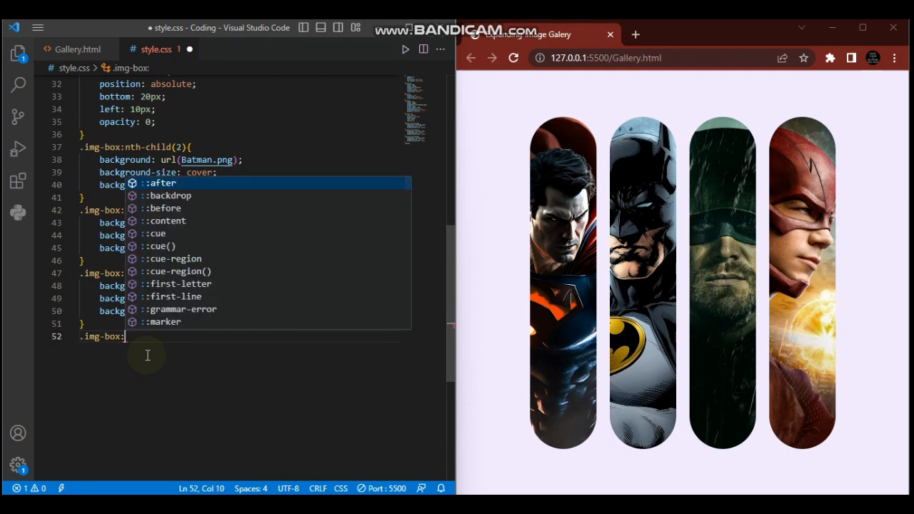
pyautogui.write('hover')
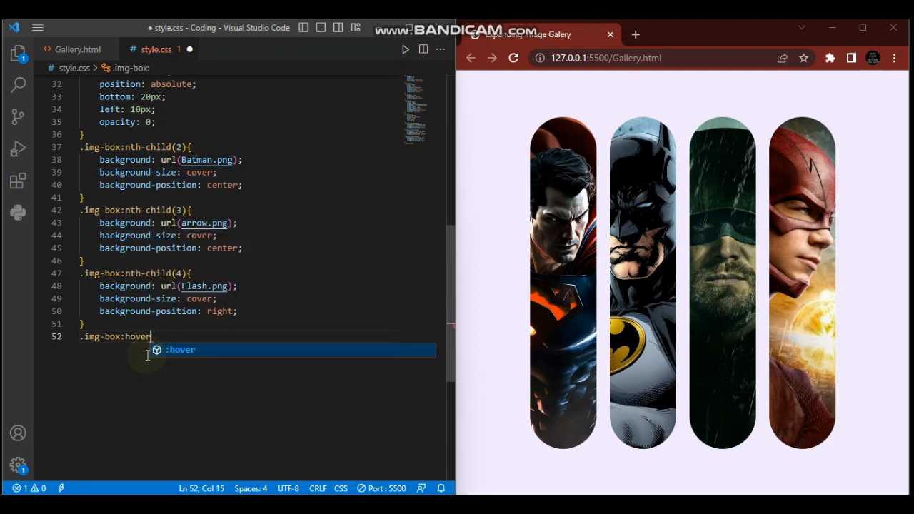
pyautogui.write('{')
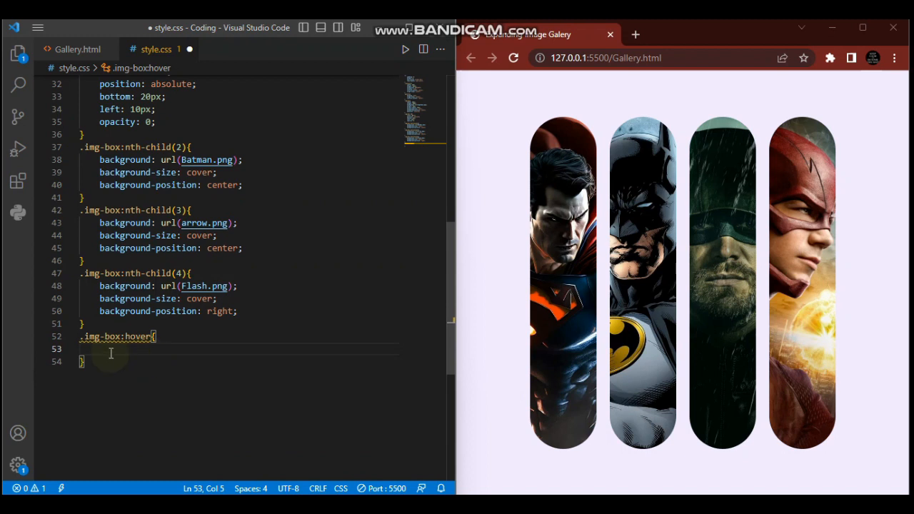
pyautogui.write('width: 300;')
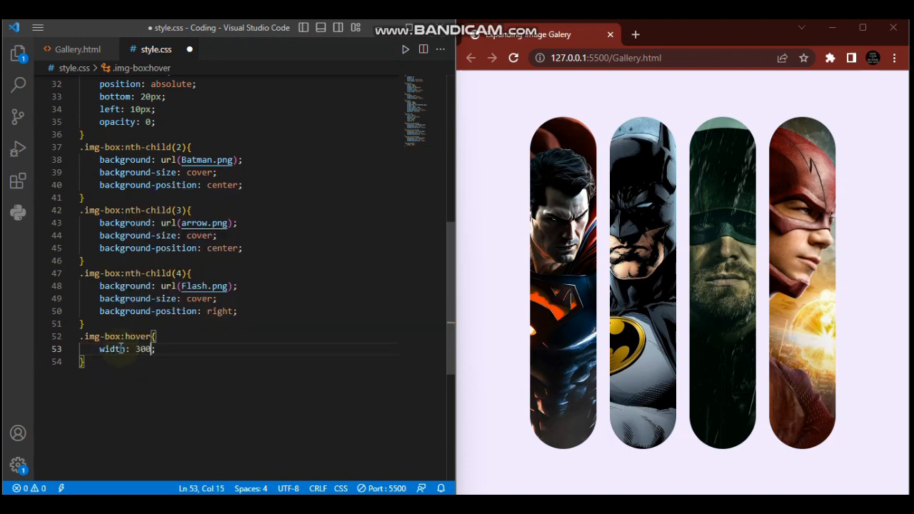
pyautogui.write('px')
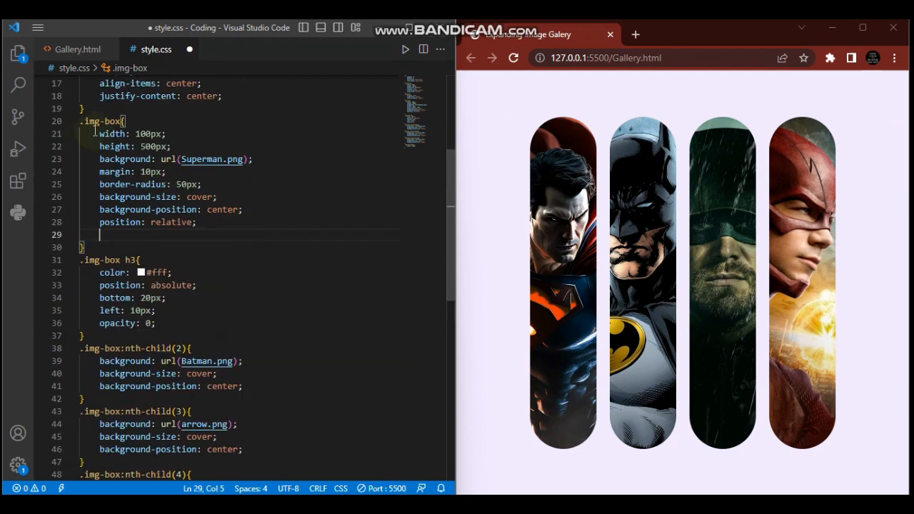
# Add transition: width 0.5s to the .img-box rule and save style.css
pyautogui.write('t')
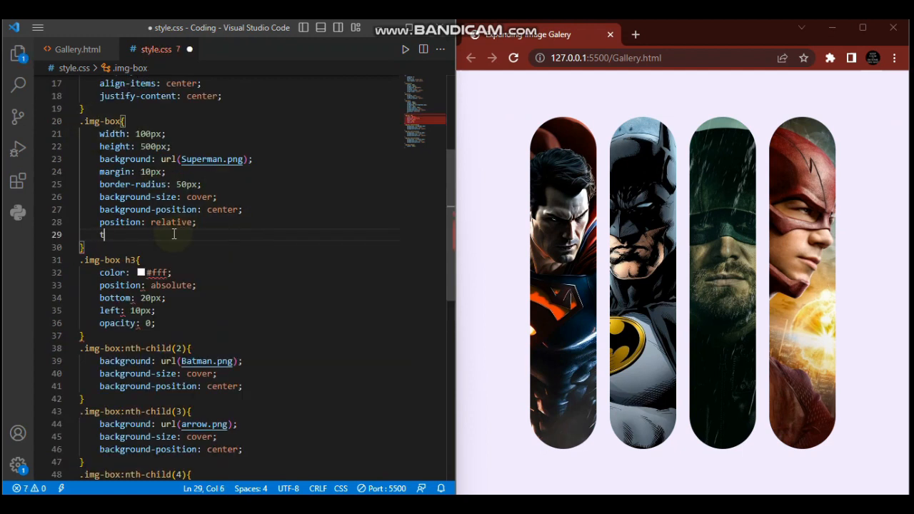
pyautogui.write('ransition: ;')
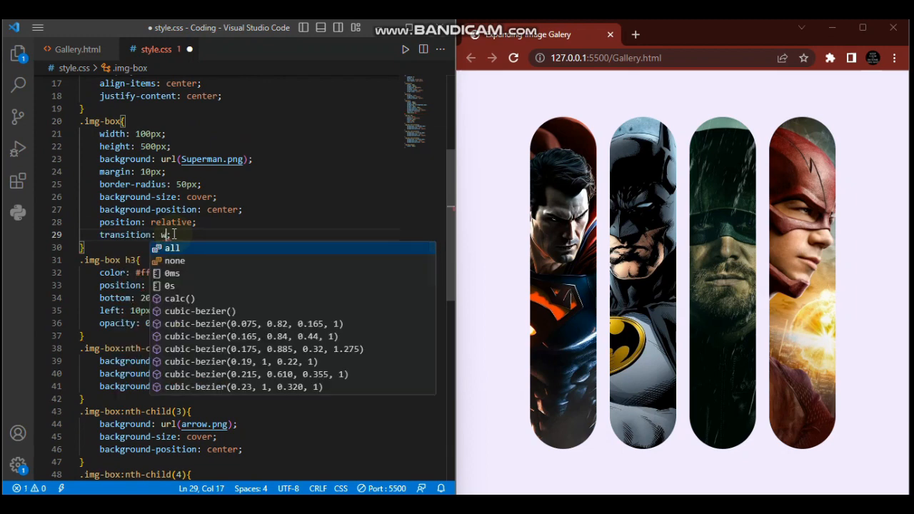
pyautogui.write('width')
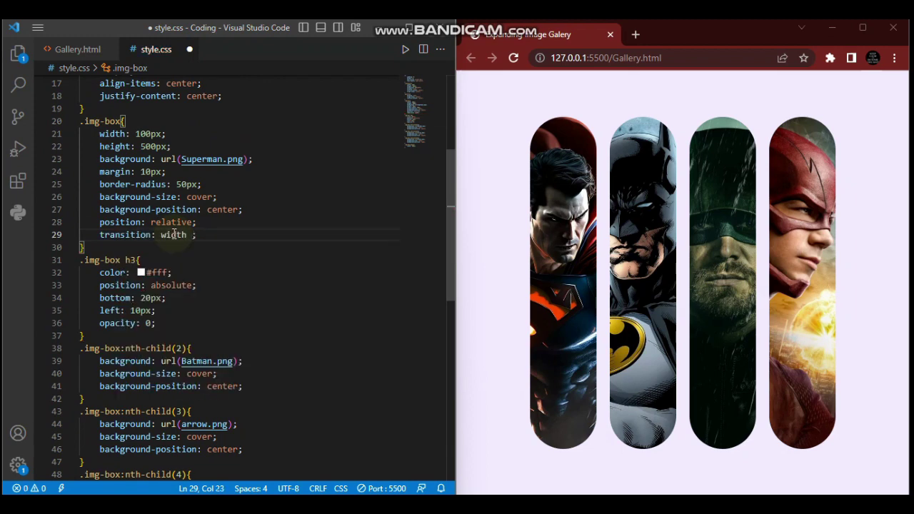
pyautogui.write('0.5')
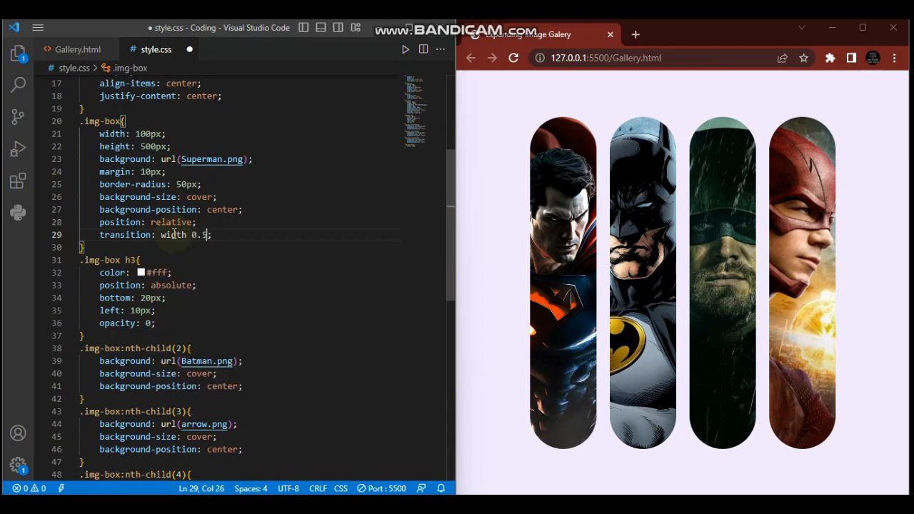
pyautogui.write('s')
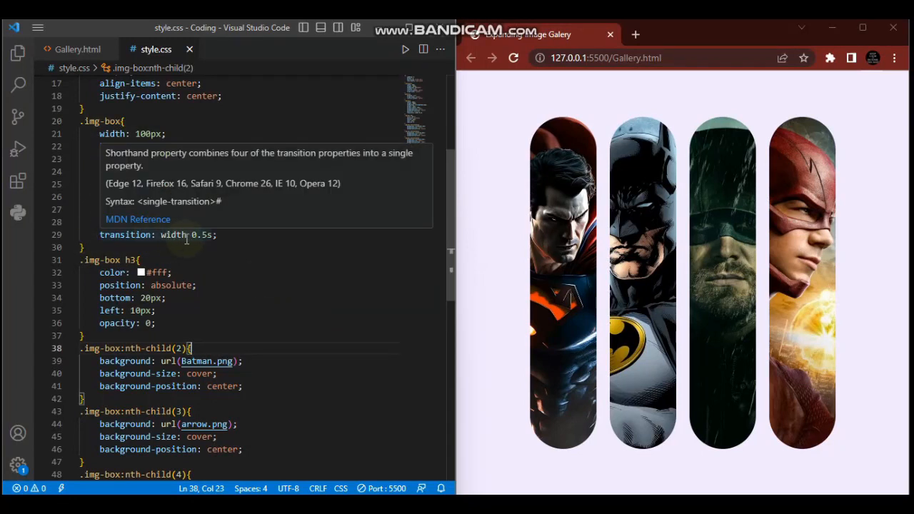
pyautogui.scroll(-3)
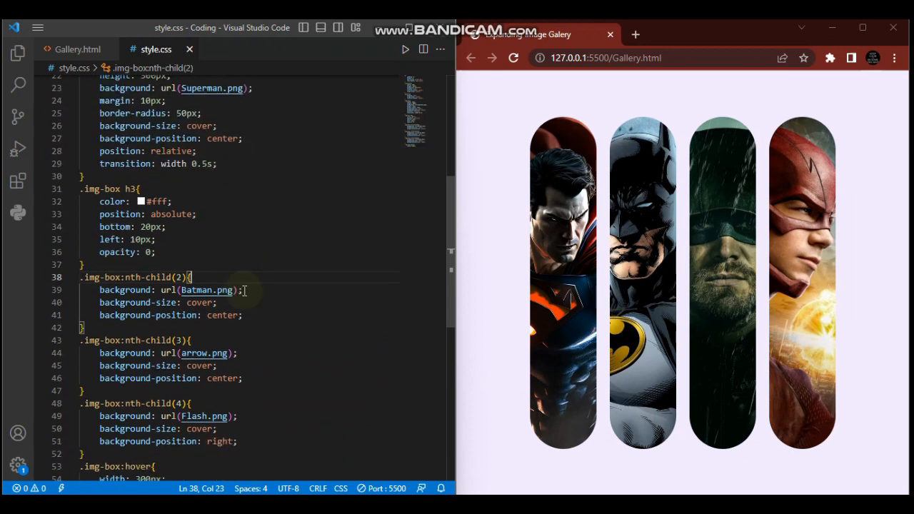
pyautogui.scroll(-3)
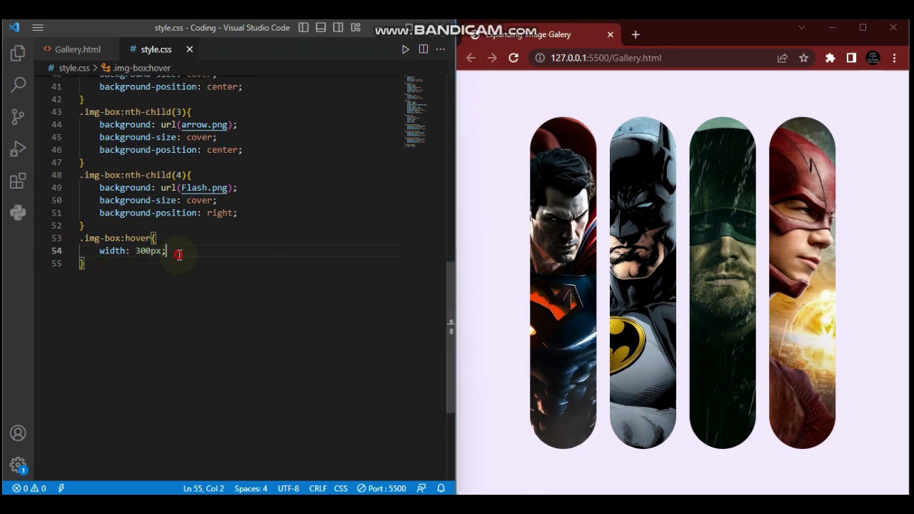
# Add cursor: pointer to the .img-box:hover rule
pyautogui.press('Enter')
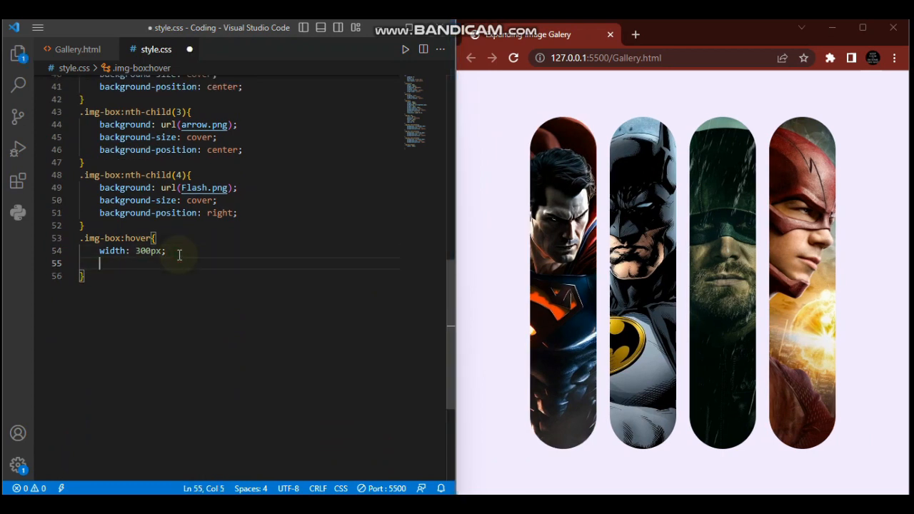
pyautogui.write('cursor: pointer;')
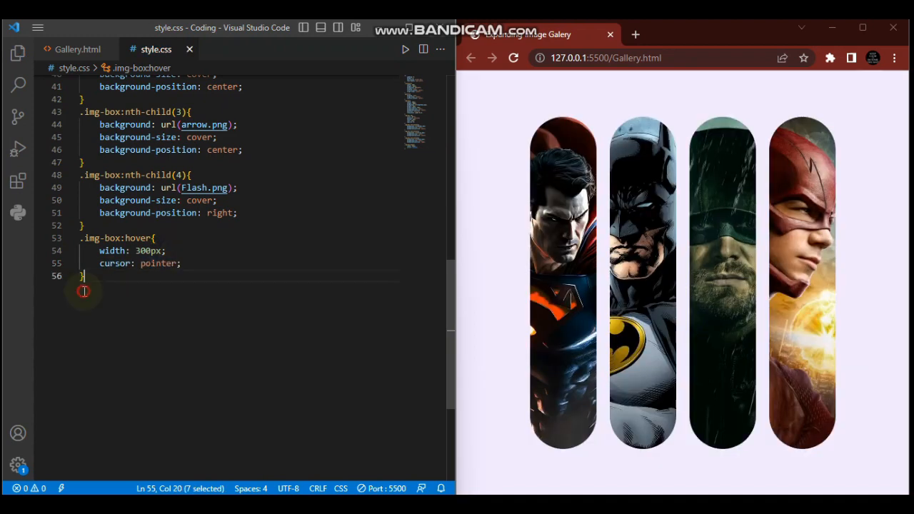
pyautogui.write('i')
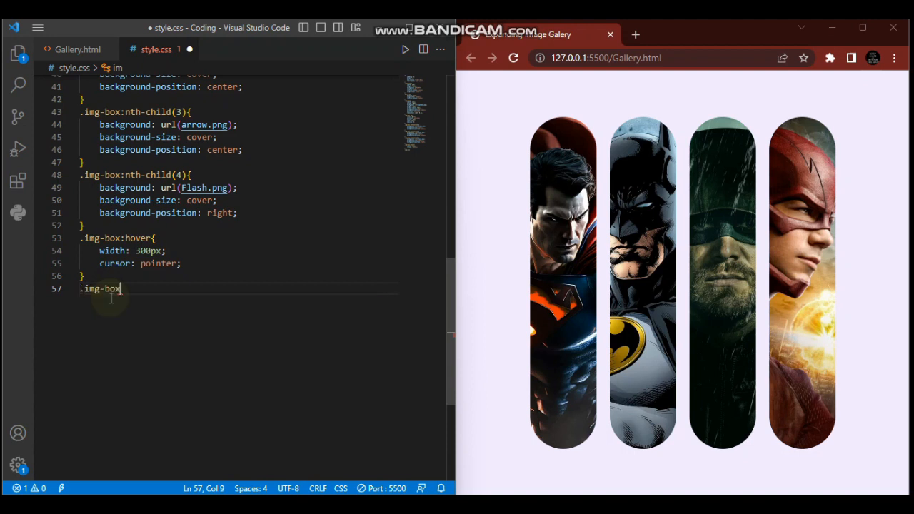
# Create a .img-box:hover h3 rule setting opacity: 1
pyautogui.write(':hover h')
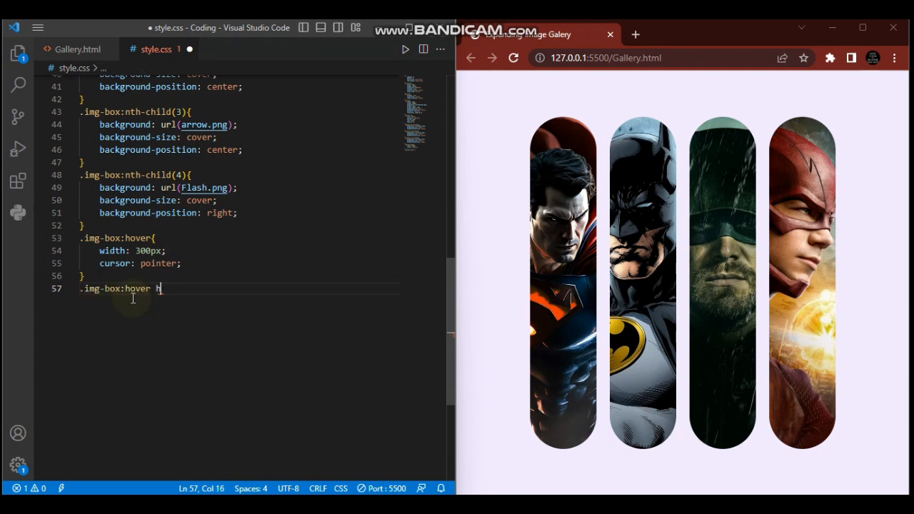
pyautogui.write('3{')
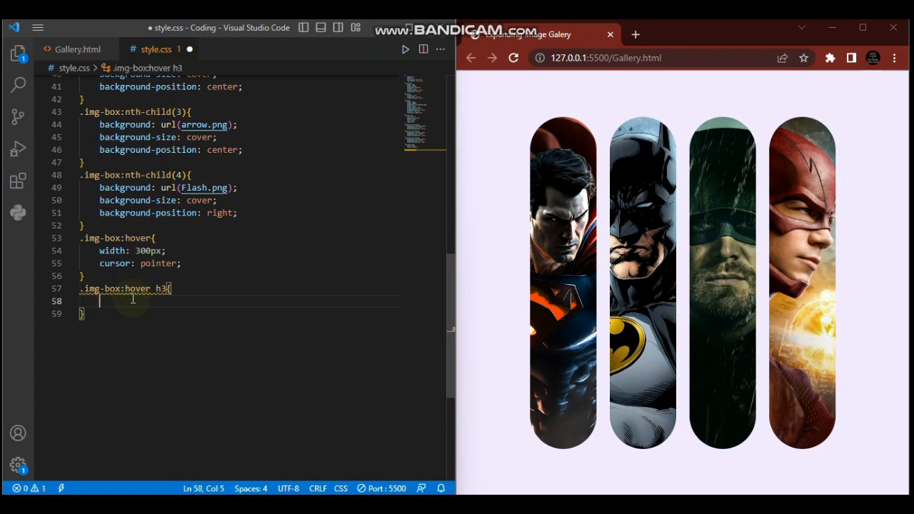
pyautogui.write('opa')
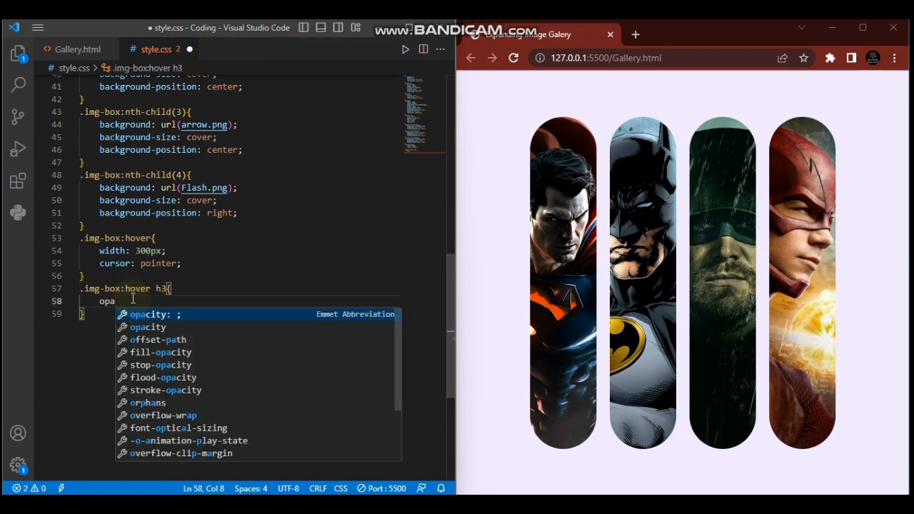
pyautogui.write('city: 1;')
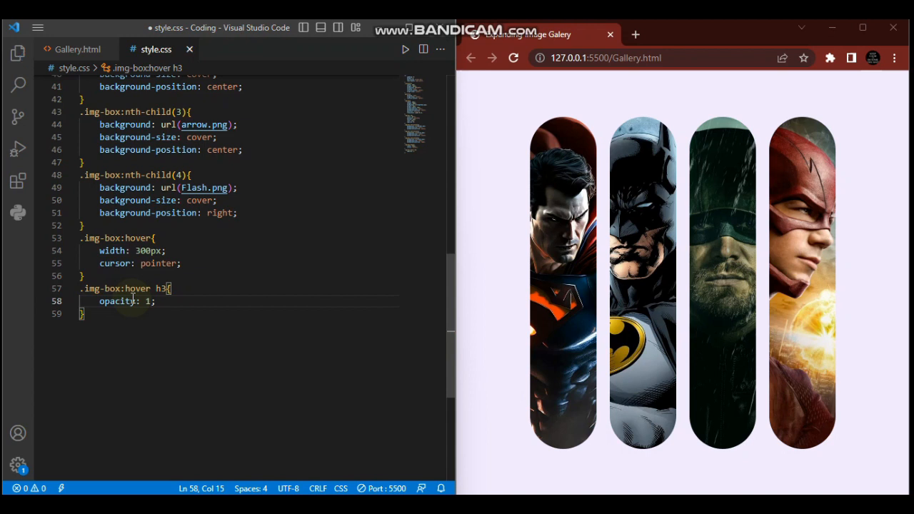
pyautogui.moveTo(557, 289)
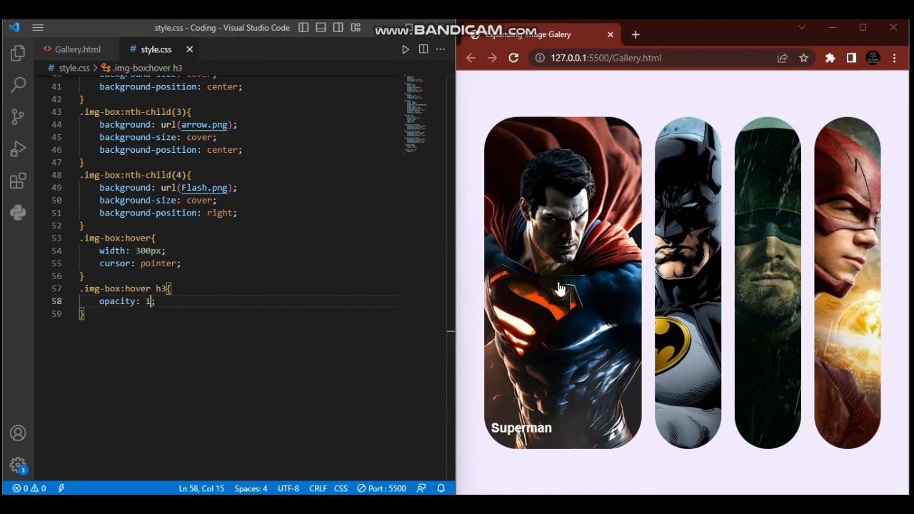